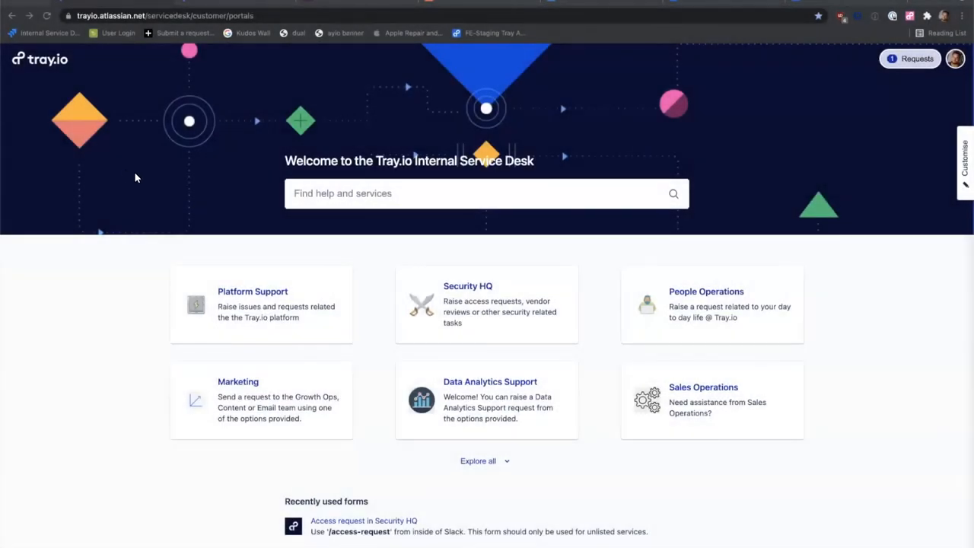
{"action": "mouse_move", "coordinate": [281, 274]}
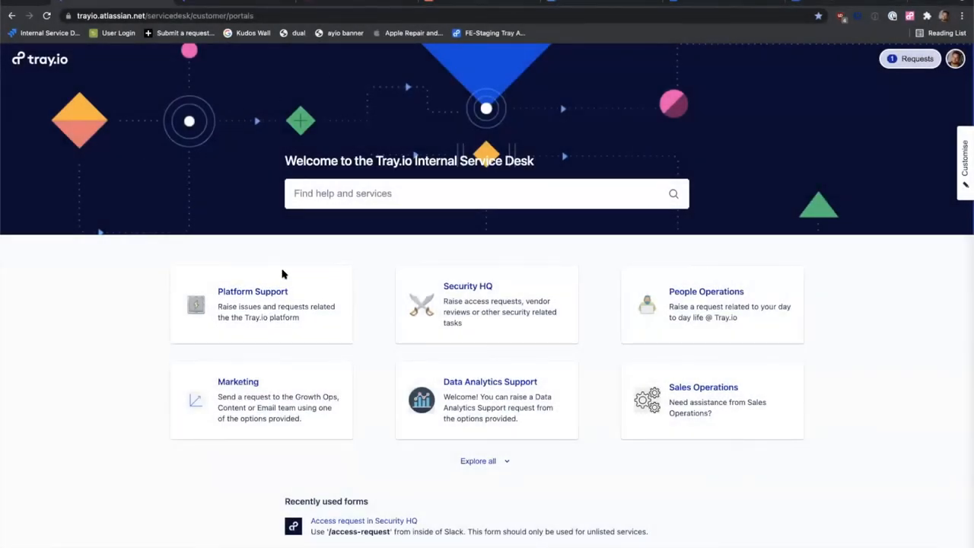
{"action": "mouse_move", "coordinate": [12, 306]}
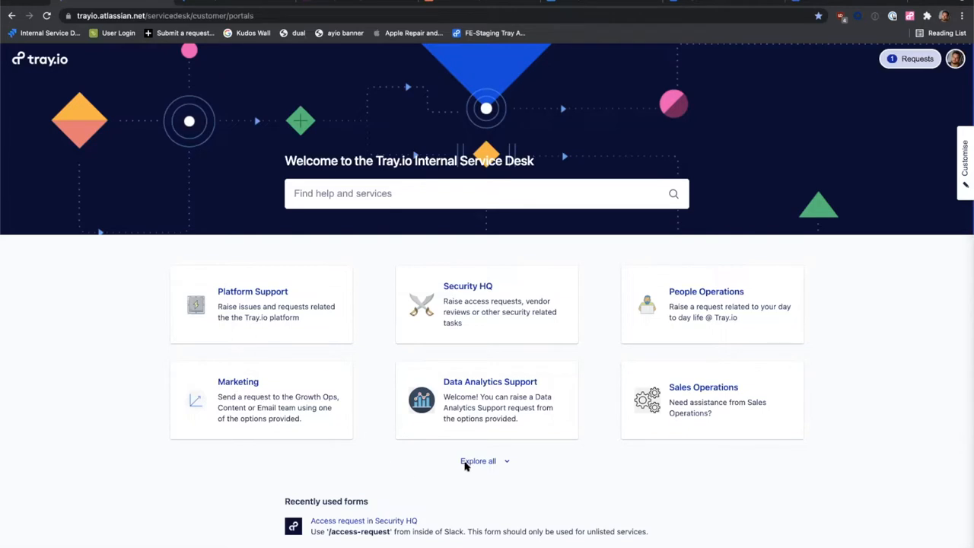
{"action": "mouse_move", "coordinate": [509, 469]}
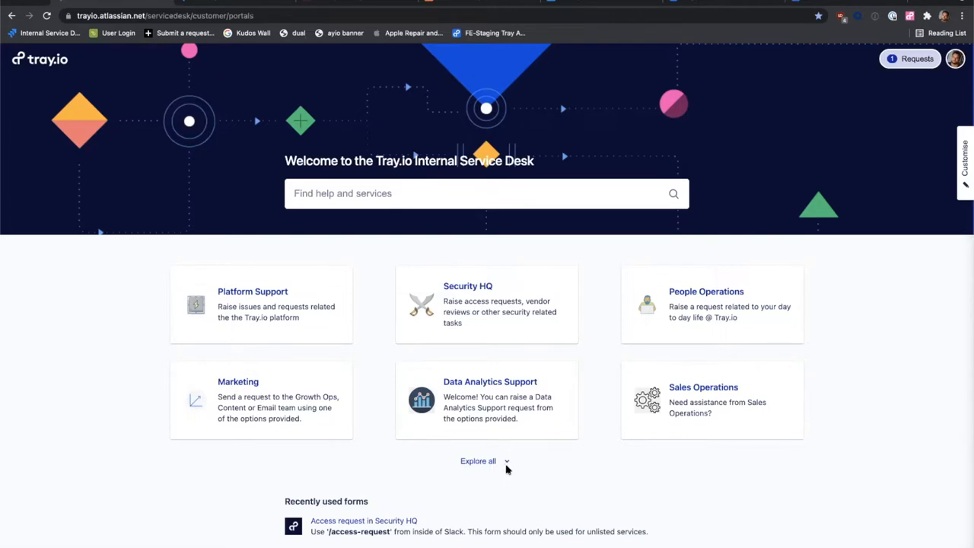
{"action": "mouse_move", "coordinate": [387, 320]}
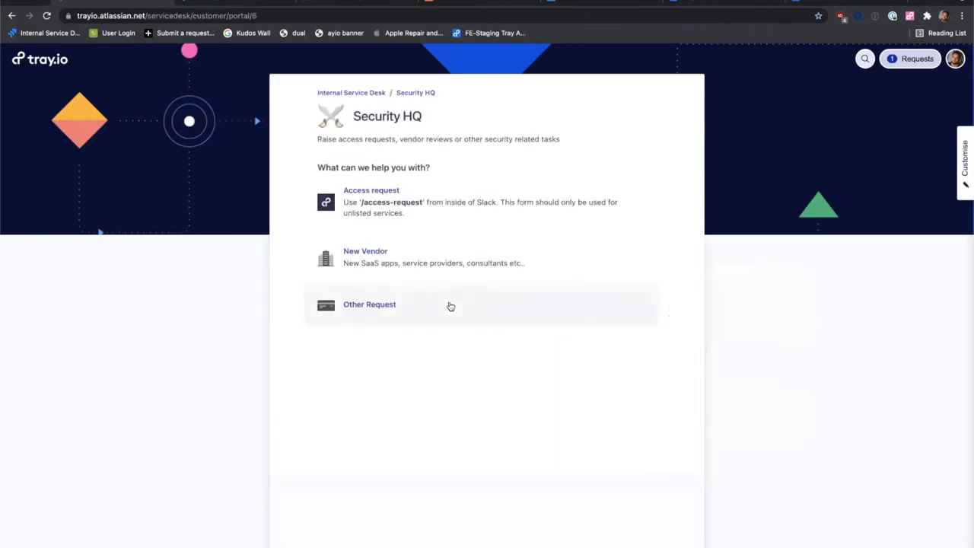
{"action": "mouse_move", "coordinate": [341, 271]}
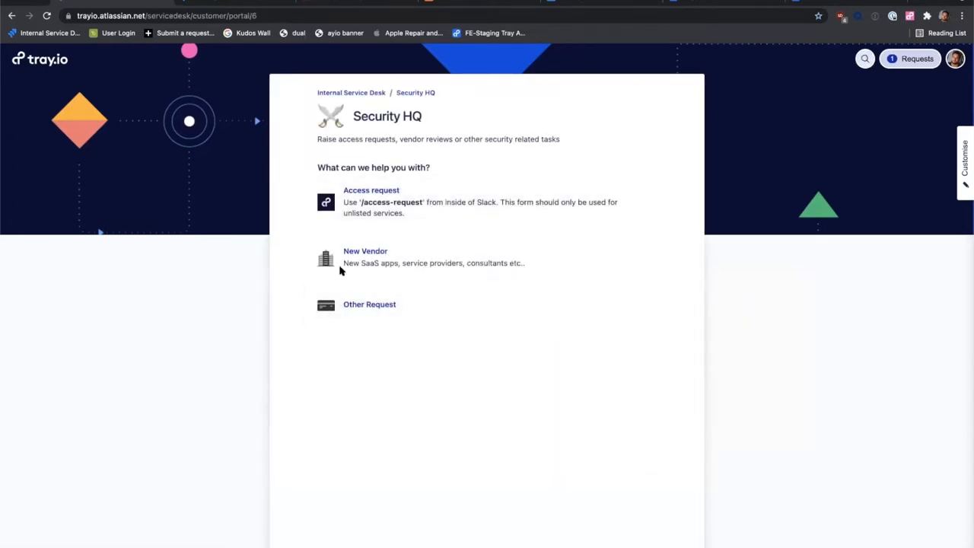
Start a Security HQ Access request and enter o365 as the service name.
{"action": "left_click", "coordinate": [372, 201]}
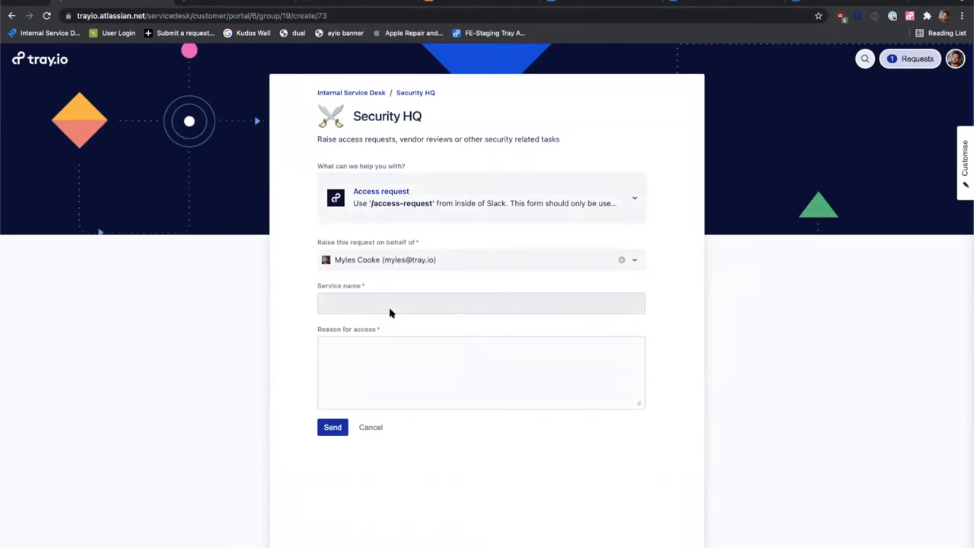
{"action": "left_click", "coordinate": [481, 303]}
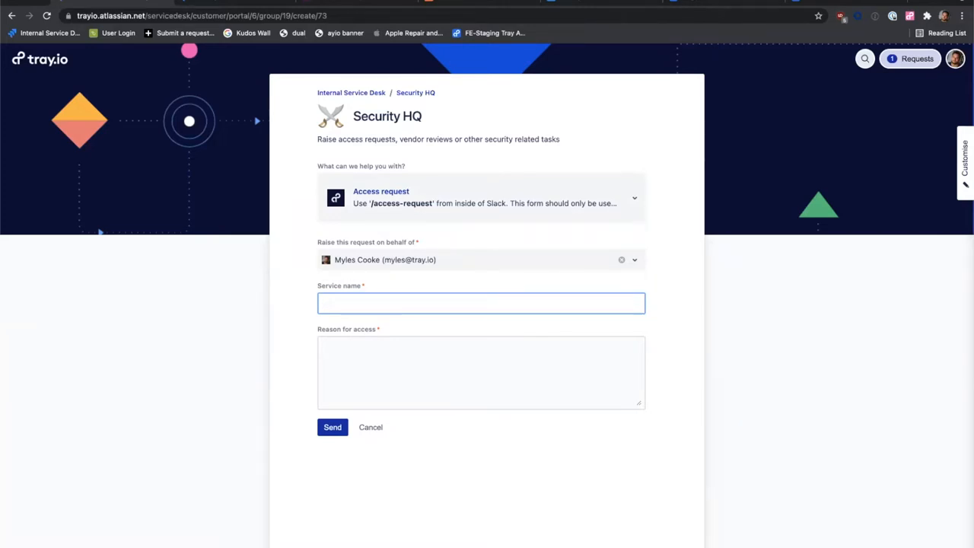
{"action": "type", "text": "Moffice"}
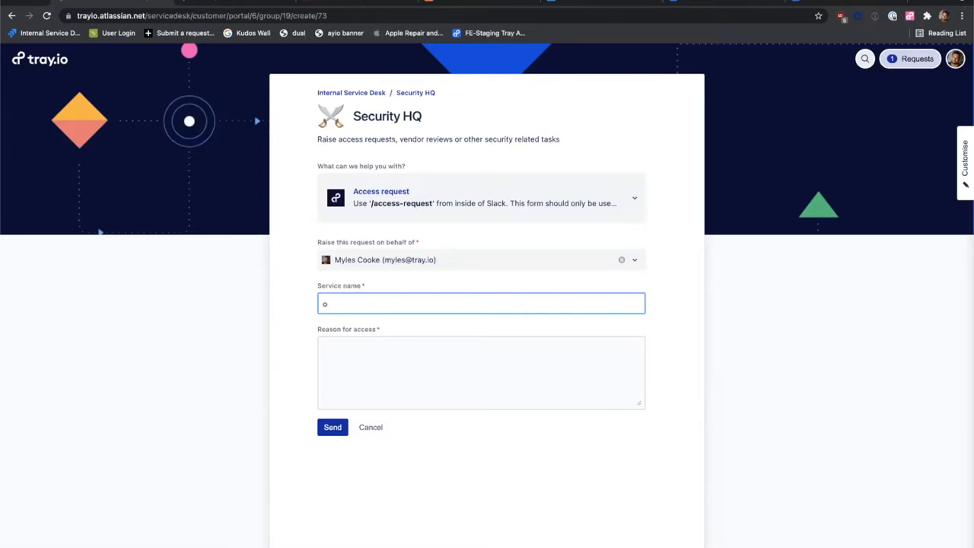
{"action": "type", "text": "365"}
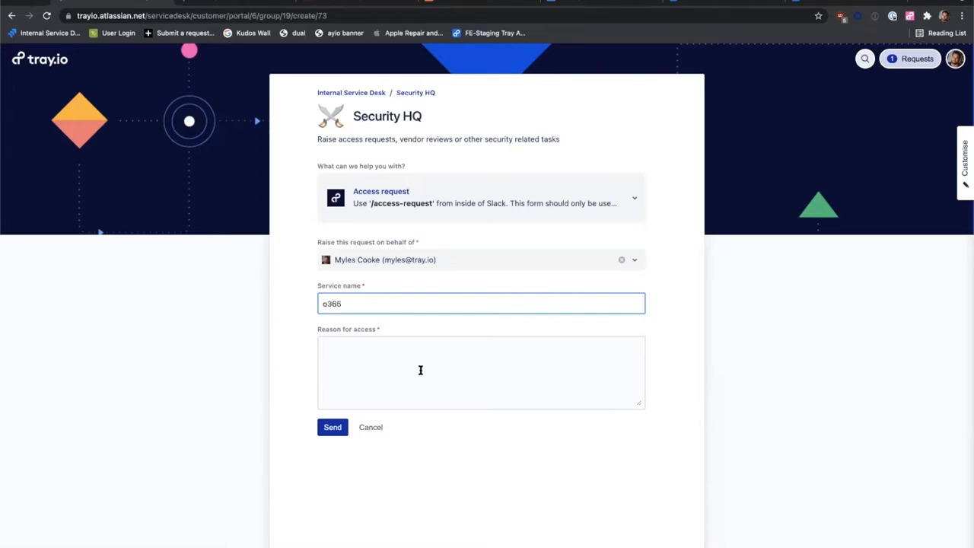
Enter 'for spreadsheets' as the reason for access and select the o365 service entry.
{"action": "left_click", "coordinate": [481, 371]}
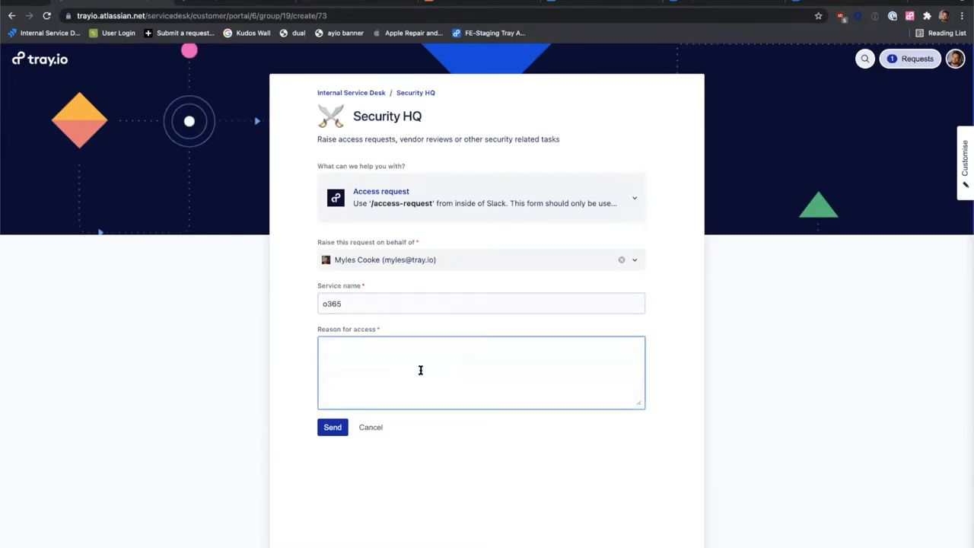
{"action": "type", "text": "for s"}
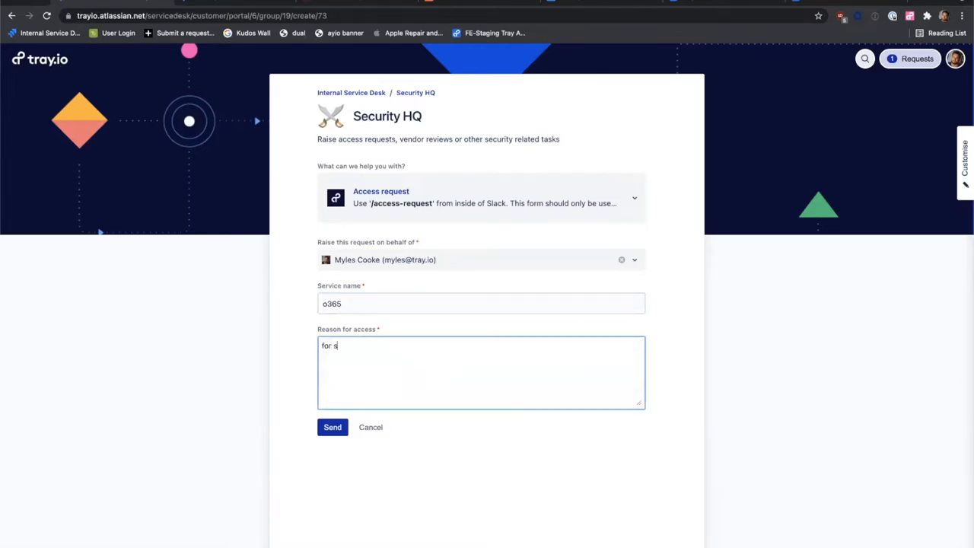
{"action": "type", "text": "preadsh"}
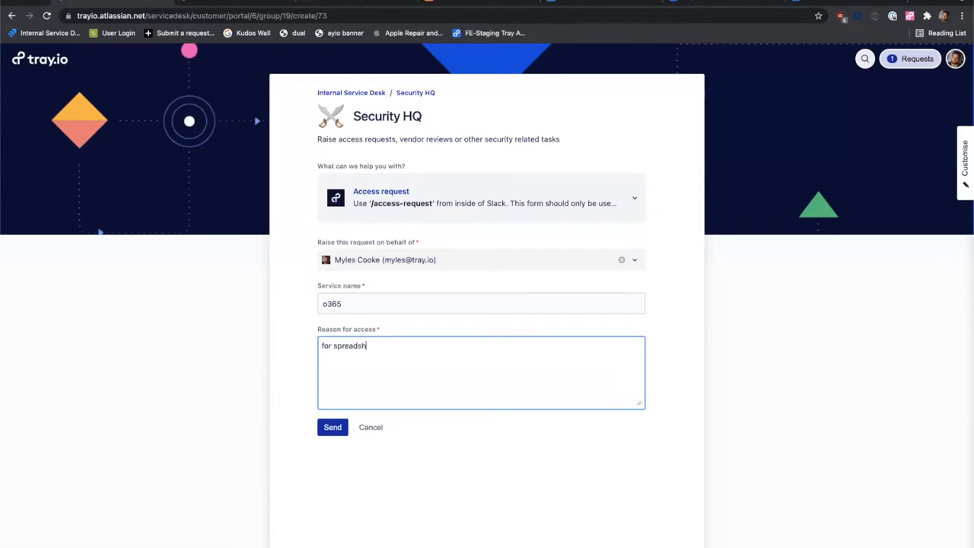
{"action": "type", "text": "eets"}
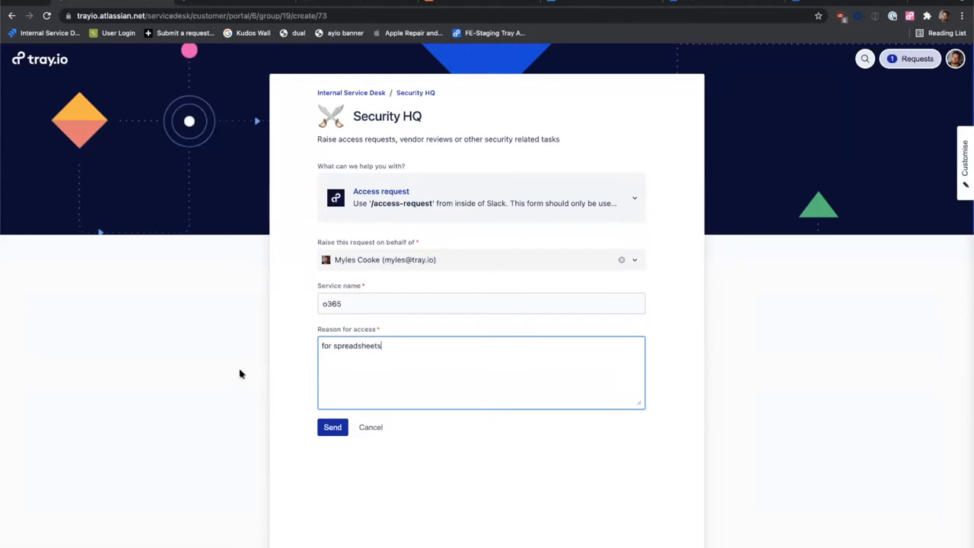
{"action": "mouse_move", "coordinate": [419, 322]}
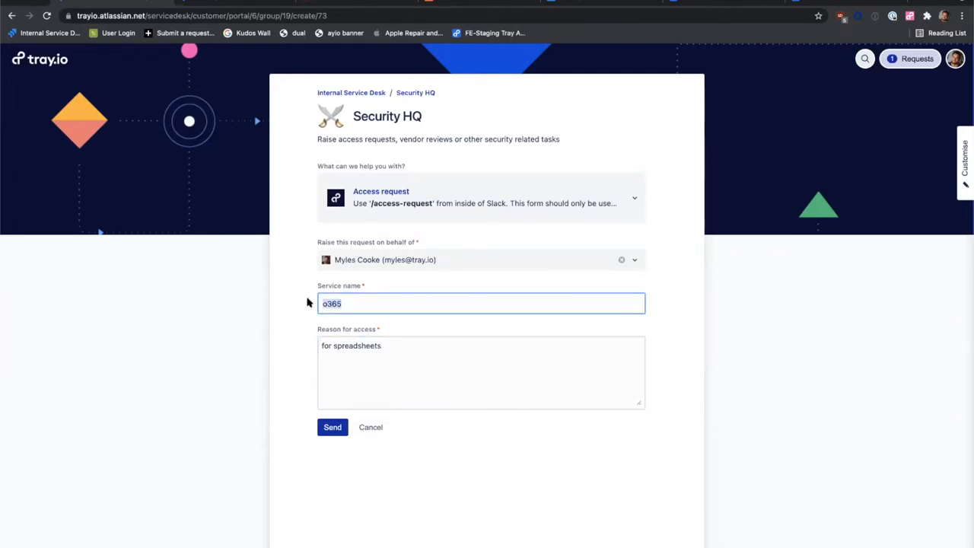
{"action": "left_click", "coordinate": [344, 304]}
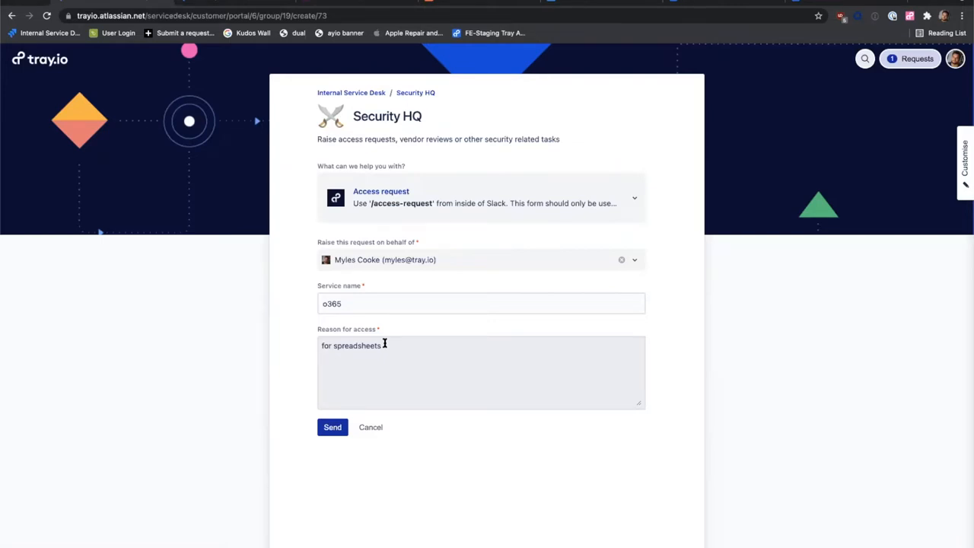
{"action": "mouse_move", "coordinate": [372, 427]}
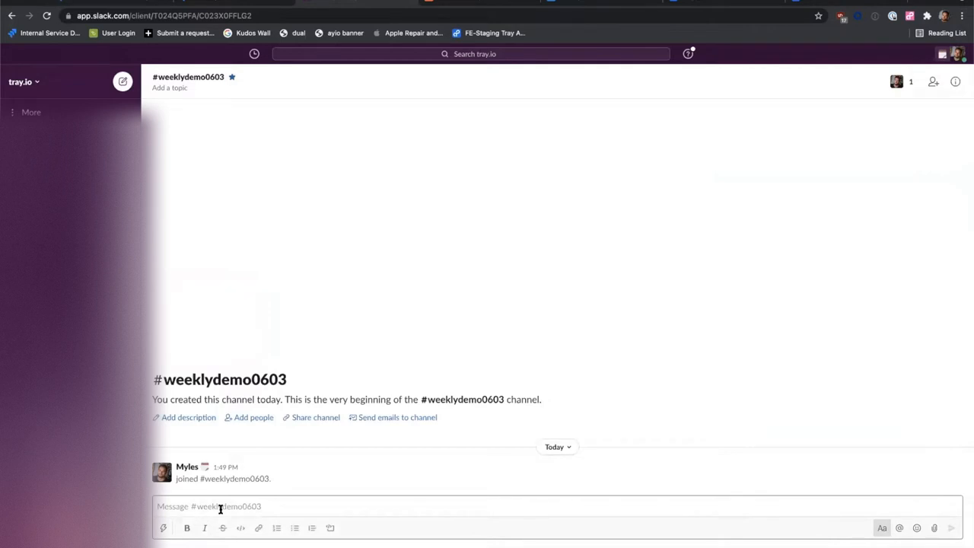
{"action": "type", "text": "ac"}
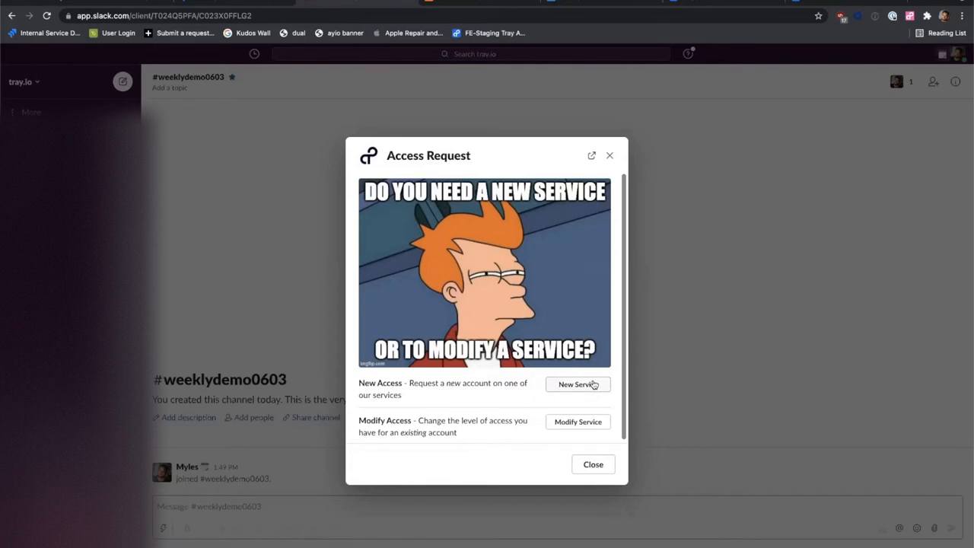
{"action": "left_click", "coordinate": [579, 384]}
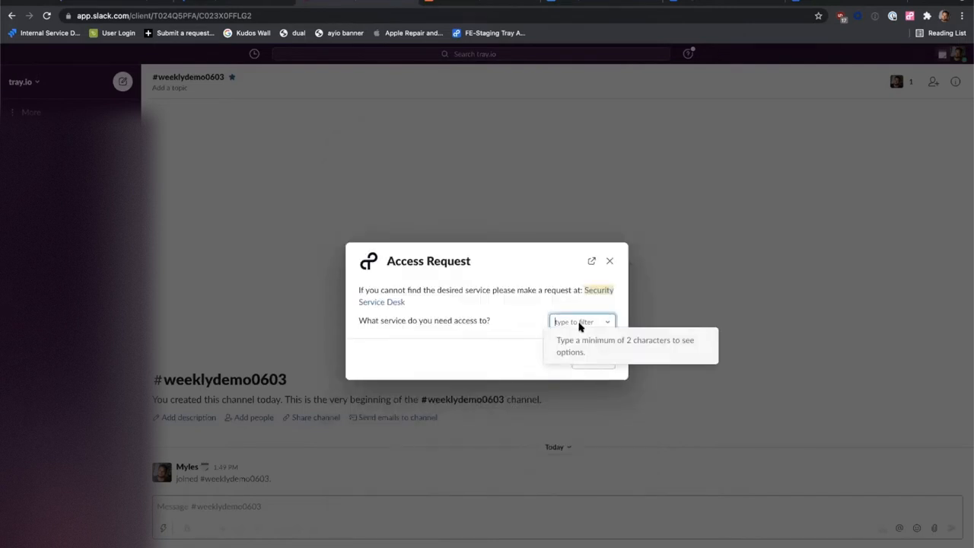
{"action": "type", "text": "office"}
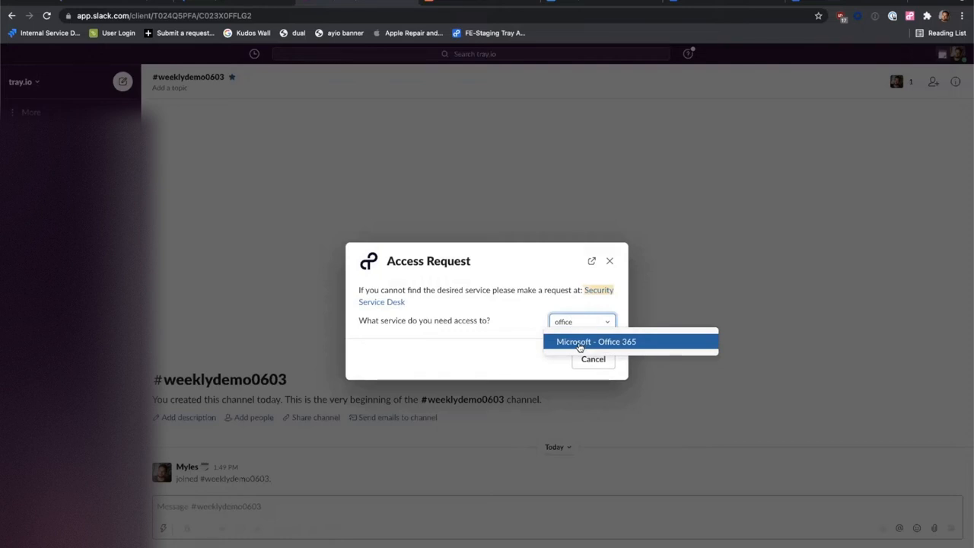
{"action": "left_click", "coordinate": [596, 341]}
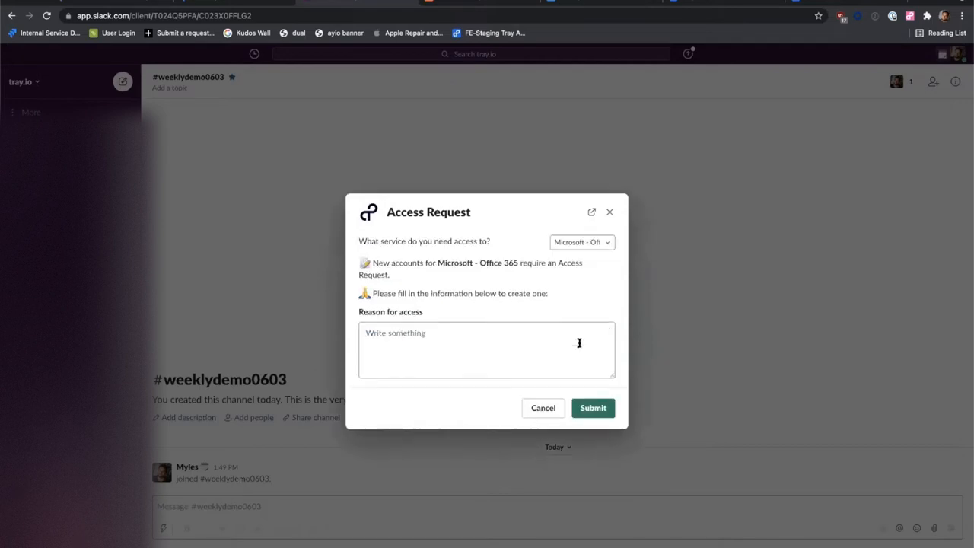
{"action": "mouse_move", "coordinate": [579, 344]}
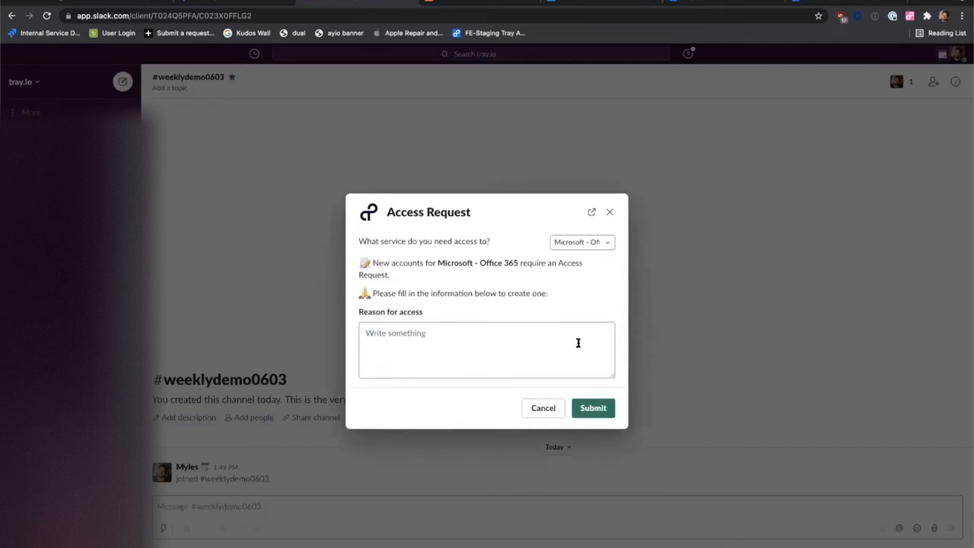
{"action": "left_click_drag", "start_coordinate": [389, 261], "coordinate": [520, 262]}
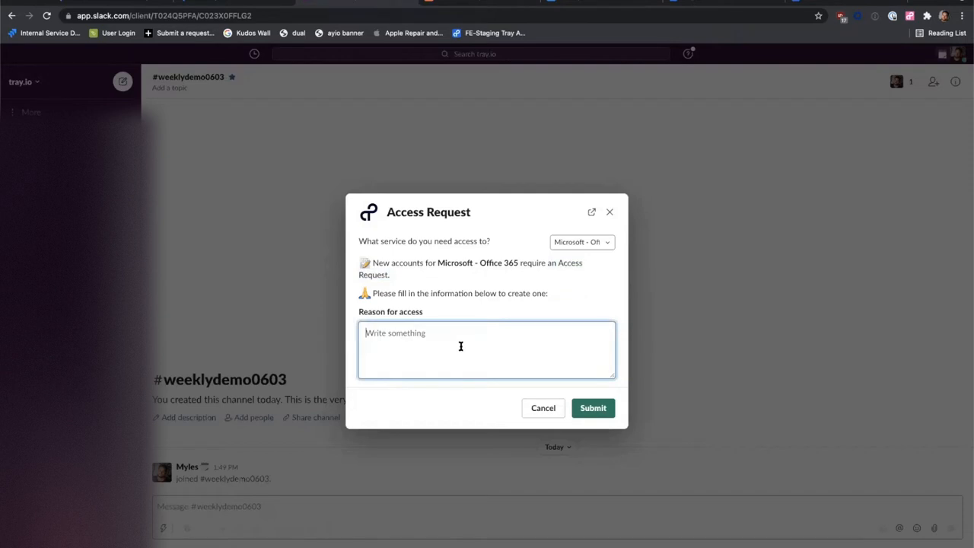
{"action": "mouse_move", "coordinate": [554, 417]}
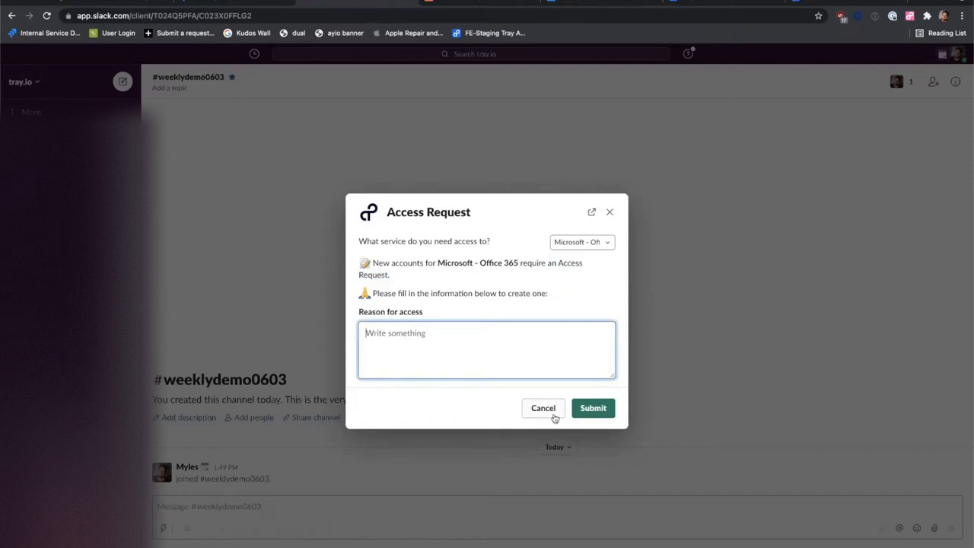
{"action": "left_click", "coordinate": [544, 408]}
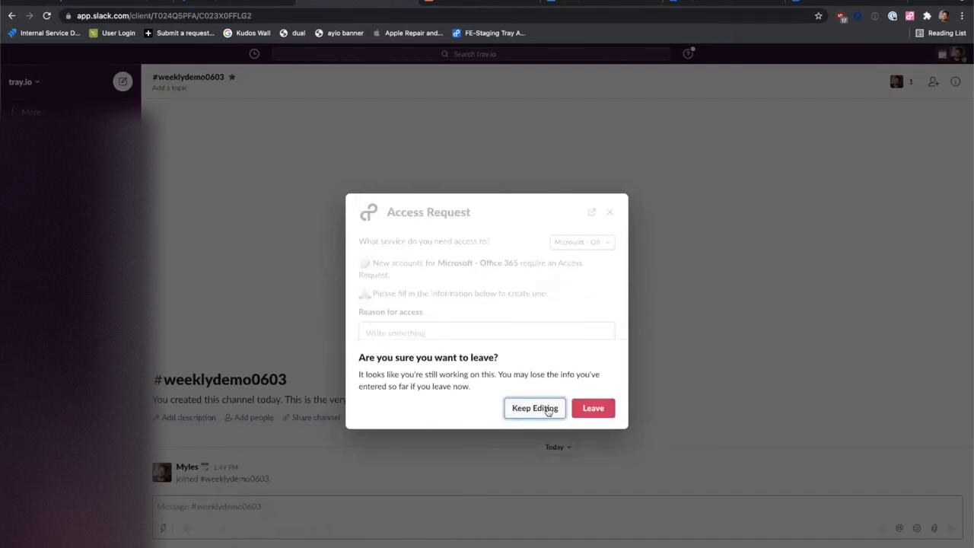
{"action": "left_click", "coordinate": [594, 408]}
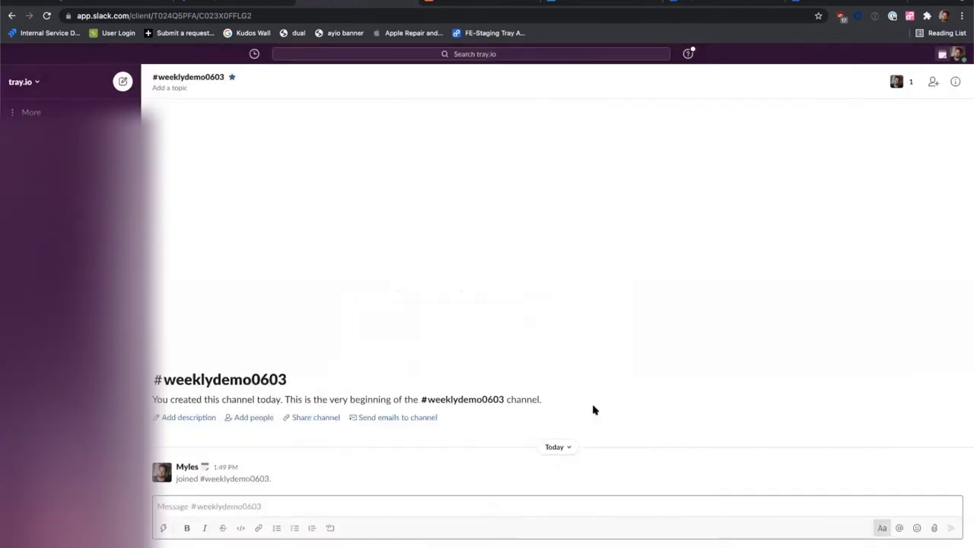
{"action": "type", "text": "a"}
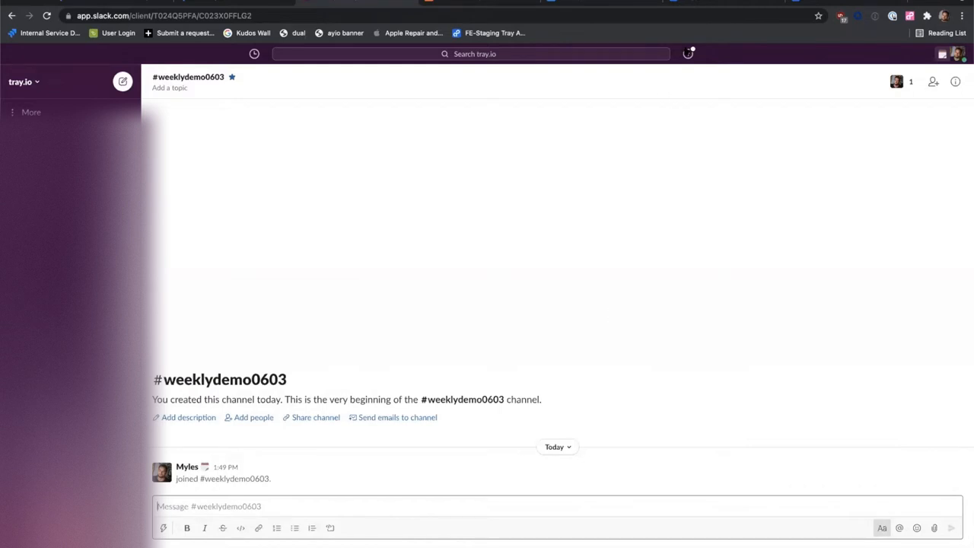
{"action": "mouse_move", "coordinate": [456, 6]}
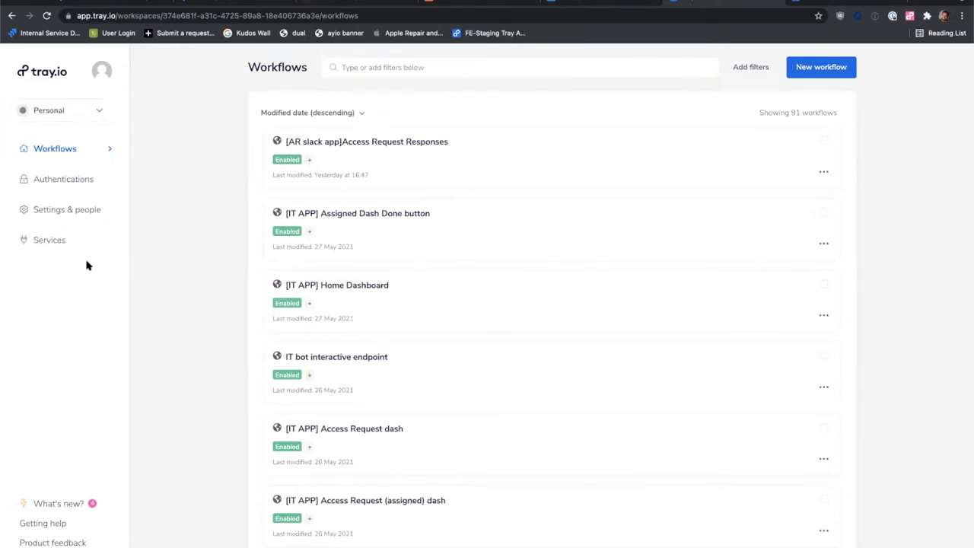
Filter the workflows by 'ac' and open the 'access request new model' workflow.
{"action": "left_click", "coordinate": [520, 67]}
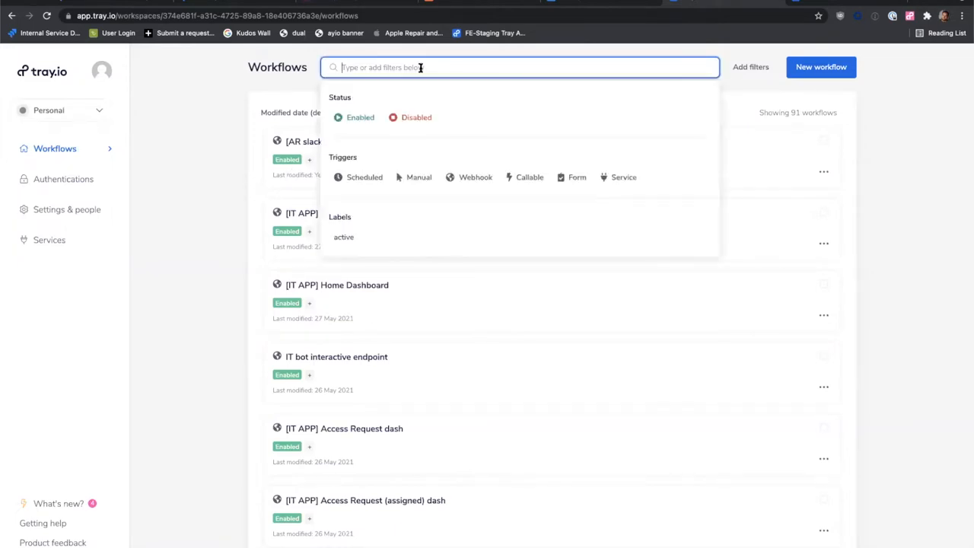
{"action": "type", "text": "access re"}
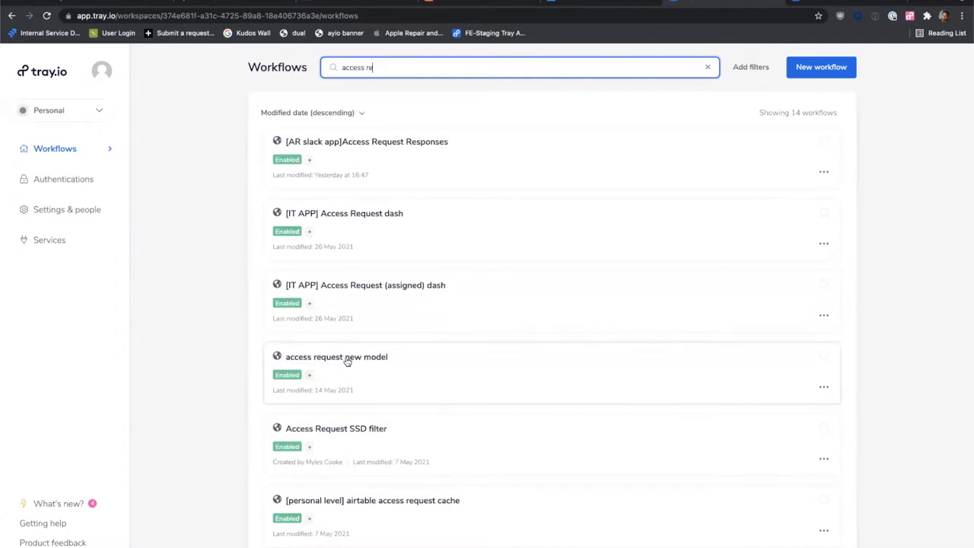
{"action": "left_click", "coordinate": [337, 357]}
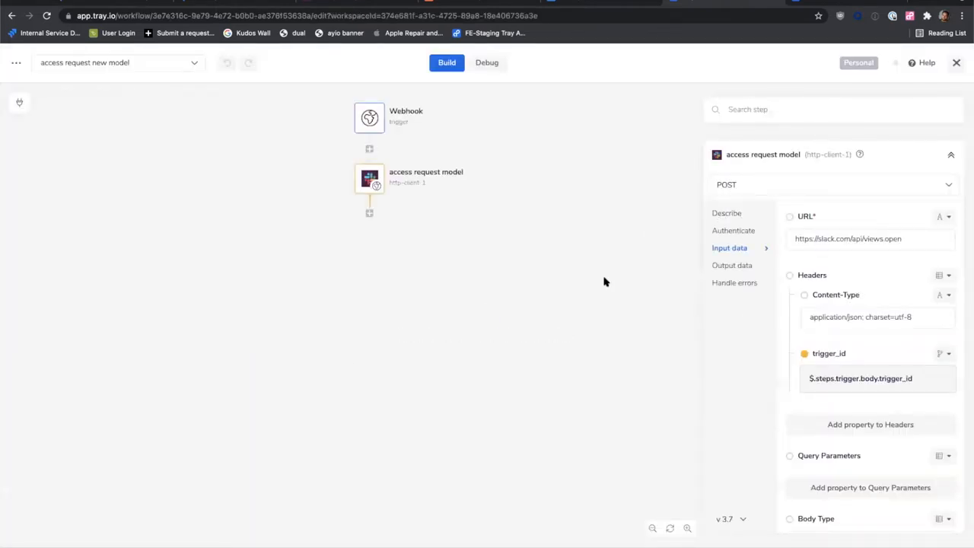
{"action": "mouse_move", "coordinate": [36, 105]}
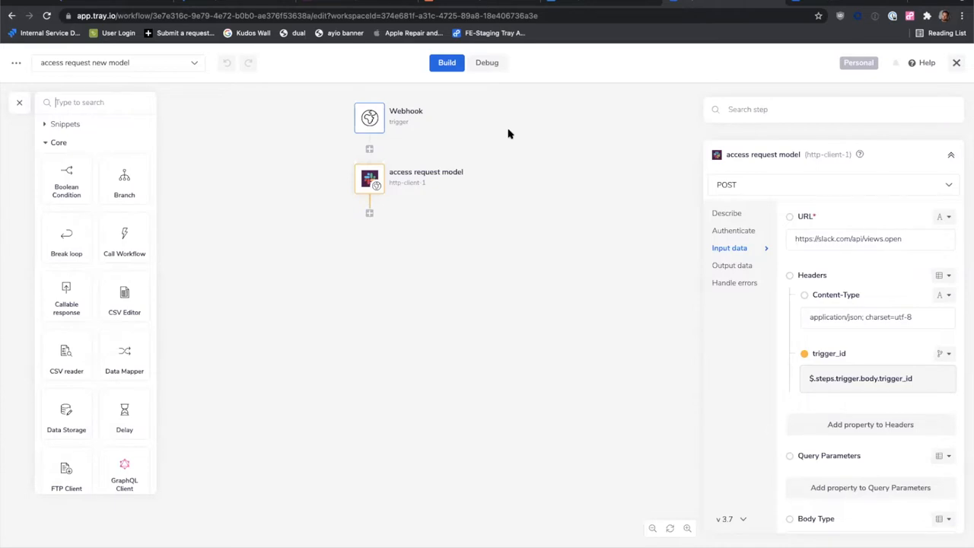
{"action": "mouse_move", "coordinate": [554, 315]}
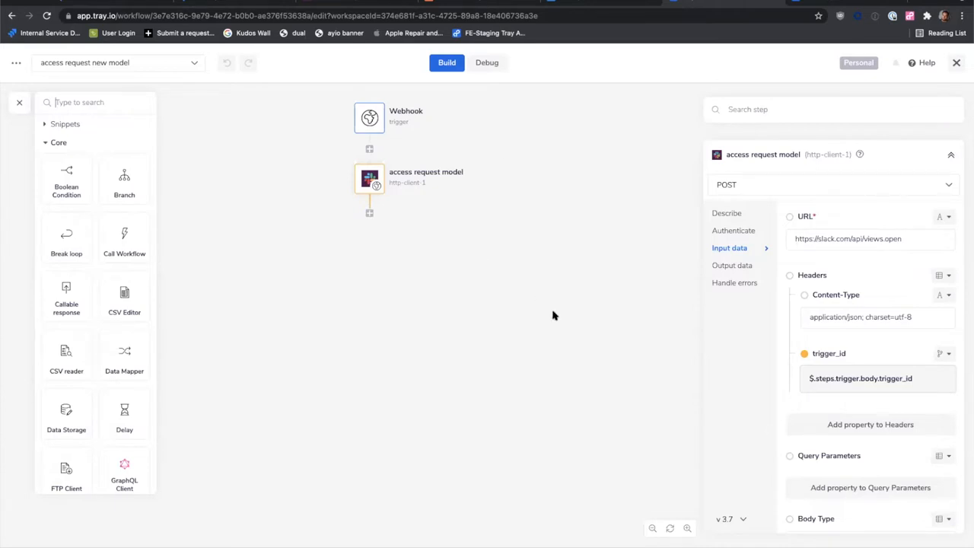
{"action": "mouse_move", "coordinate": [114, 162]}
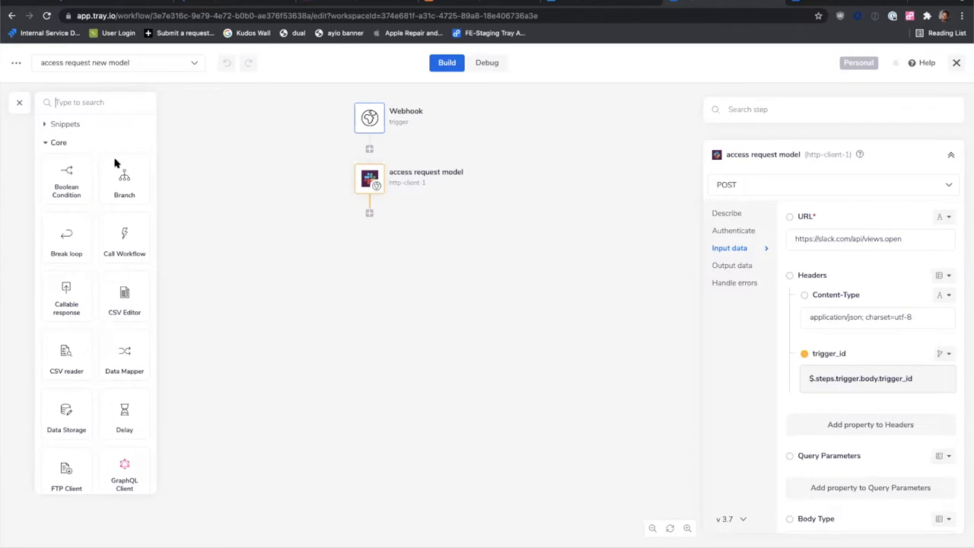
Filter the connector list by 'sheet' to show Google Sheets and Smartsheet.
{"action": "scroll", "scroll_direction": "down", "scroll_amount": 3}
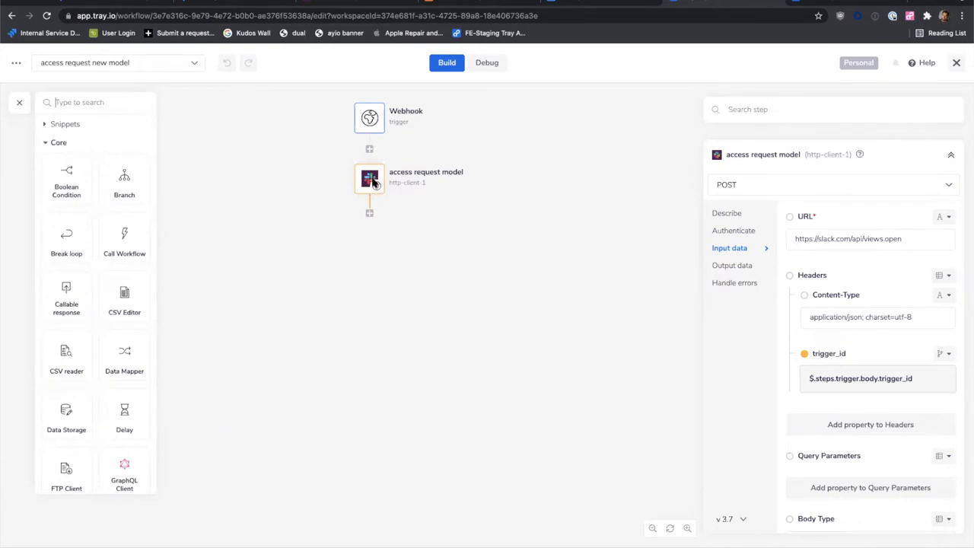
{"action": "mouse_move", "coordinate": [73, 86]}
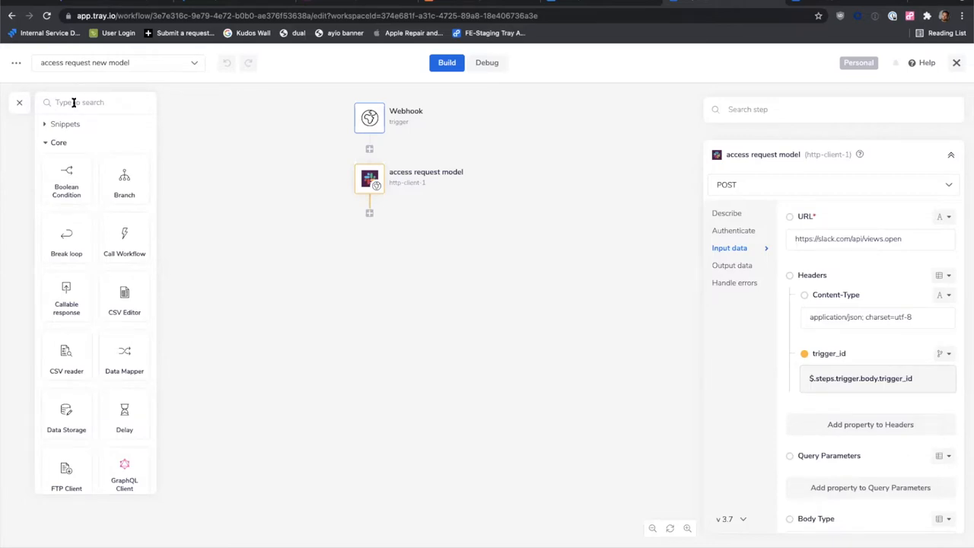
{"action": "type", "text": "sheet"}
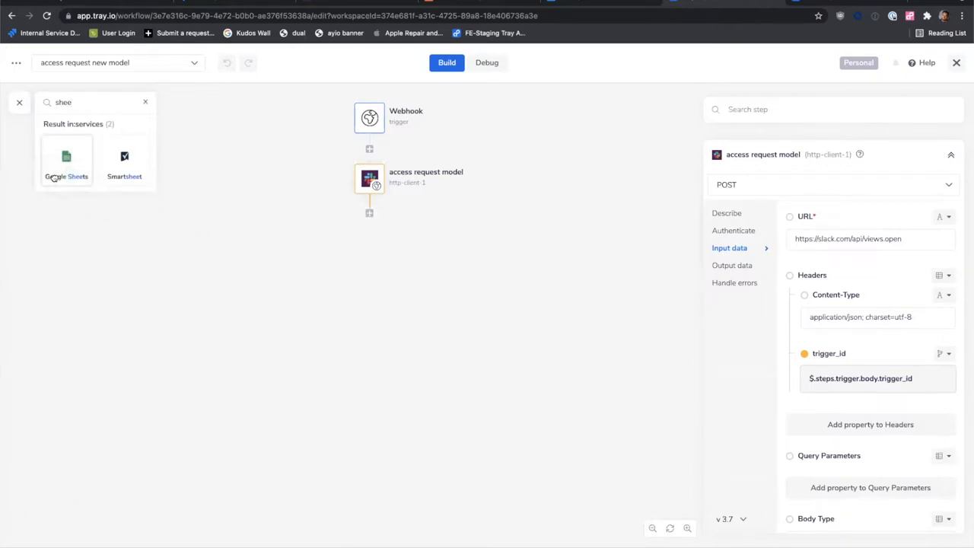
{"action": "mouse_move", "coordinate": [149, 259]}
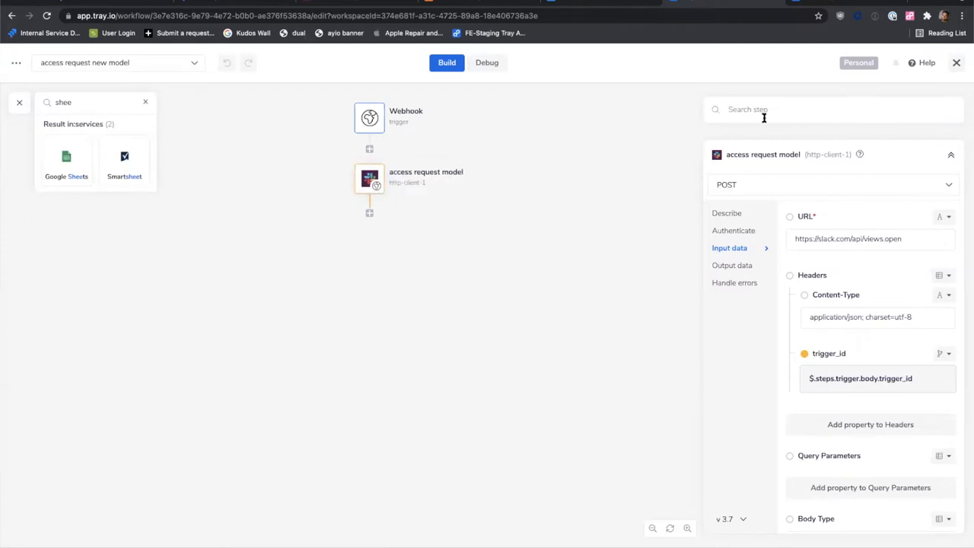
{"action": "mouse_move", "coordinate": [774, 302]}
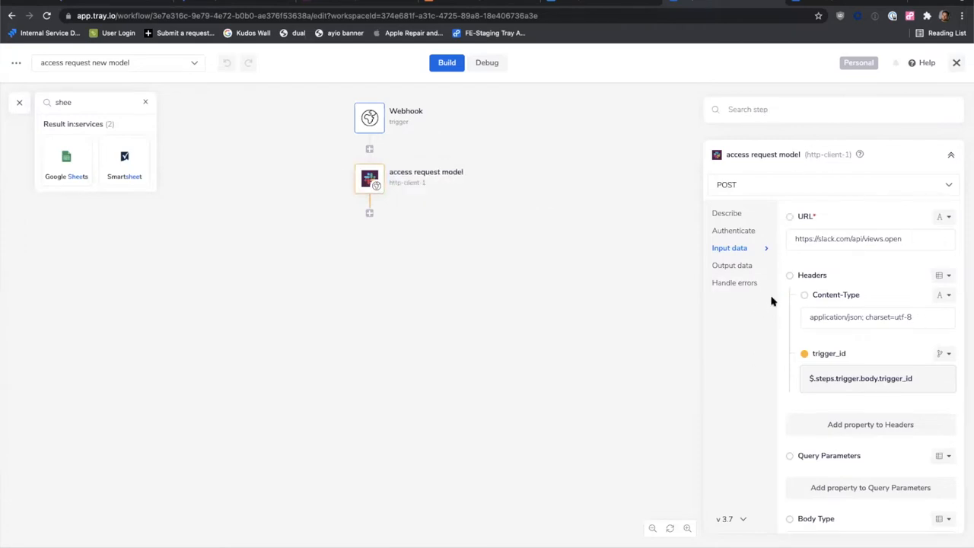
{"action": "mouse_move", "coordinate": [823, 251]}
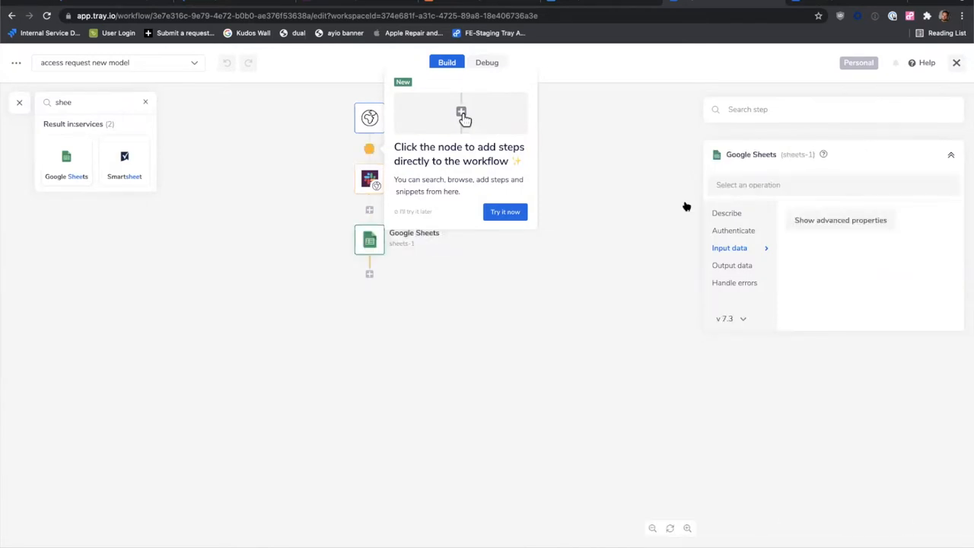
Set the Google Sheets step to the Create row operation, then request its deletion.
{"action": "left_click", "coordinate": [834, 184]}
{"action": "type", "text": "crea"}
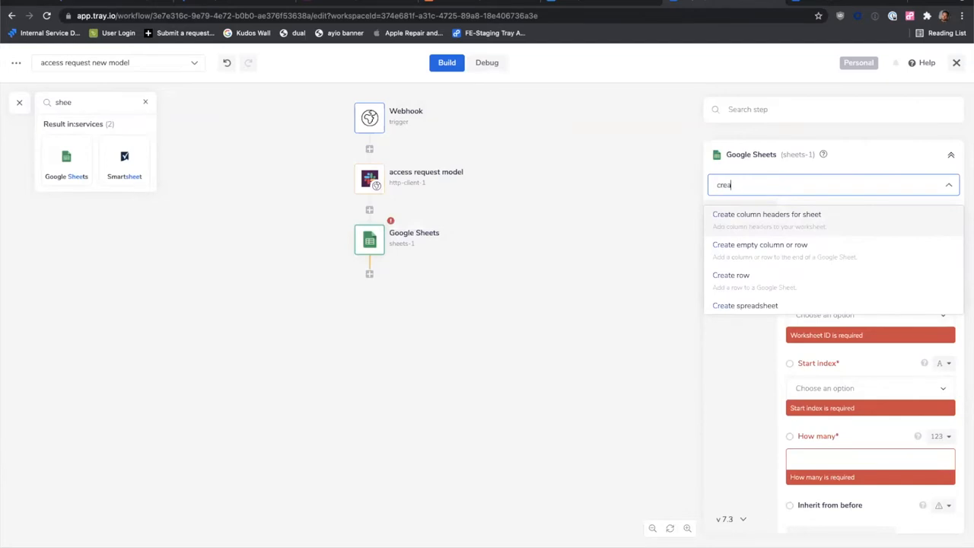
{"action": "left_click", "coordinate": [730, 274]}
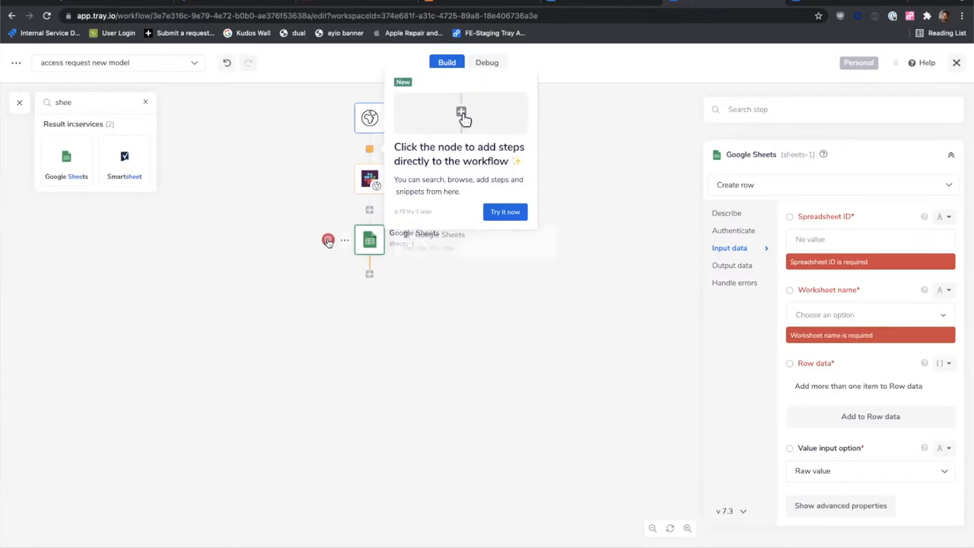
{"action": "left_click", "coordinate": [329, 240]}
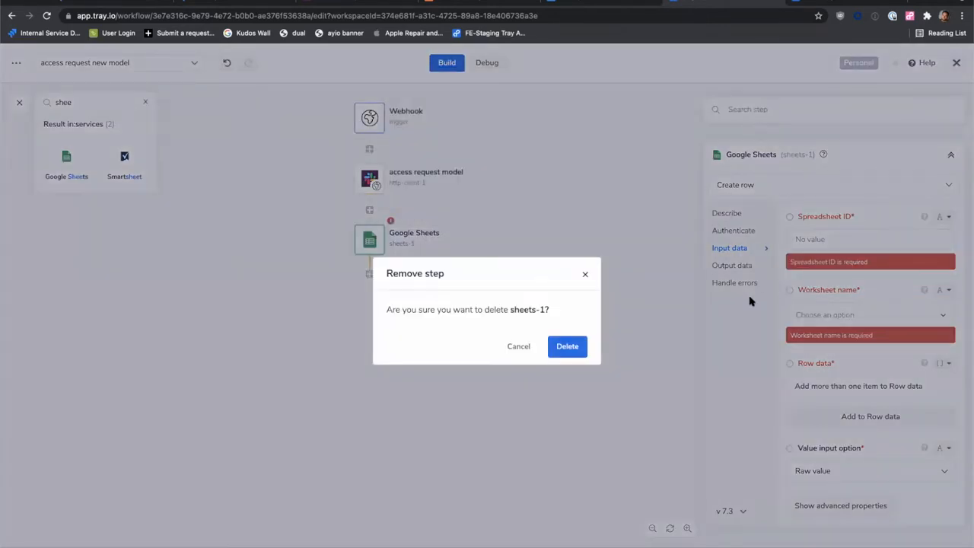
Confirm deleting the sheets-1 Google Sheets step from the workflow.
{"action": "left_click", "coordinate": [566, 348]}
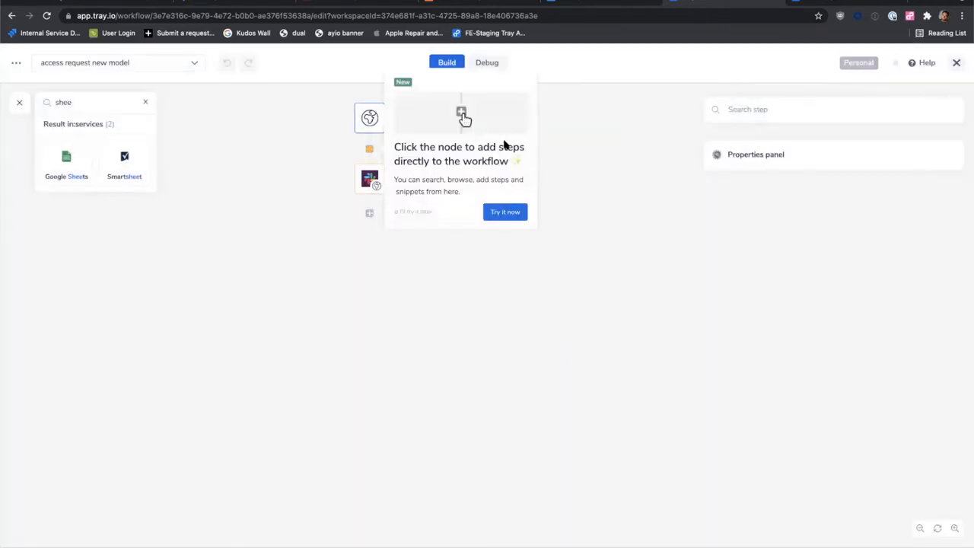
{"action": "mouse_move", "coordinate": [396, 46]}
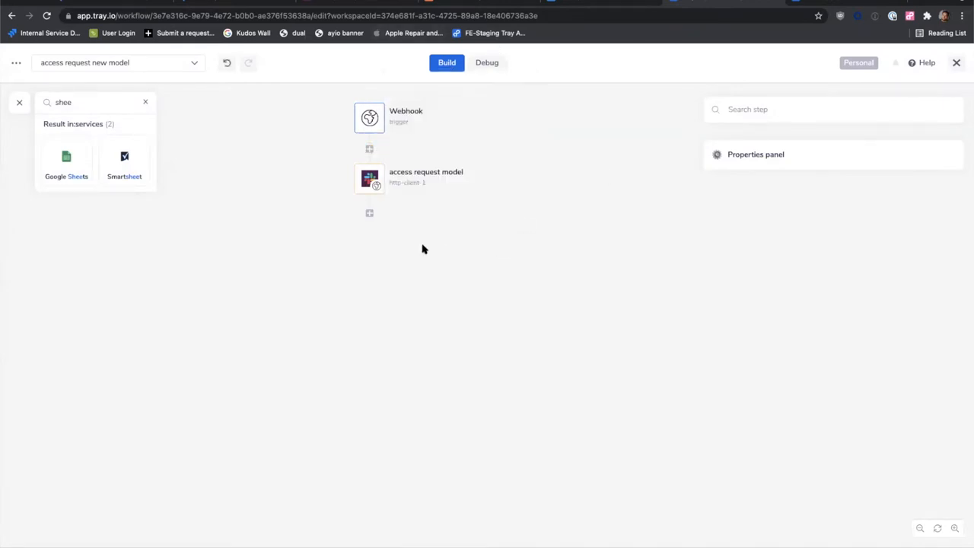
{"action": "mouse_move", "coordinate": [366, 202]}
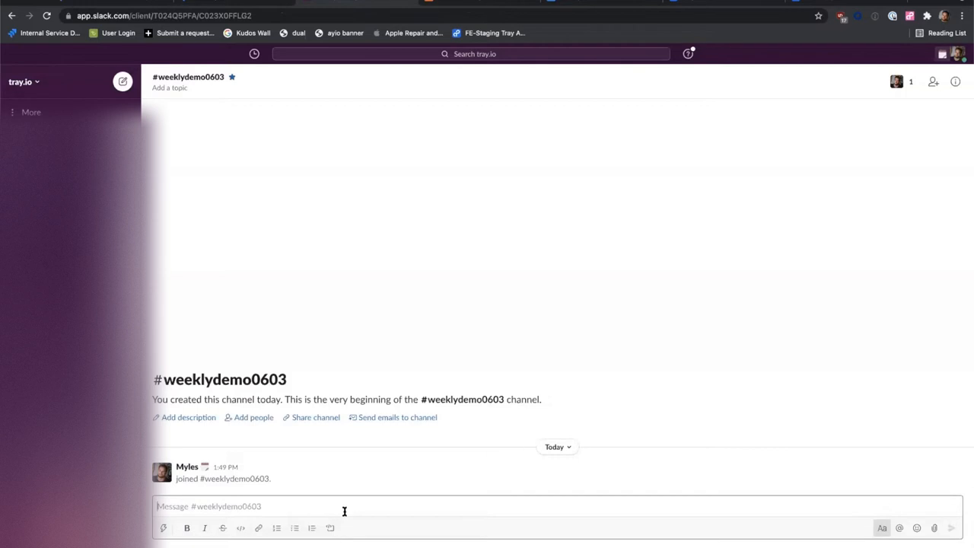
Run /access-request in #weeklydemo0603 to bring up the Access Request dialog.
{"action": "type", "text": "/access-request"}
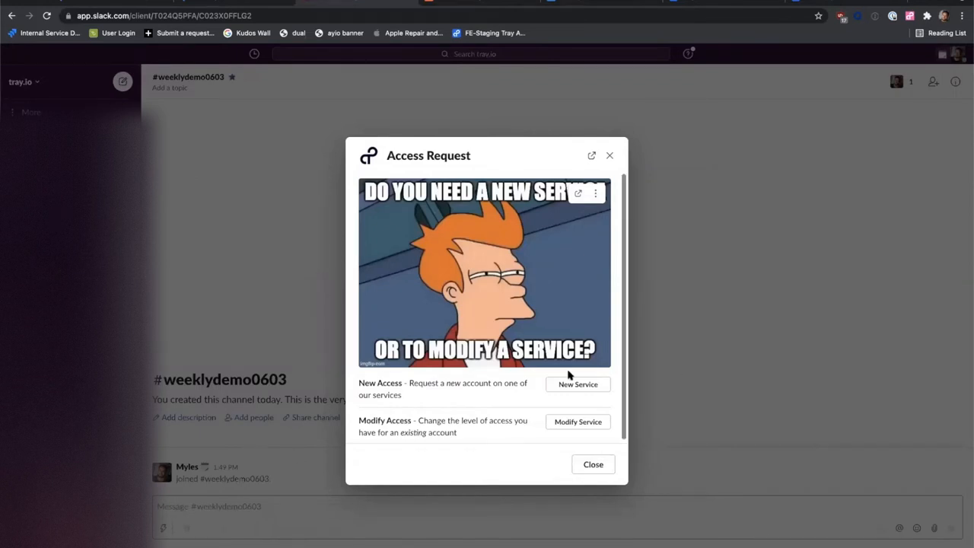
{"action": "mouse_move", "coordinate": [597, 408]}
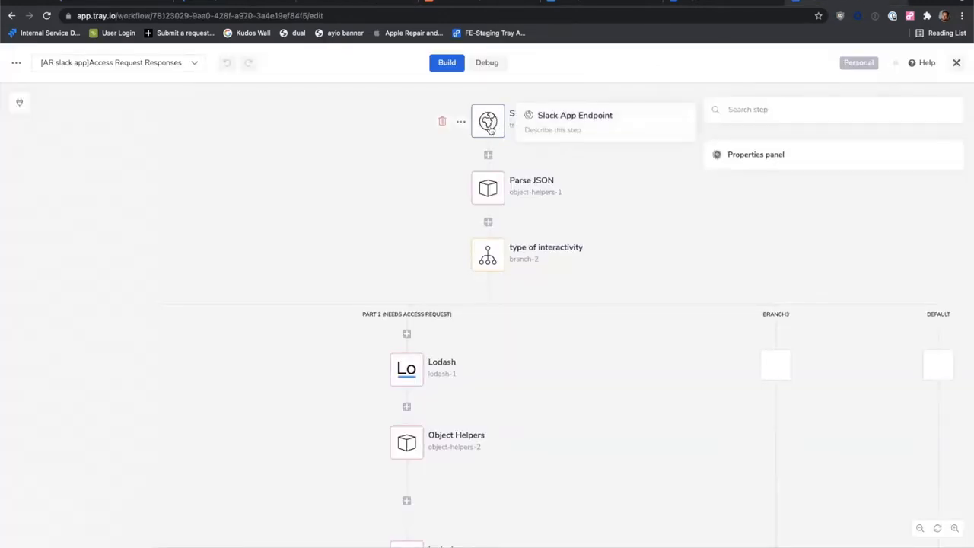
{"action": "mouse_move", "coordinate": [764, 38]}
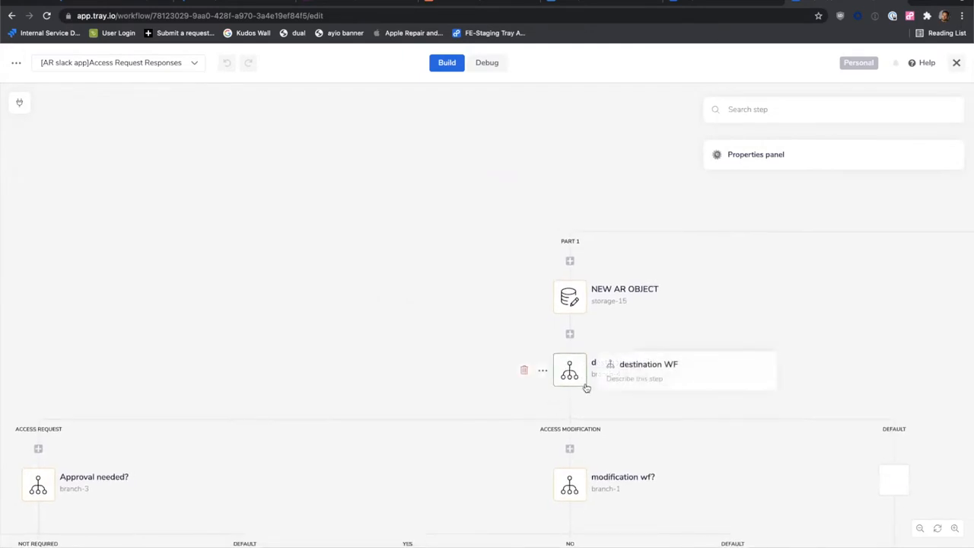
{"action": "mouse_move", "coordinate": [512, 436]}
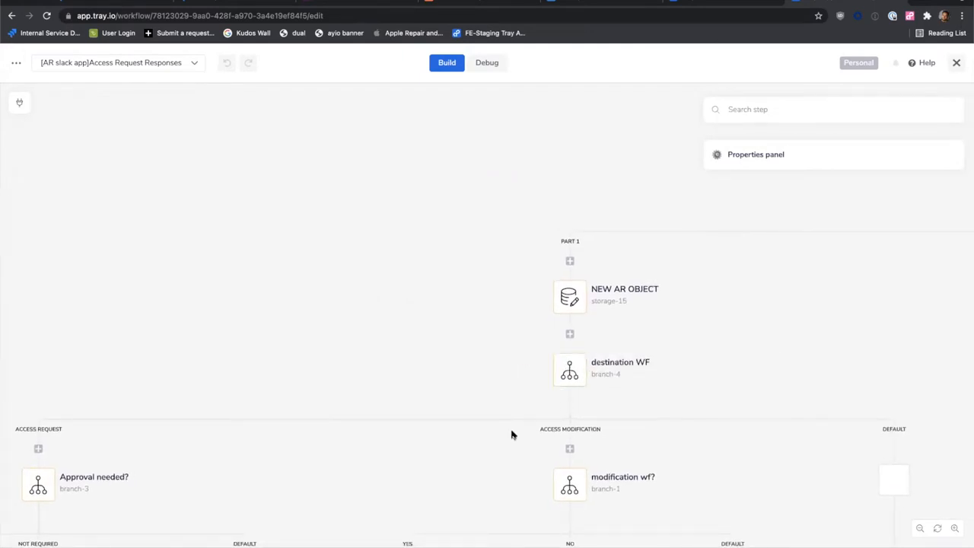
{"action": "mouse_move", "coordinate": [67, 437]}
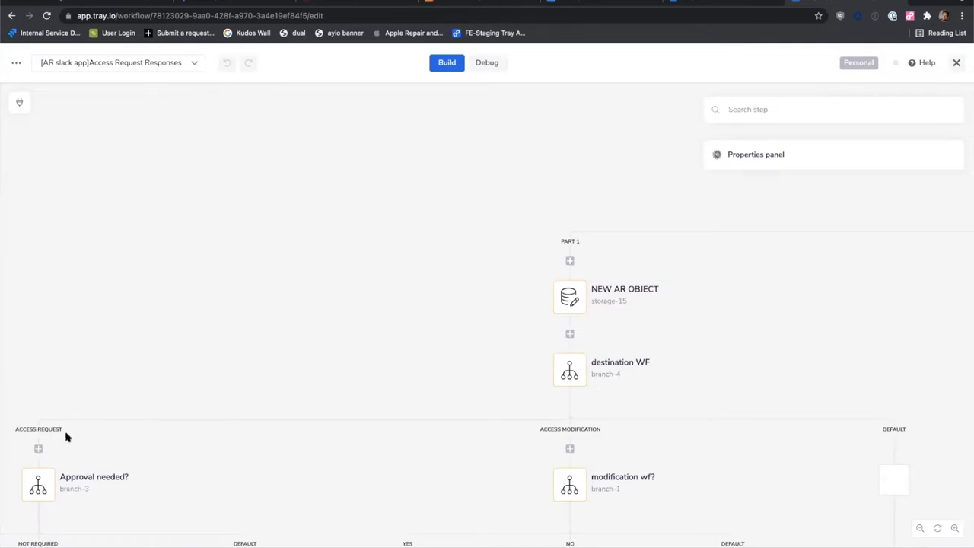
{"action": "mouse_move", "coordinate": [554, 469]}
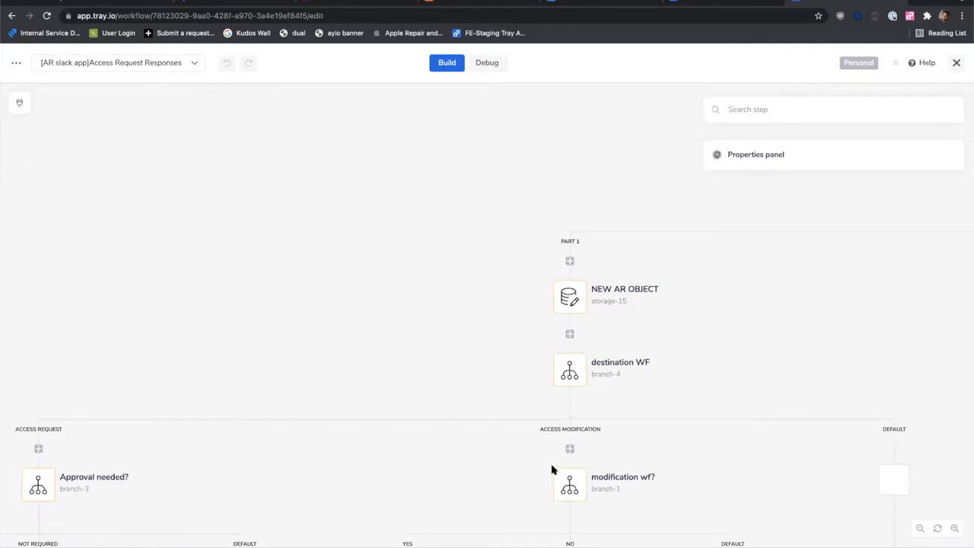
{"action": "mouse_move", "coordinate": [570, 435]}
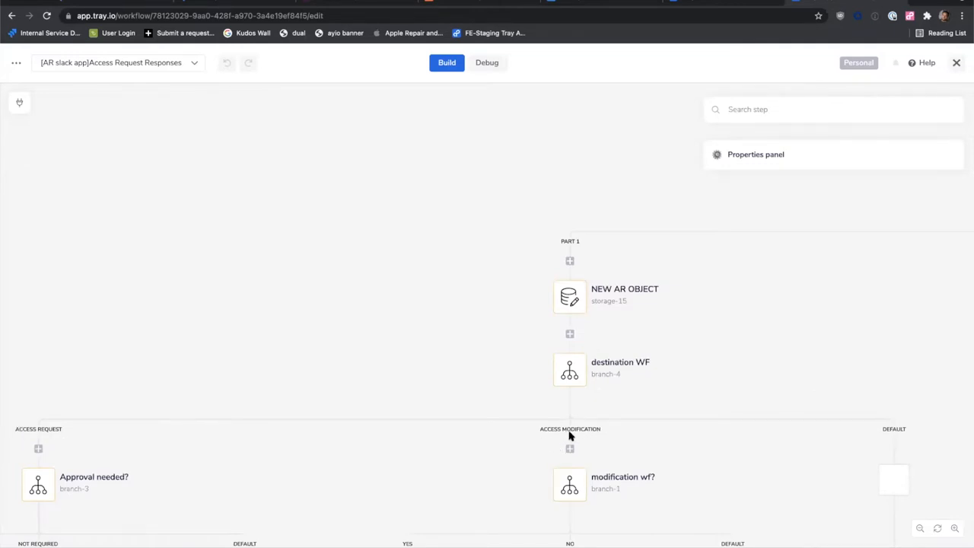
{"action": "mouse_move", "coordinate": [775, 304]}
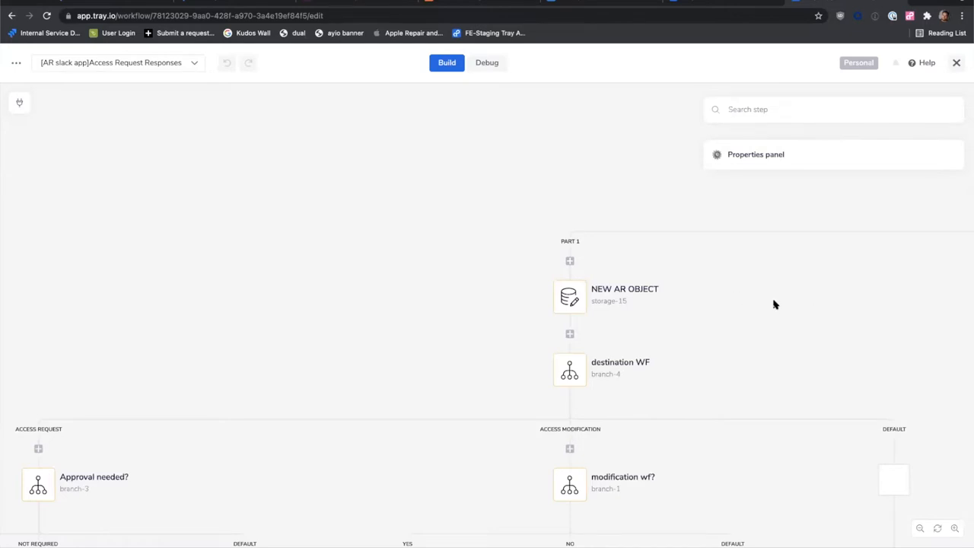
Scroll the Access Request Responses canvas to inspect its request and modification branches.
{"action": "scroll", "scroll_direction": "down", "scroll_amount": 3}
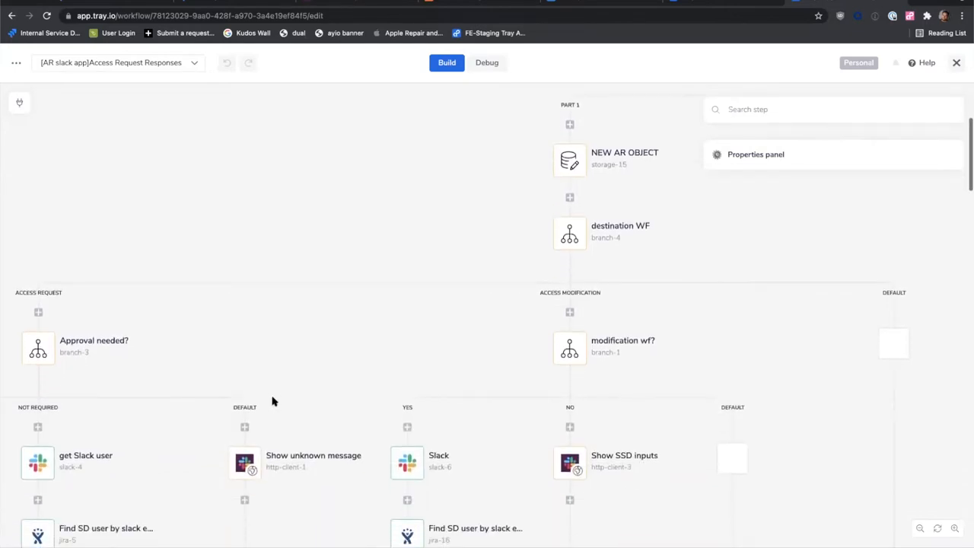
{"action": "scroll", "scroll_direction": "down", "scroll_amount": 3}
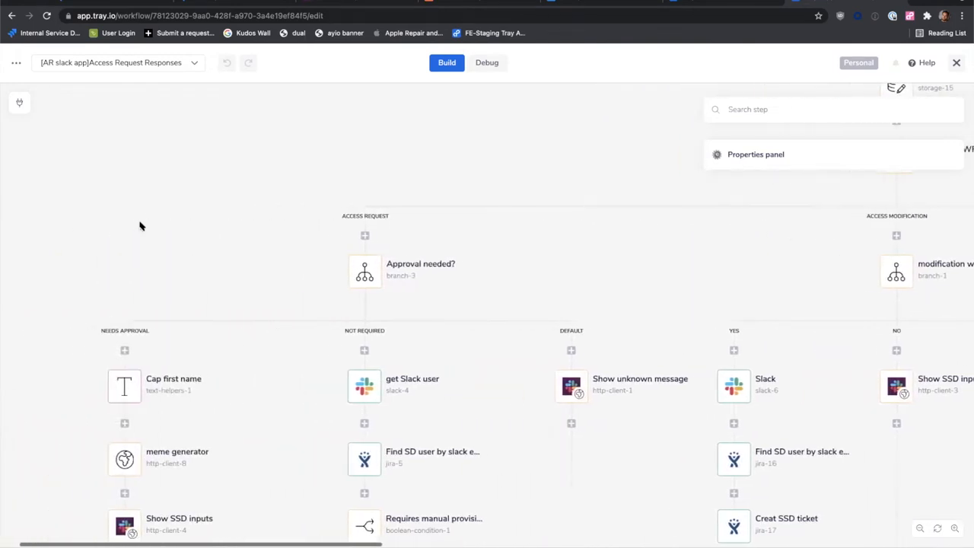
{"action": "scroll", "scroll_direction": "down", "scroll_amount": 3}
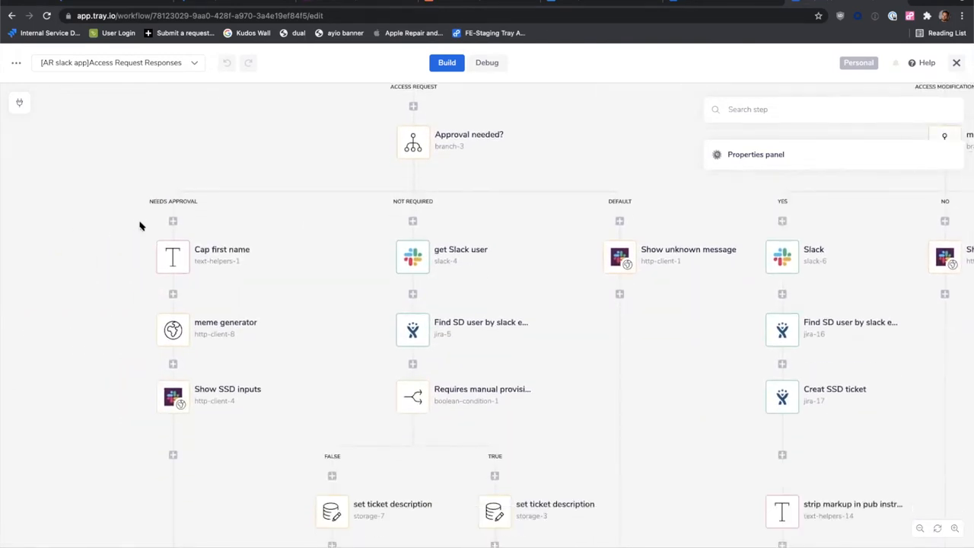
{"action": "mouse_move", "coordinate": [404, 179]}
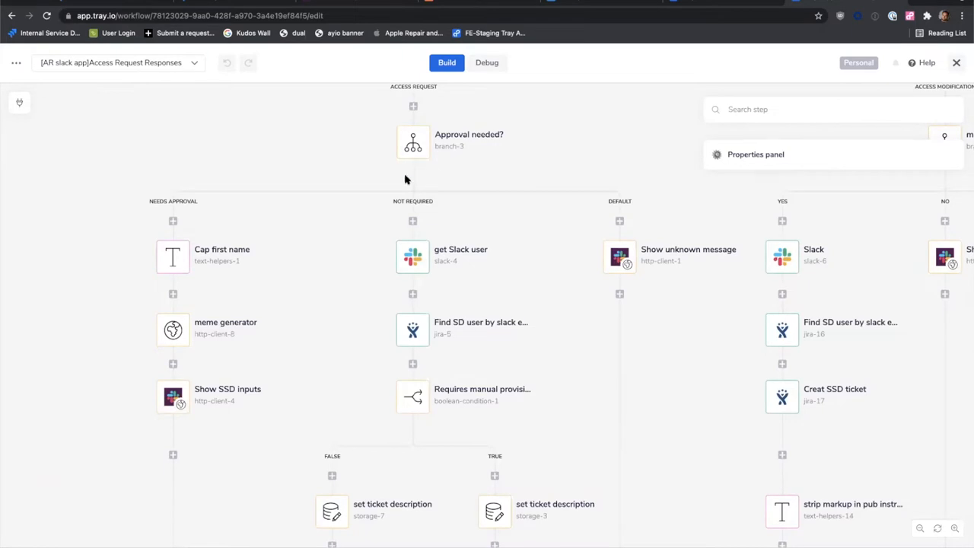
{"action": "mouse_move", "coordinate": [424, 145]}
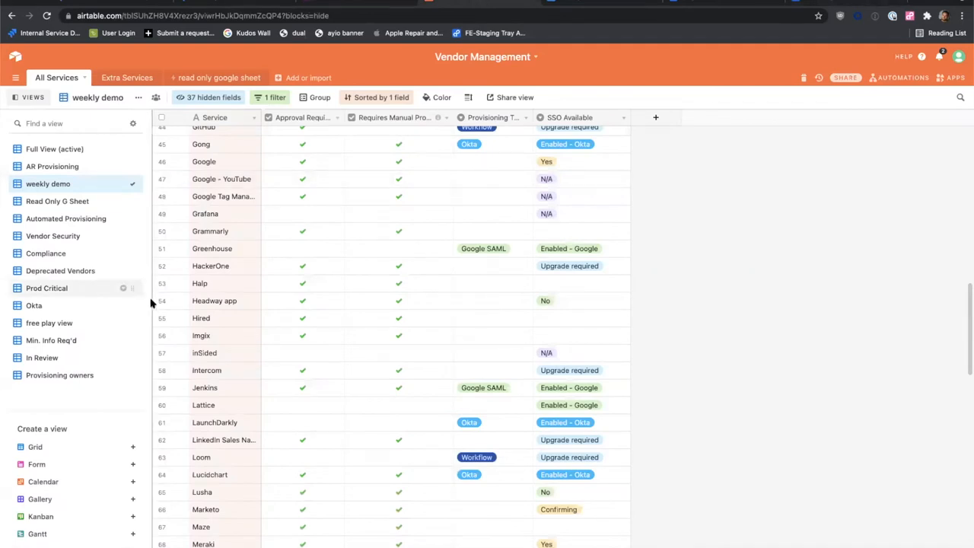
{"action": "mouse_move", "coordinate": [494, 76]}
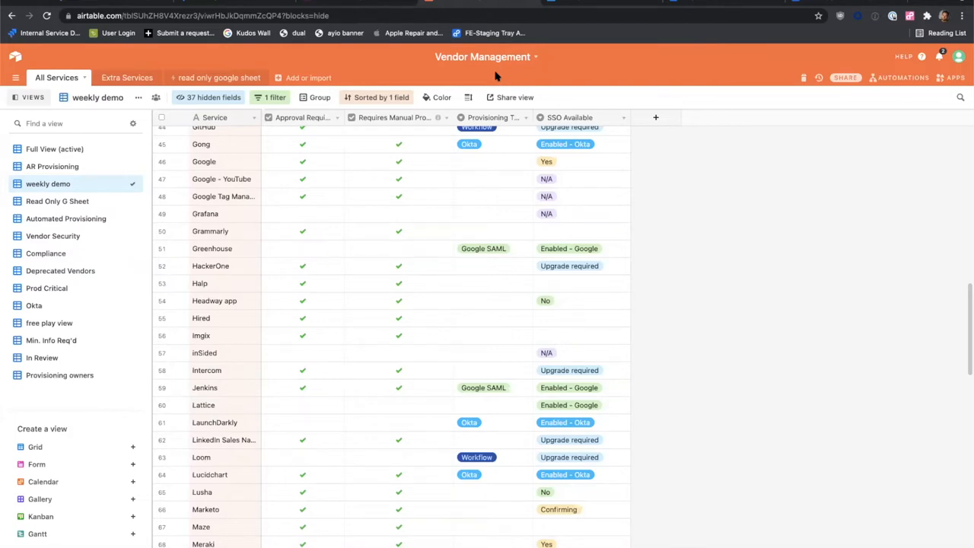
{"action": "mouse_move", "coordinate": [212, 335]}
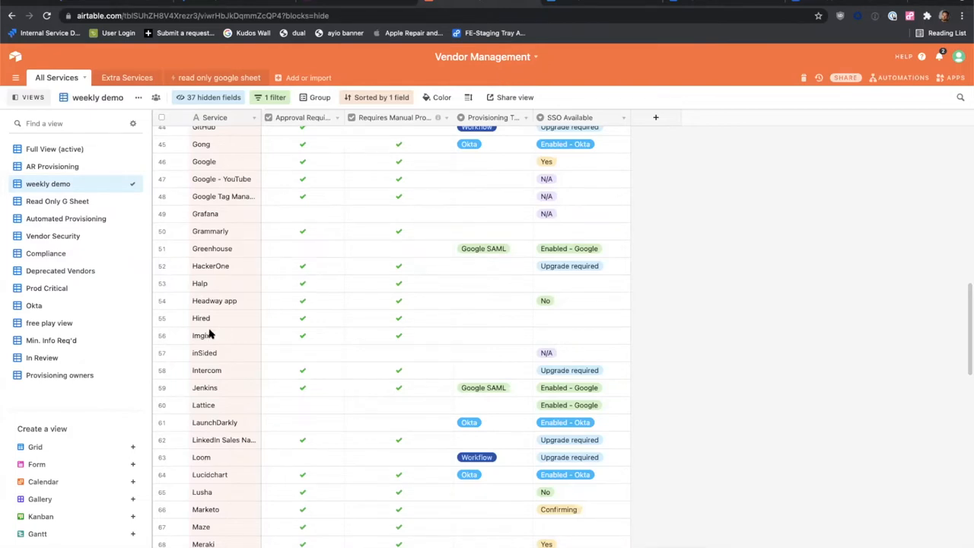
Scroll through the weekly demo services view in the Vendor Management base.
{"action": "scroll", "scroll_direction": "up", "scroll_amount": 3}
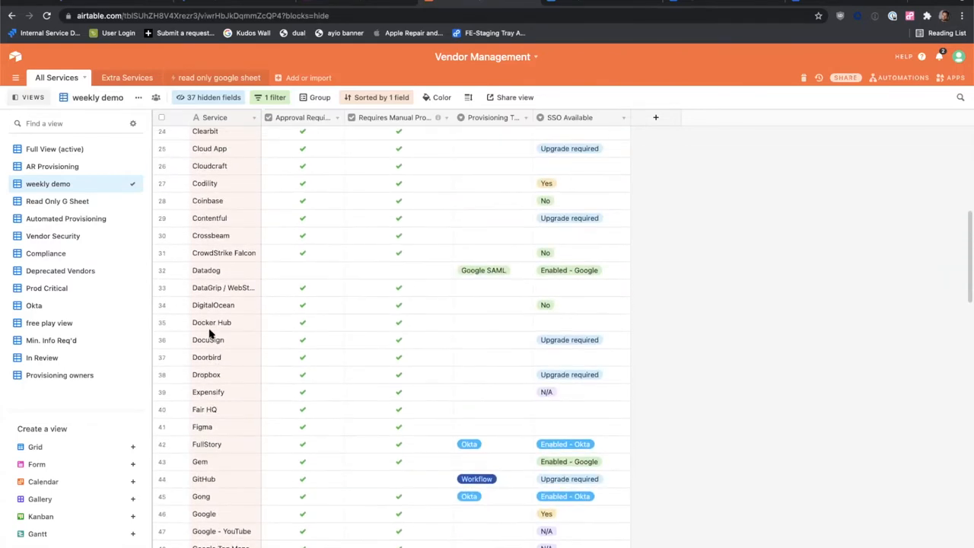
{"action": "scroll", "scroll_direction": "down", "scroll_amount": 3}
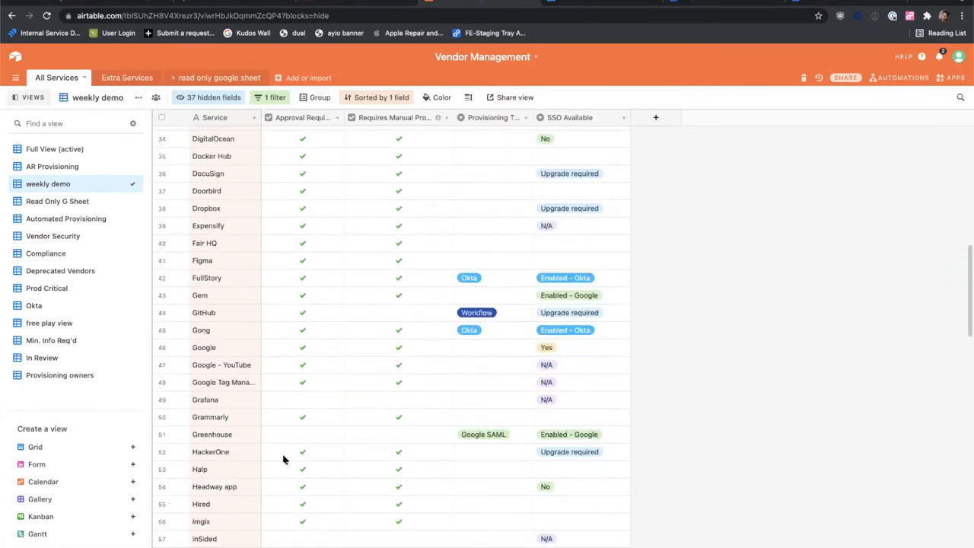
{"action": "mouse_move", "coordinate": [388, 411]}
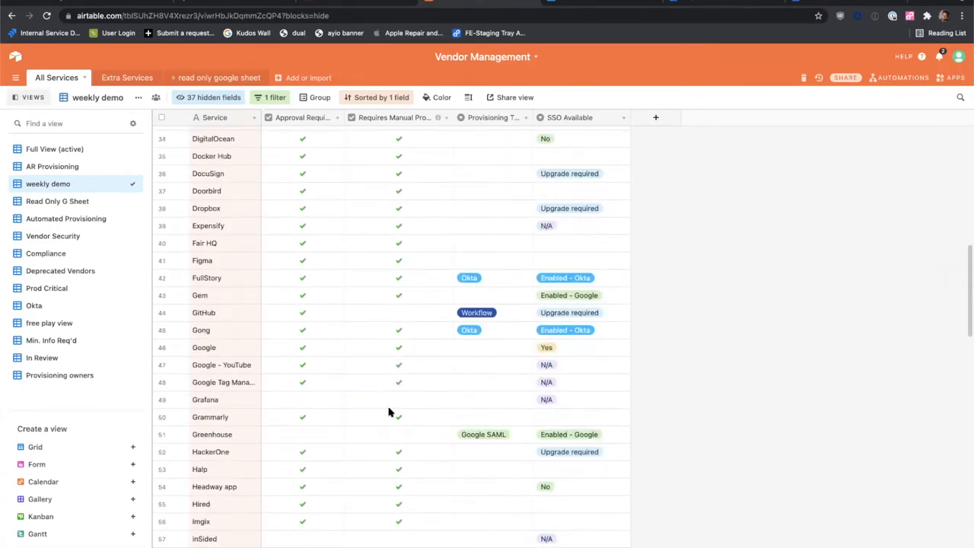
{"action": "scroll", "scroll_direction": "down", "scroll_amount": 3}
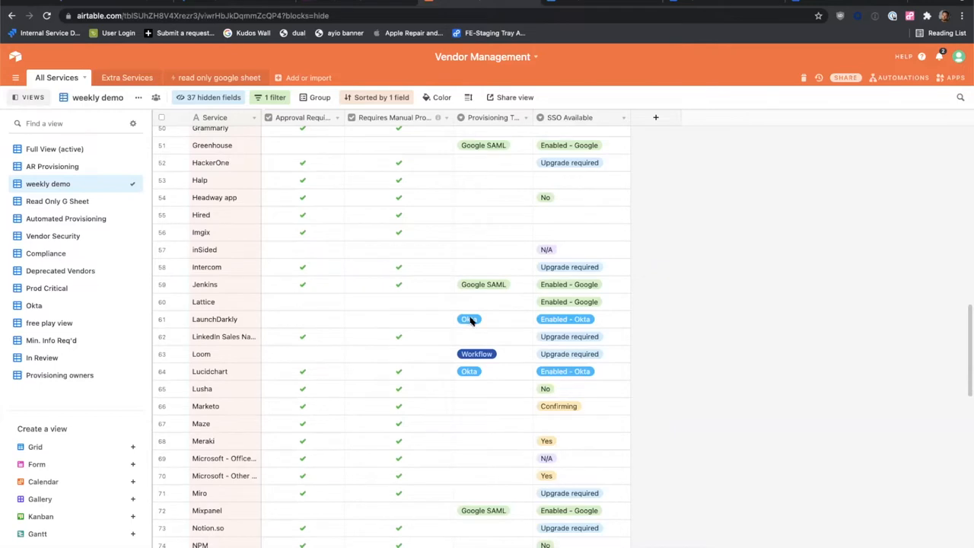
{"action": "mouse_move", "coordinate": [490, 286]}
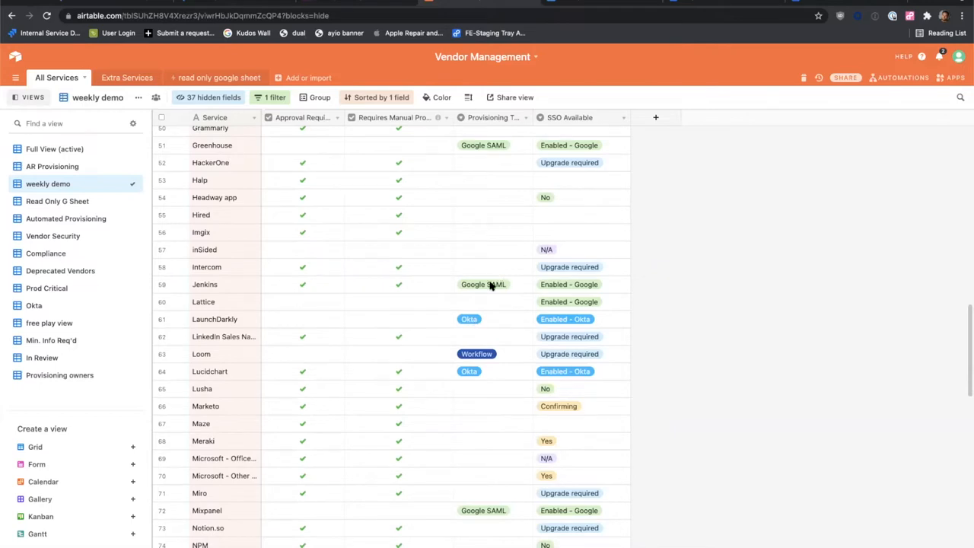
{"action": "mouse_move", "coordinate": [381, 320]}
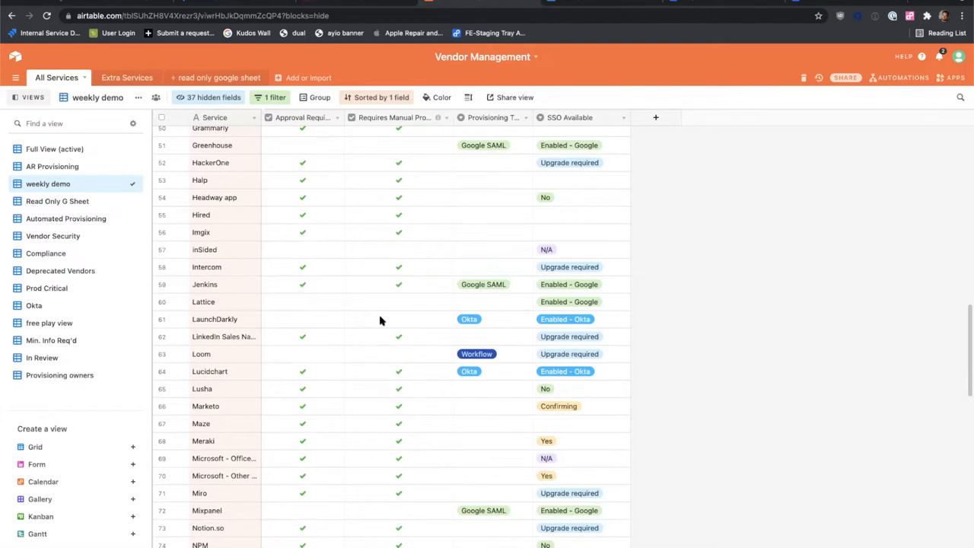
{"action": "scroll", "scroll_direction": "down", "scroll_amount": 3}
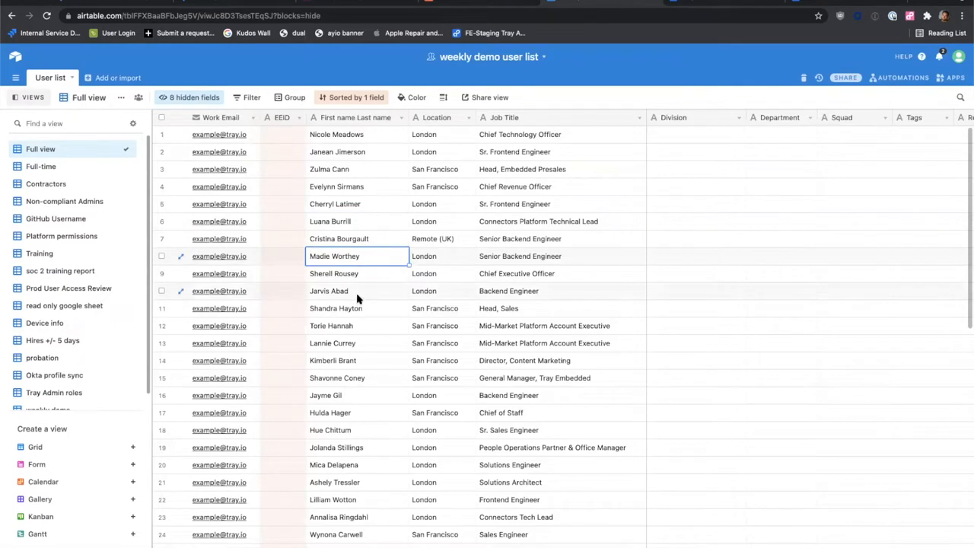
{"action": "left_click", "coordinate": [357, 291]}
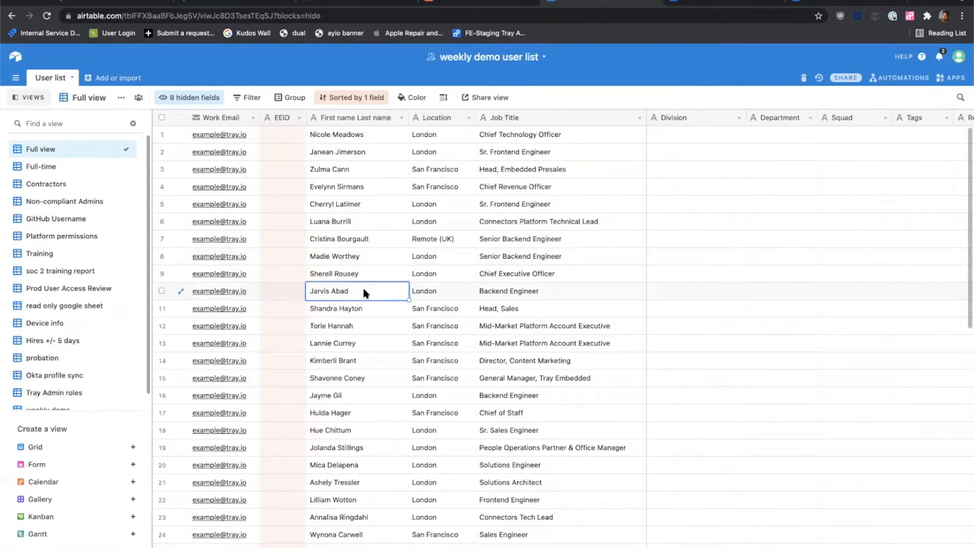
{"action": "left_click", "coordinate": [441, 291]}
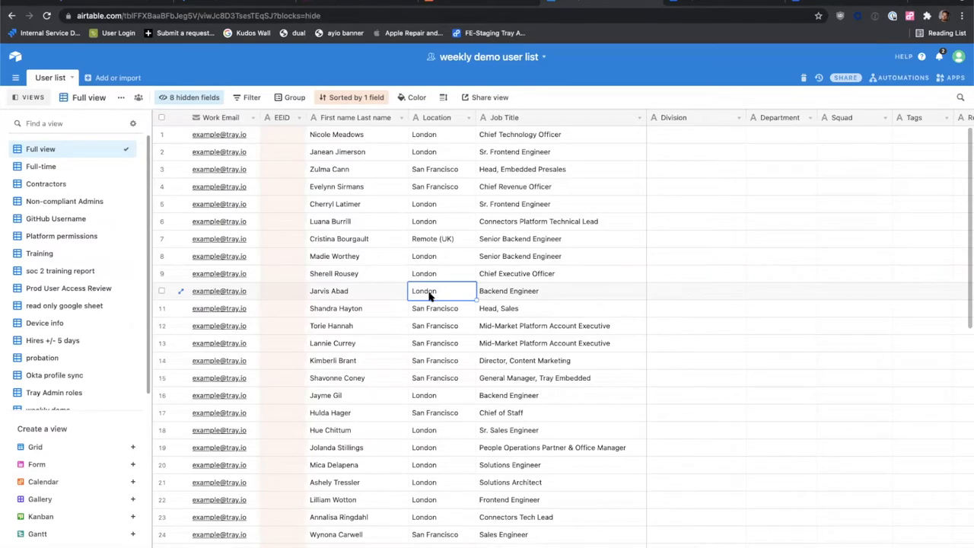
{"action": "left_click", "coordinate": [518, 291]}
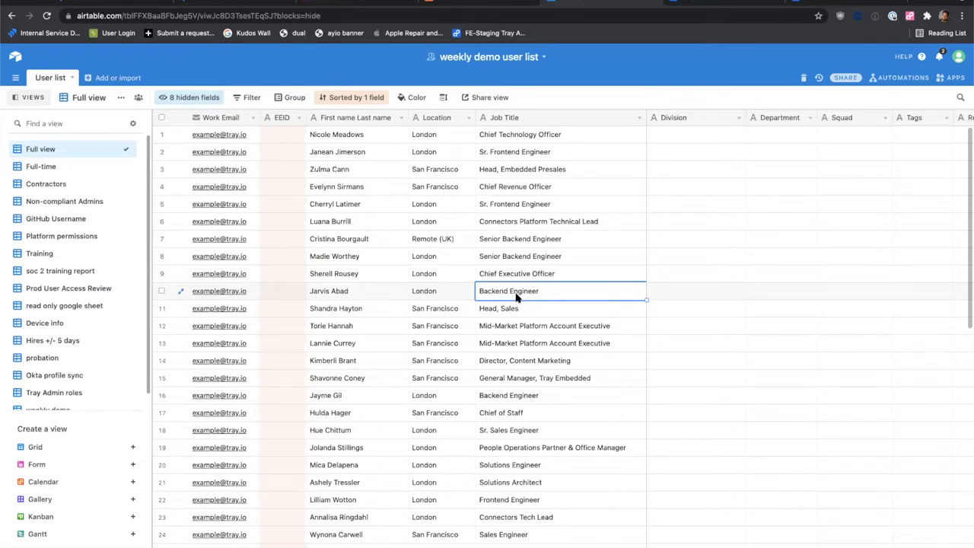
{"action": "mouse_move", "coordinate": [514, 151]}
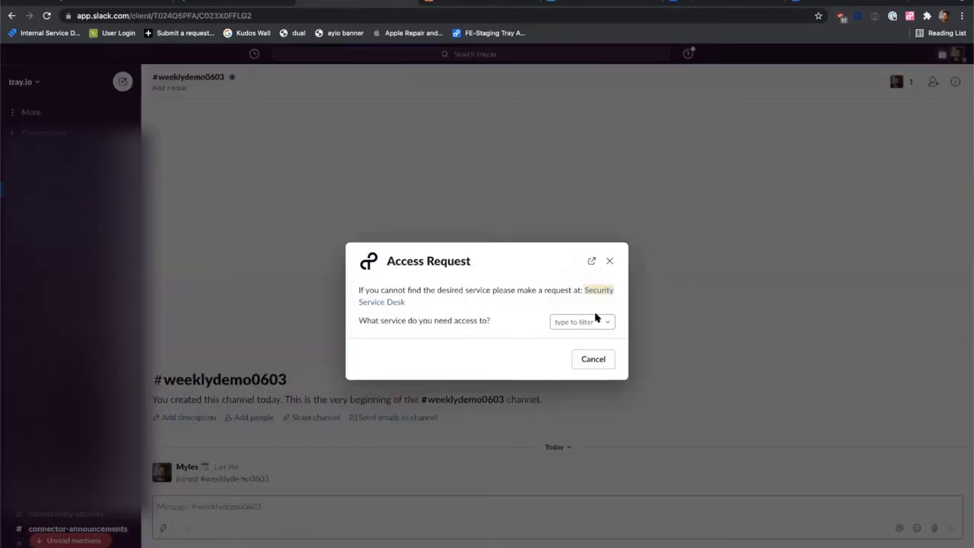
Choose Greenhouse as the requested service in the Access Request modal.
{"action": "left_click", "coordinate": [581, 321]}
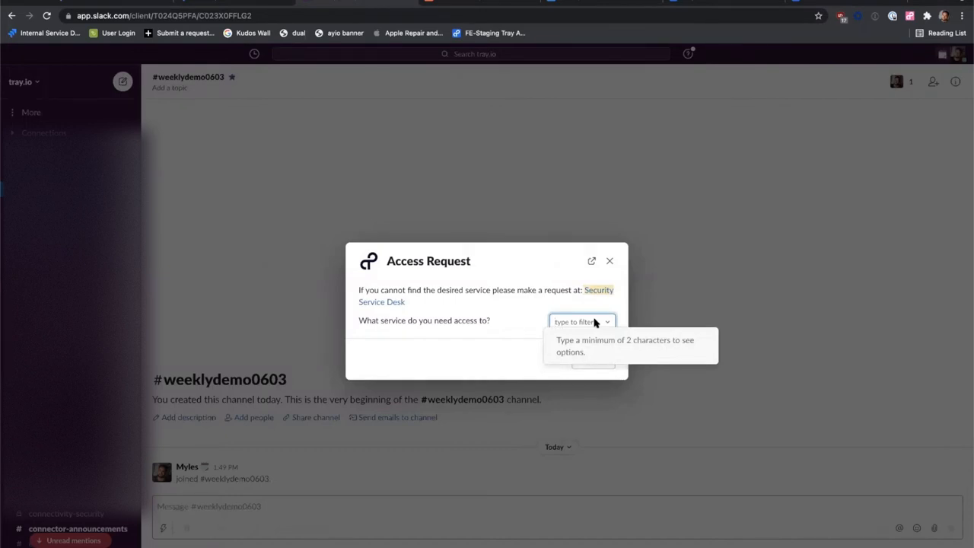
{"action": "type", "text": "gre"}
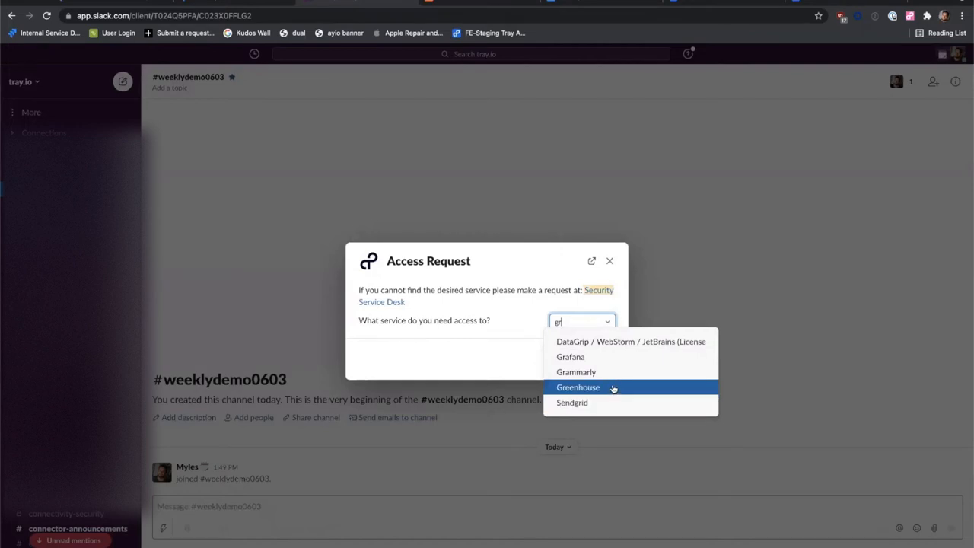
{"action": "left_click", "coordinate": [579, 388]}
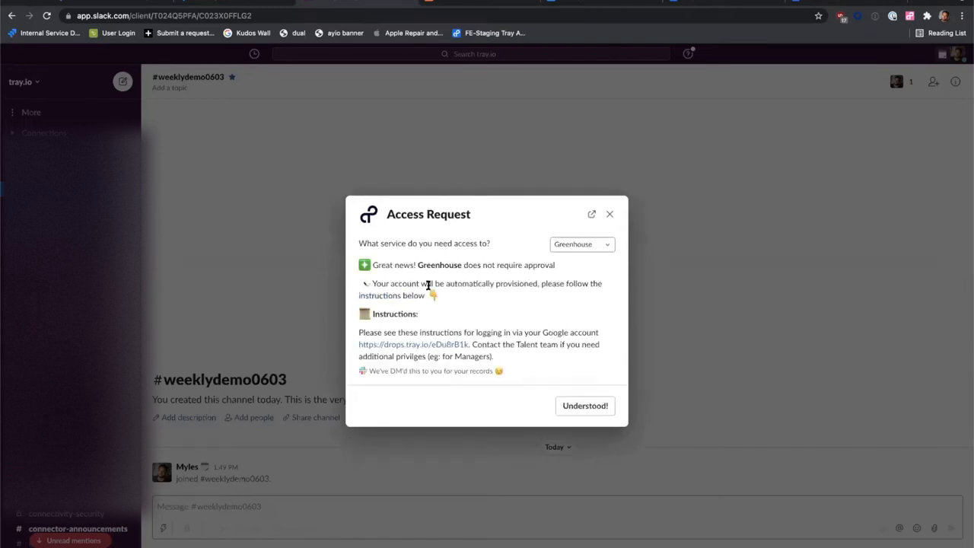
Review the auto-provisioning login instructions and acknowledge them with Understood!
{"action": "left_click_drag", "start_coordinate": [371, 265], "coordinate": [493, 265]}
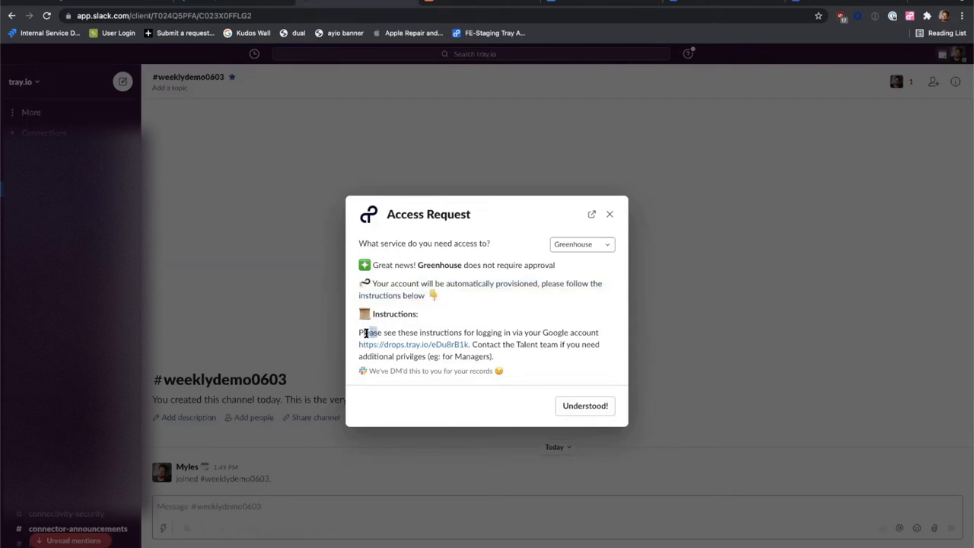
{"action": "left_click_drag", "start_coordinate": [364, 332], "coordinate": [542, 344]}
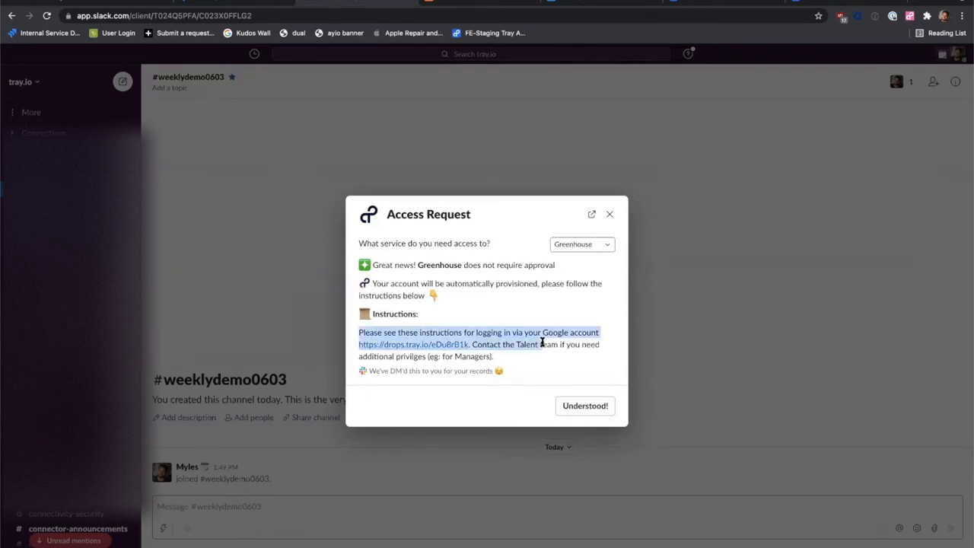
{"action": "left_click", "coordinate": [518, 341]}
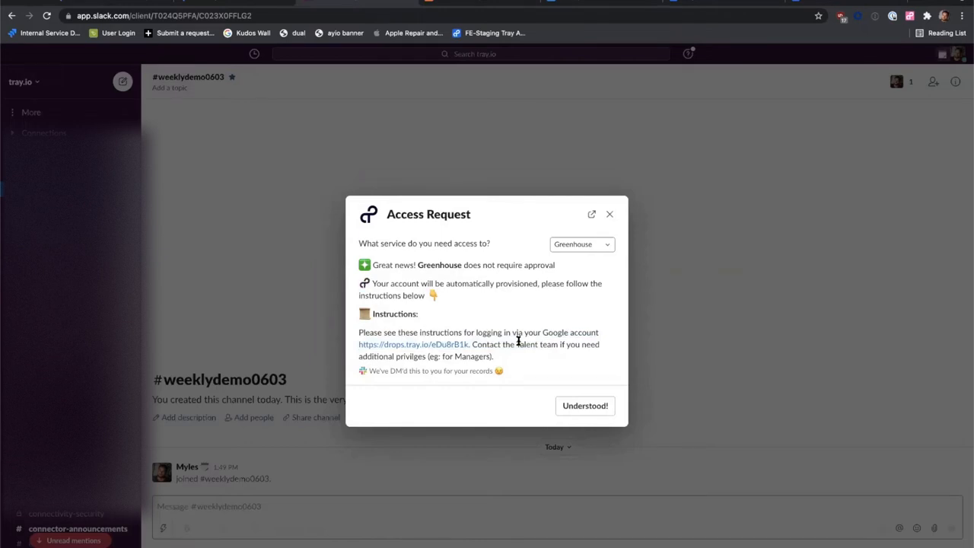
{"action": "mouse_move", "coordinate": [551, 420]}
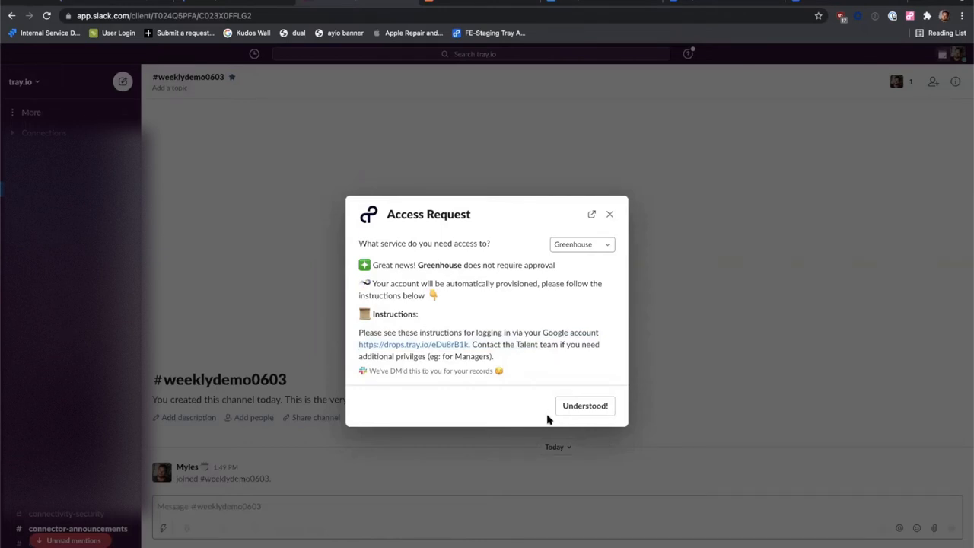
{"action": "left_click", "coordinate": [584, 405]}
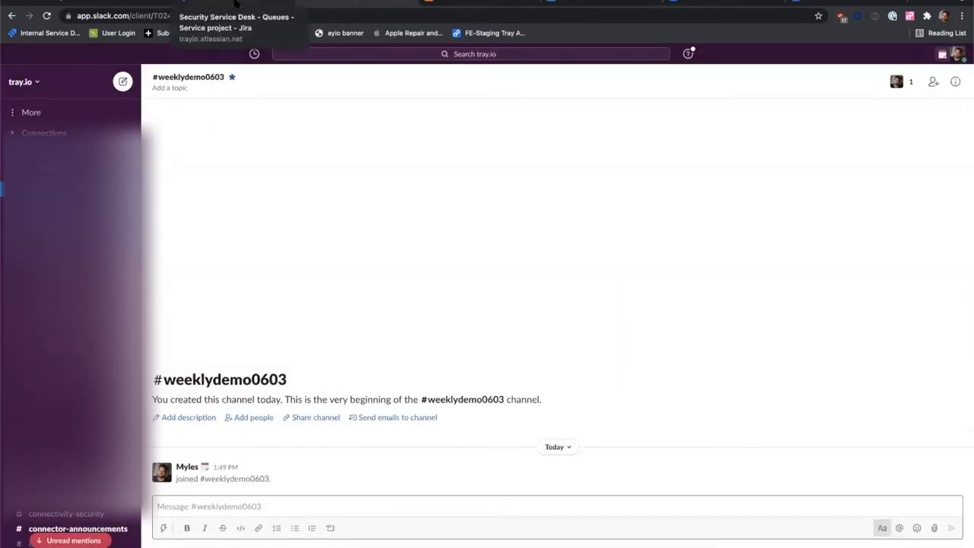
Show the Security Service Desk's AR's [open] queue of access request tickets.
{"action": "left_click", "coordinate": [236, 23]}
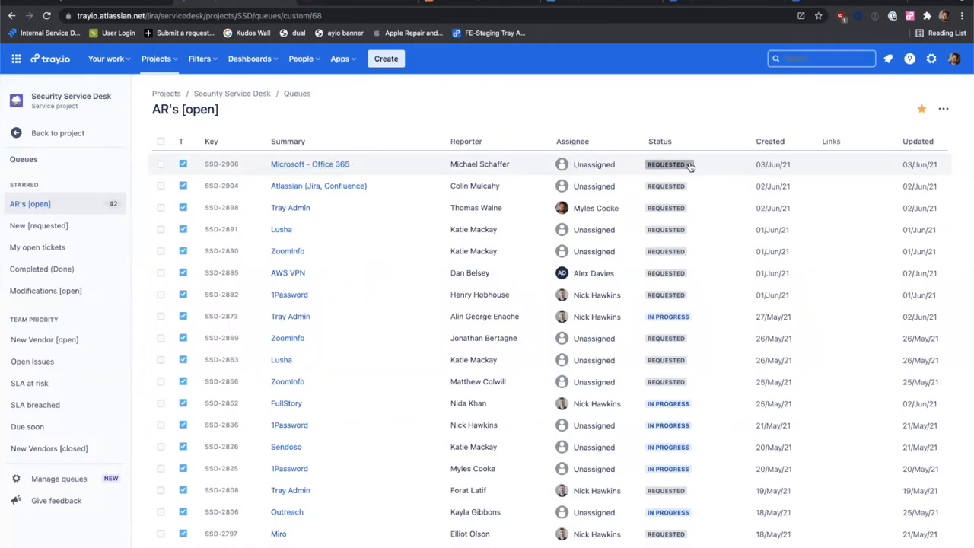
{"action": "left_click", "coordinate": [668, 165]}
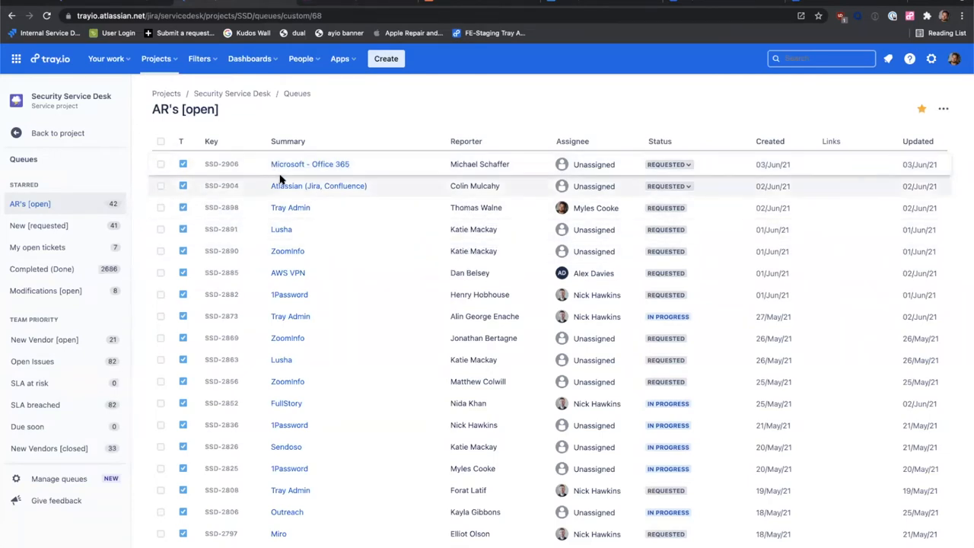
{"action": "mouse_move", "coordinate": [288, 250]}
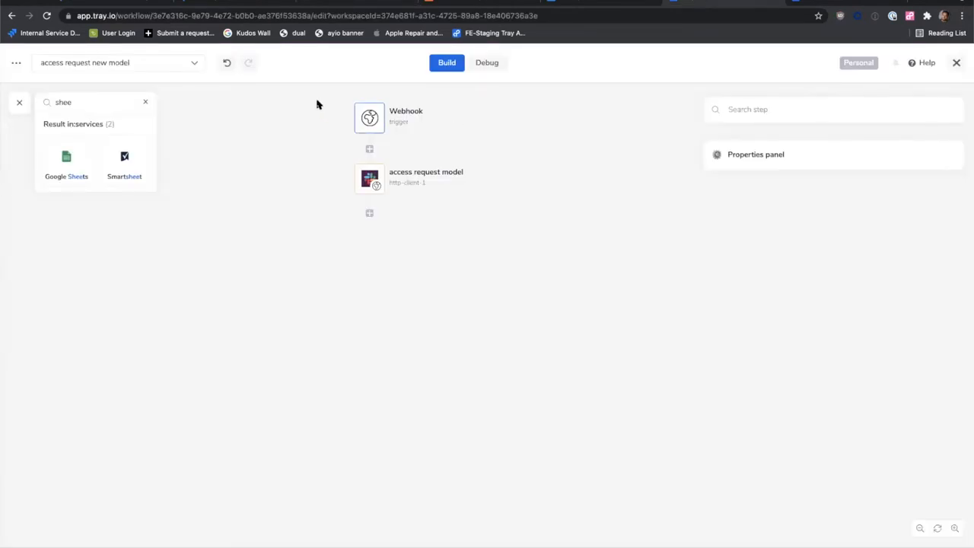
{"action": "mouse_move", "coordinate": [424, 67]}
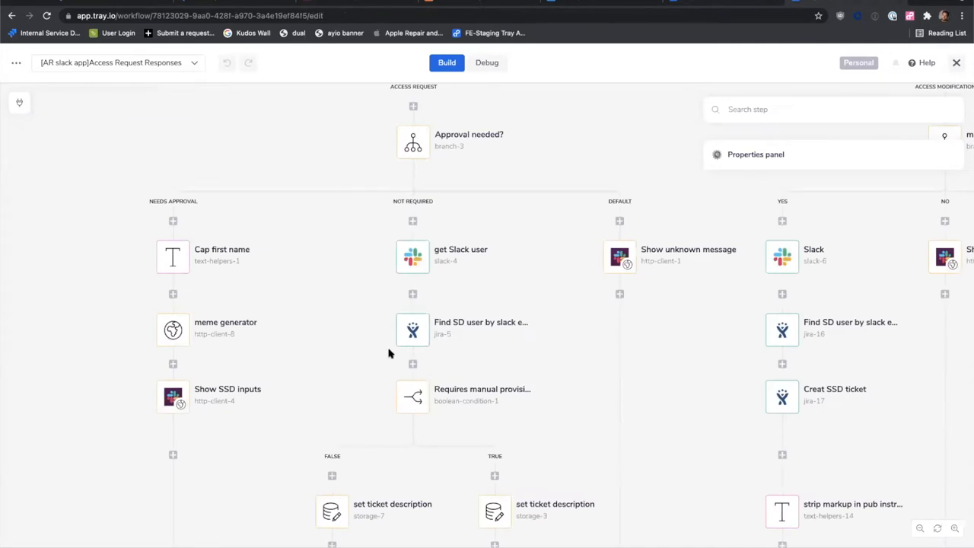
{"action": "mouse_move", "coordinate": [277, 186]}
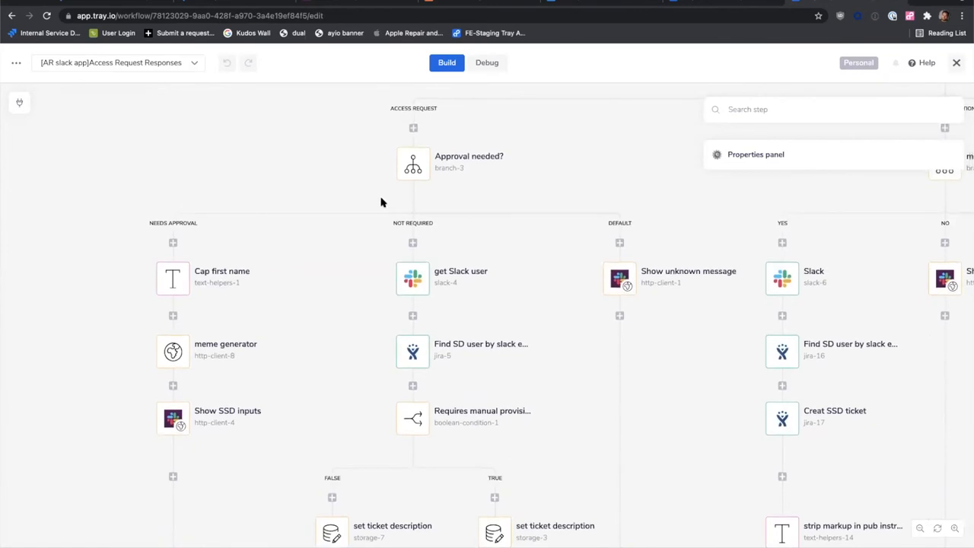
{"action": "mouse_move", "coordinate": [373, 212]}
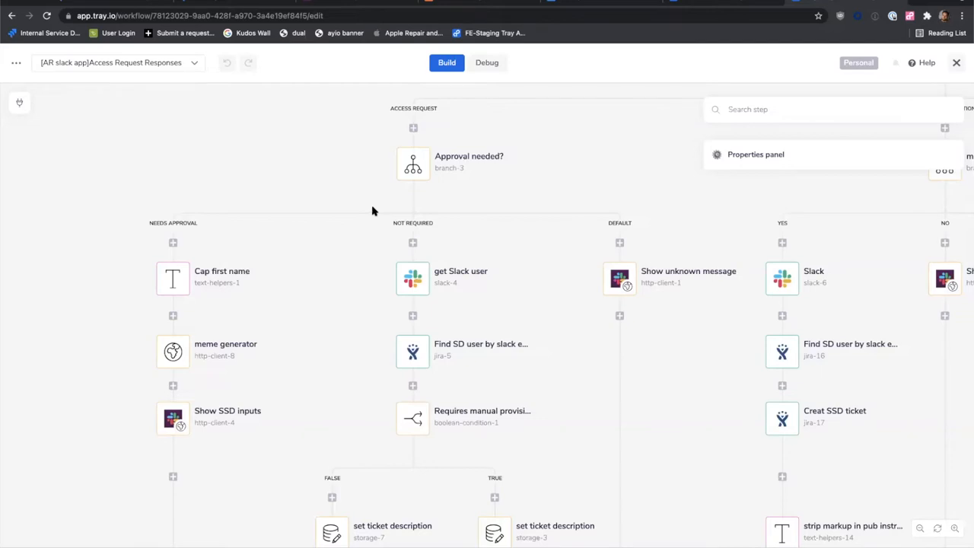
{"action": "mouse_move", "coordinate": [820, 323]}
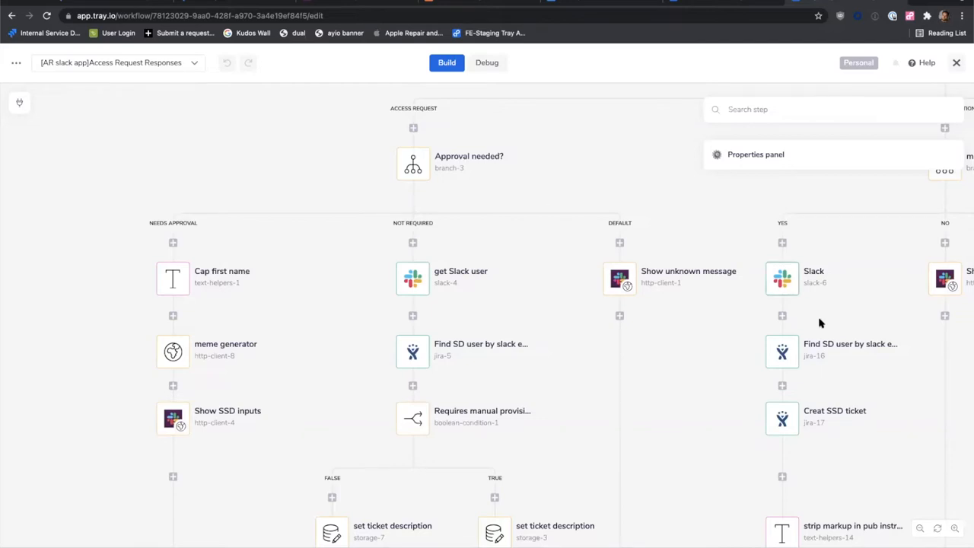
{"action": "mouse_move", "coordinate": [317, 189]}
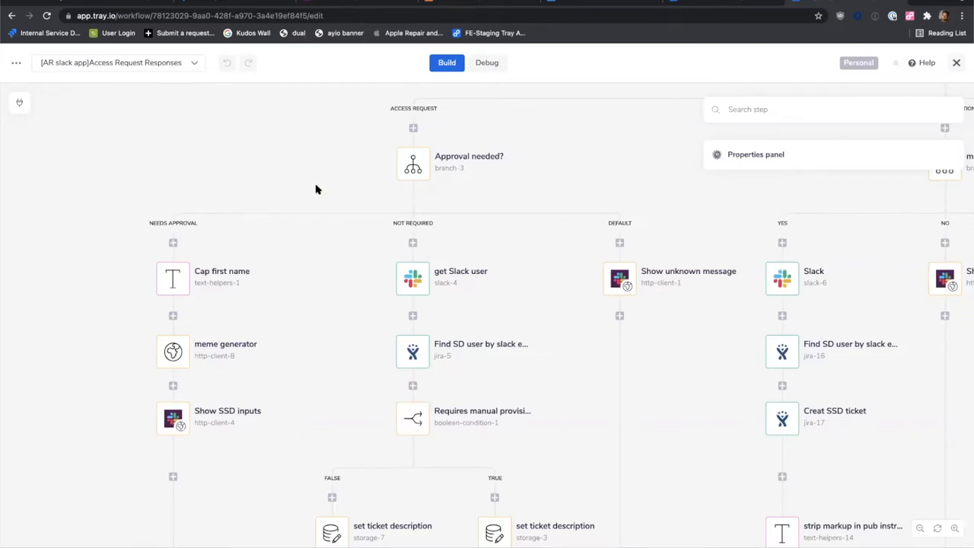
Scroll the Access Request Responses workflow canvas to view its branches and Slack steps.
{"action": "scroll", "scroll_direction": "down", "scroll_amount": 3}
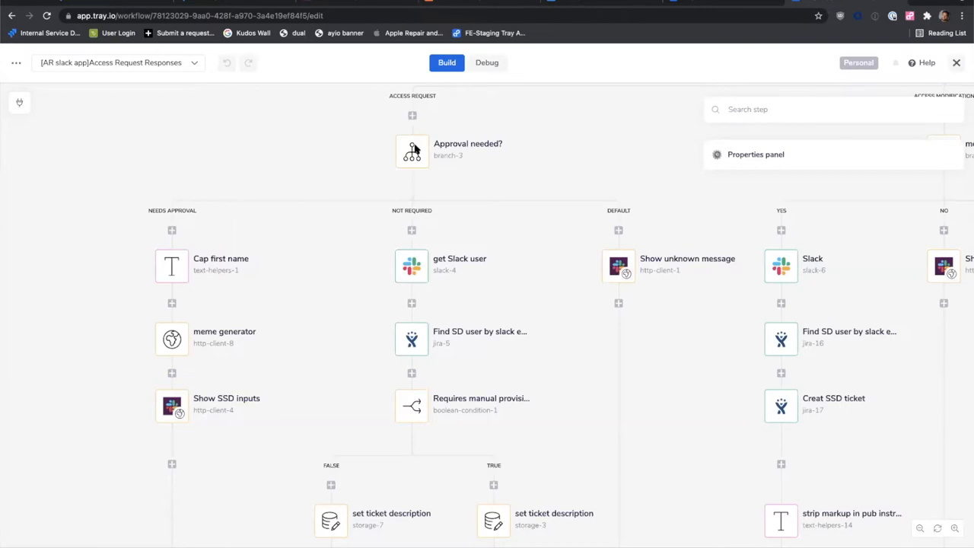
View the Approval needed? branch testing requestNeeded against the 'needs approval' value.
{"action": "left_click", "coordinate": [411, 150]}
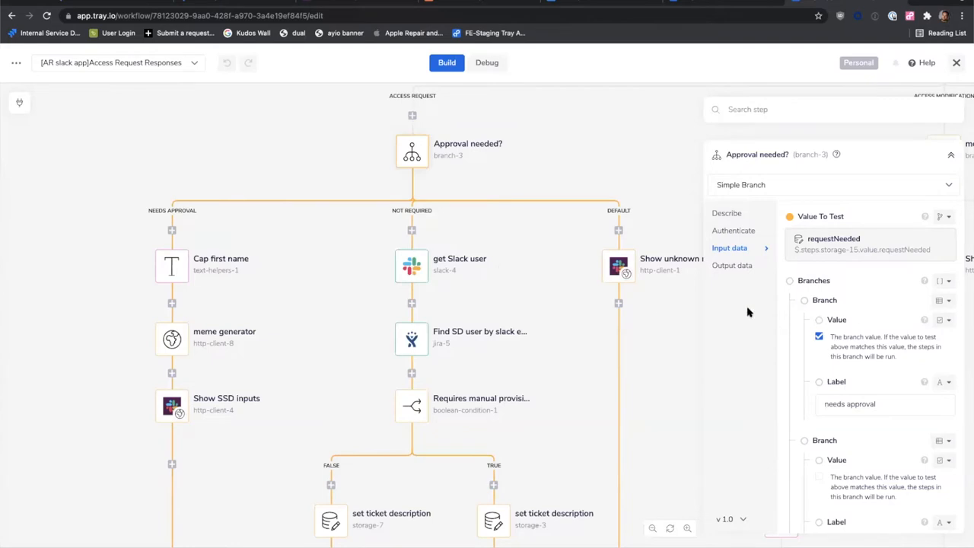
{"action": "mouse_move", "coordinate": [472, 317]}
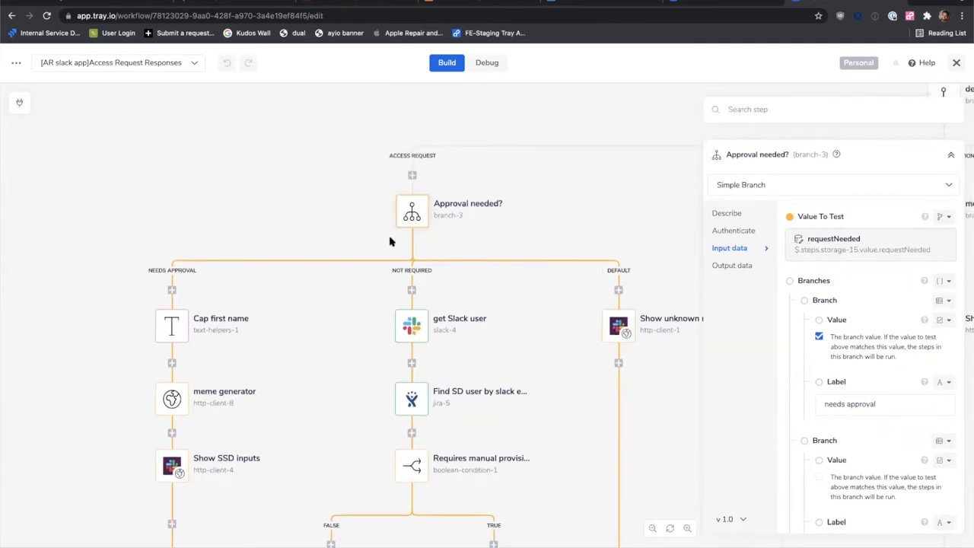
{"action": "mouse_move", "coordinate": [362, 264]}
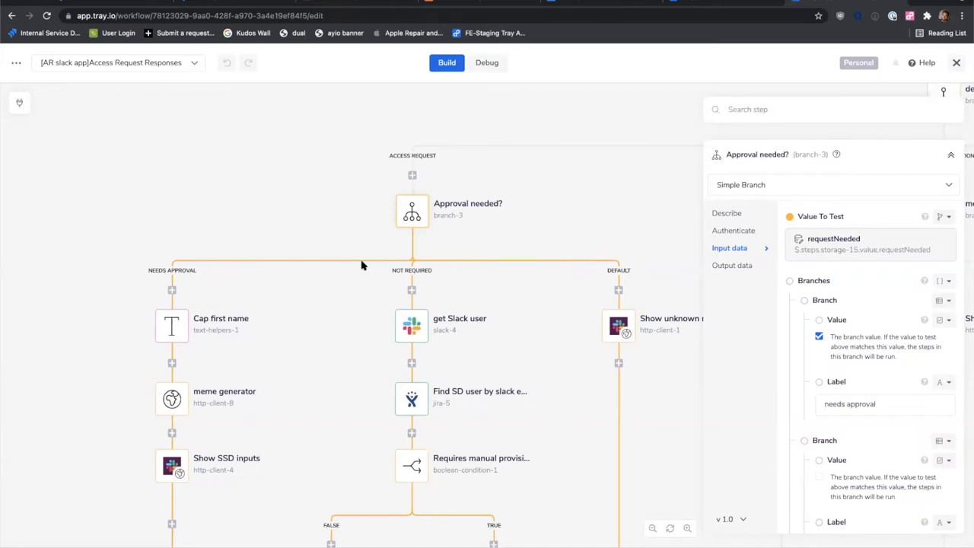
{"action": "scroll", "scroll_direction": "down", "scroll_amount": 3}
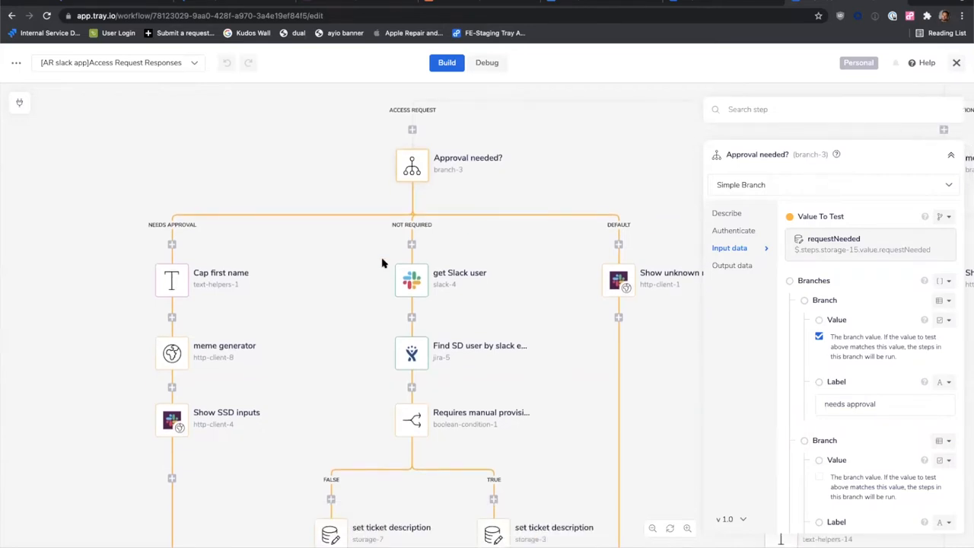
{"action": "mouse_move", "coordinate": [433, 230]}
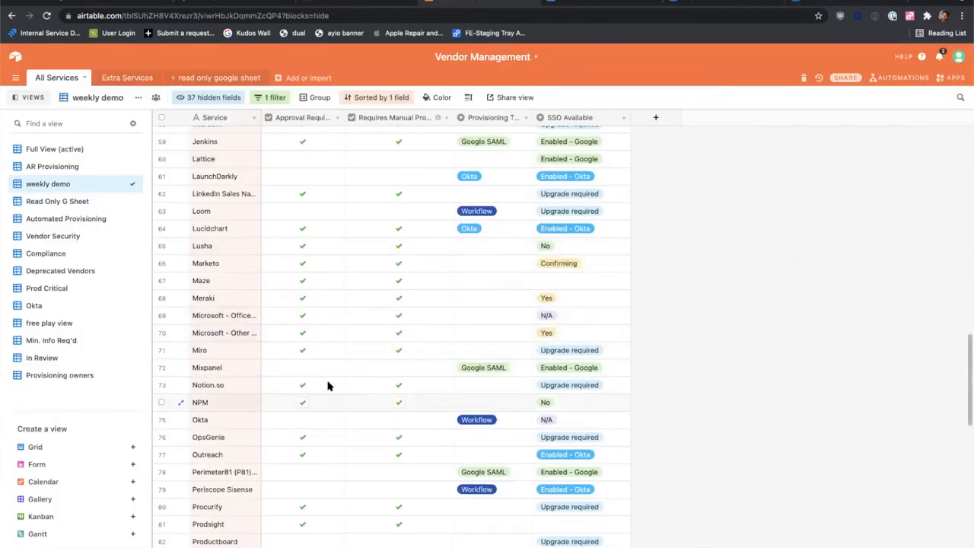
{"action": "mouse_move", "coordinate": [408, 350]}
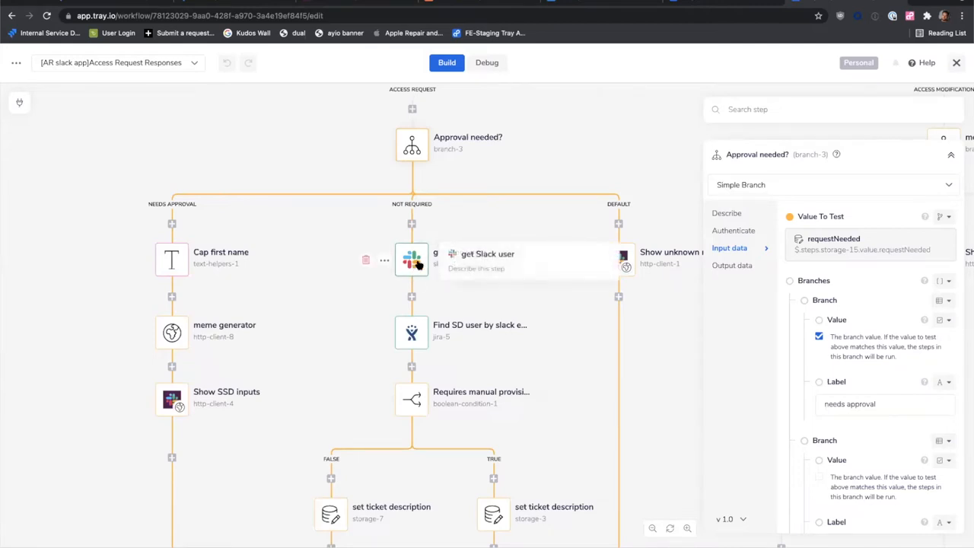
{"action": "mouse_move", "coordinate": [387, 284]}
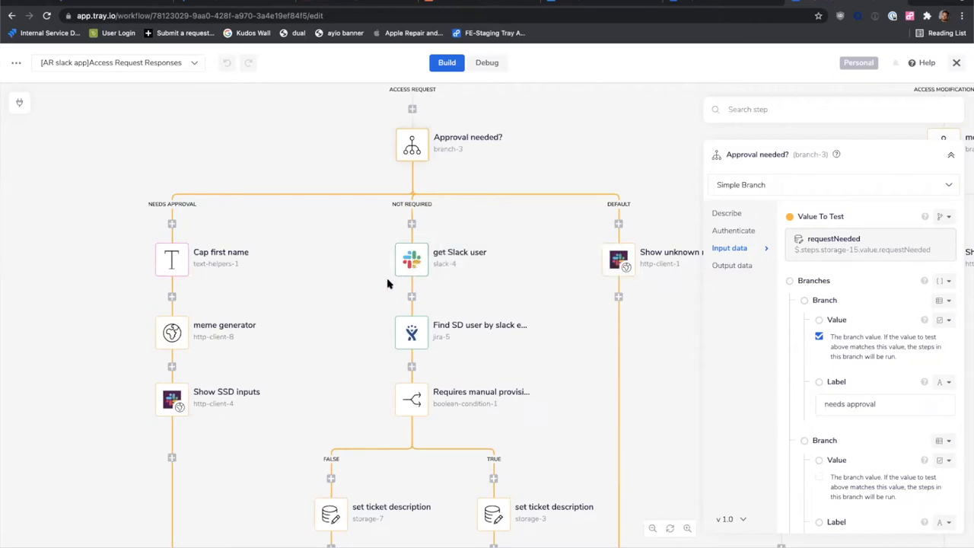
View the Requires manual provisioning? condition comparing manualProvision against a ticked value.
{"action": "scroll", "scroll_direction": "down", "scroll_amount": 3}
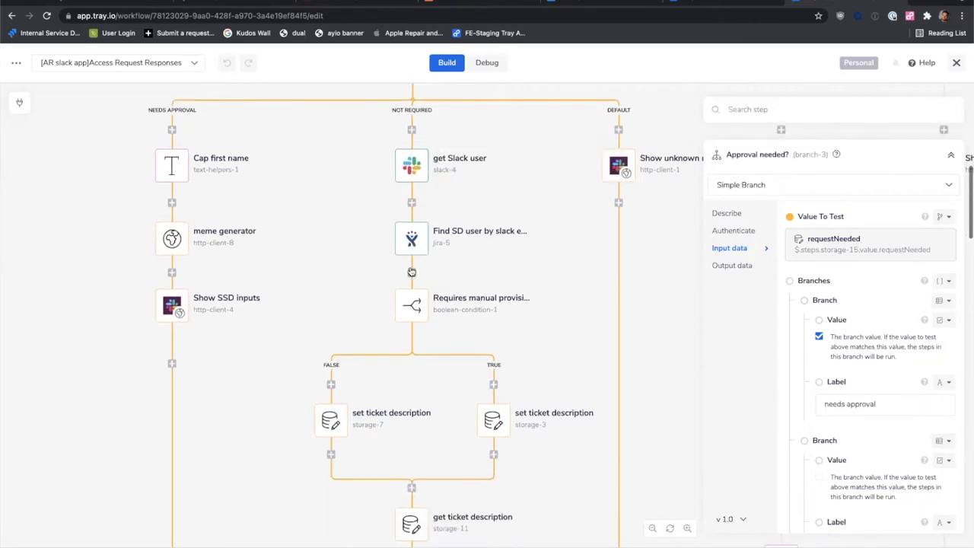
{"action": "mouse_move", "coordinate": [411, 238]}
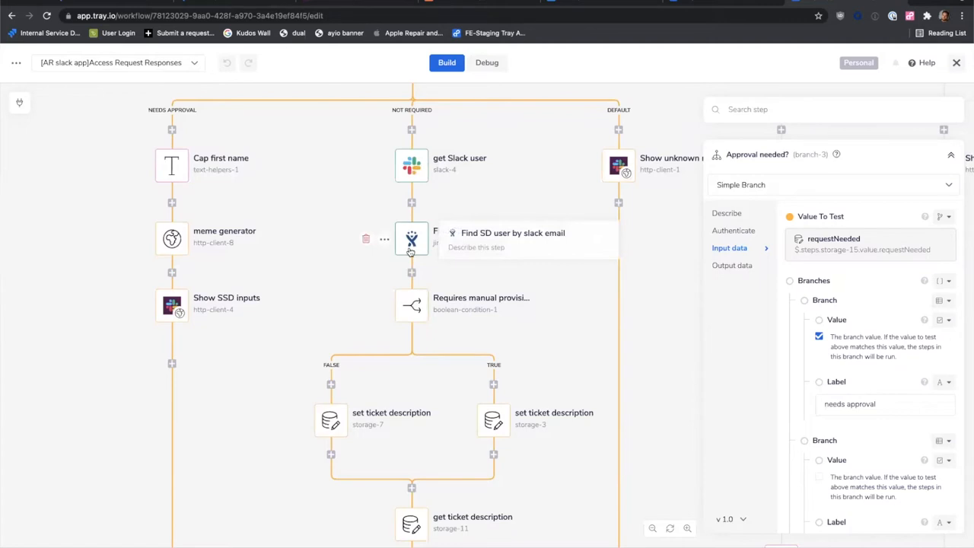
{"action": "scroll", "scroll_direction": "down", "scroll_amount": 3}
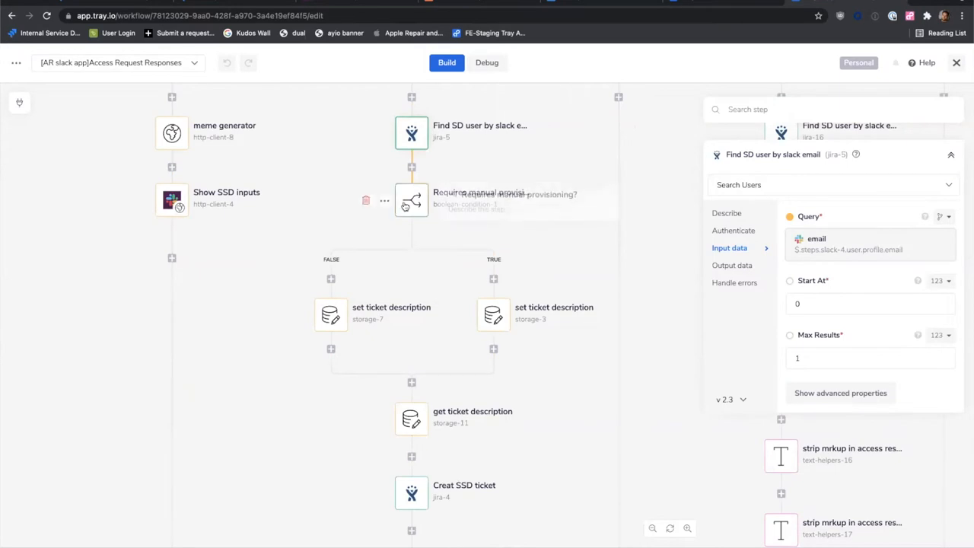
{"action": "left_click", "coordinate": [411, 199]}
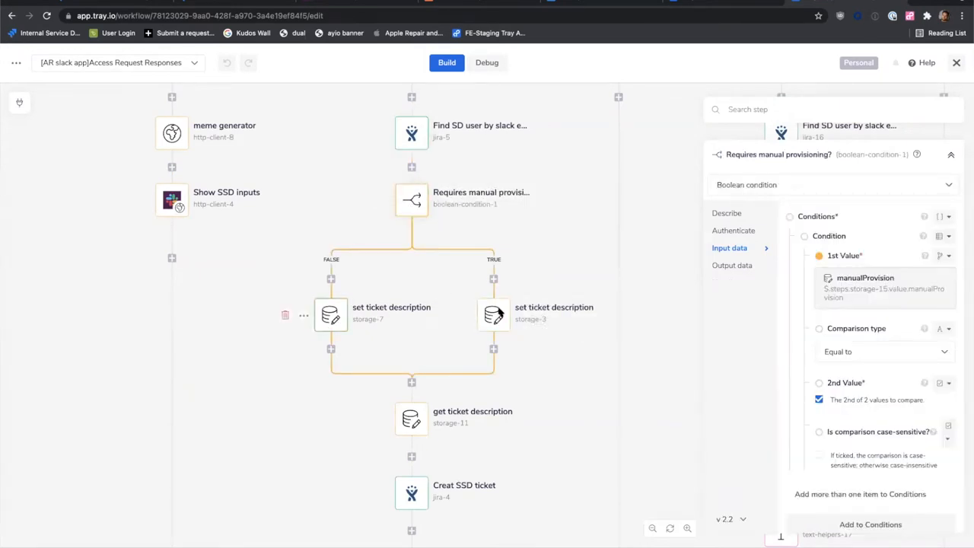
{"action": "mouse_move", "coordinate": [329, 315]}
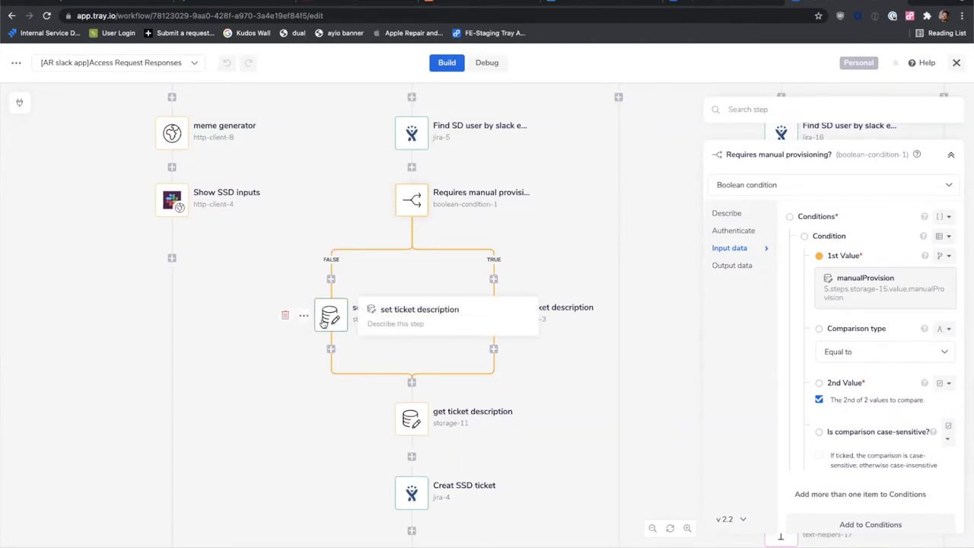
{"action": "scroll", "scroll_direction": "down", "scroll_amount": 3}
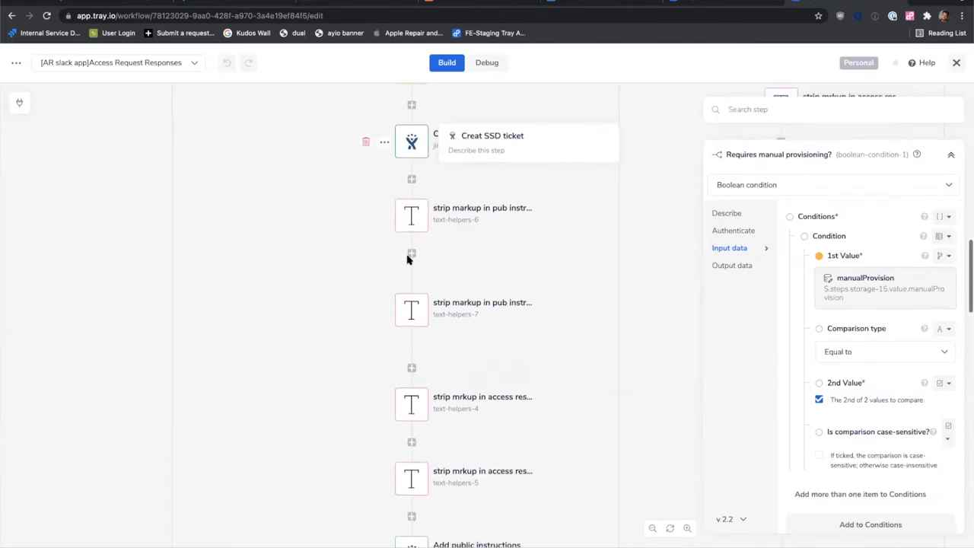
{"action": "scroll", "scroll_direction": "down", "scroll_amount": 3}
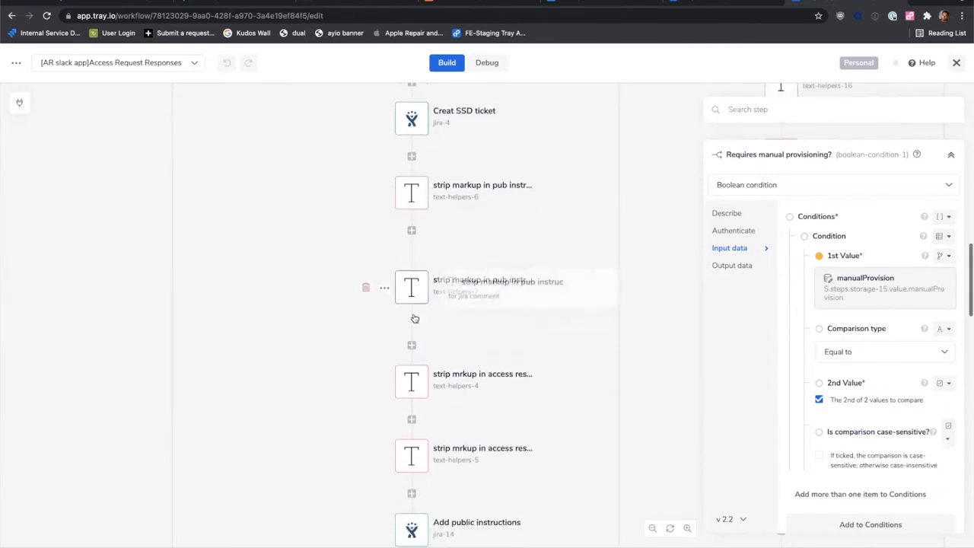
{"action": "scroll", "scroll_direction": "down", "scroll_amount": 3}
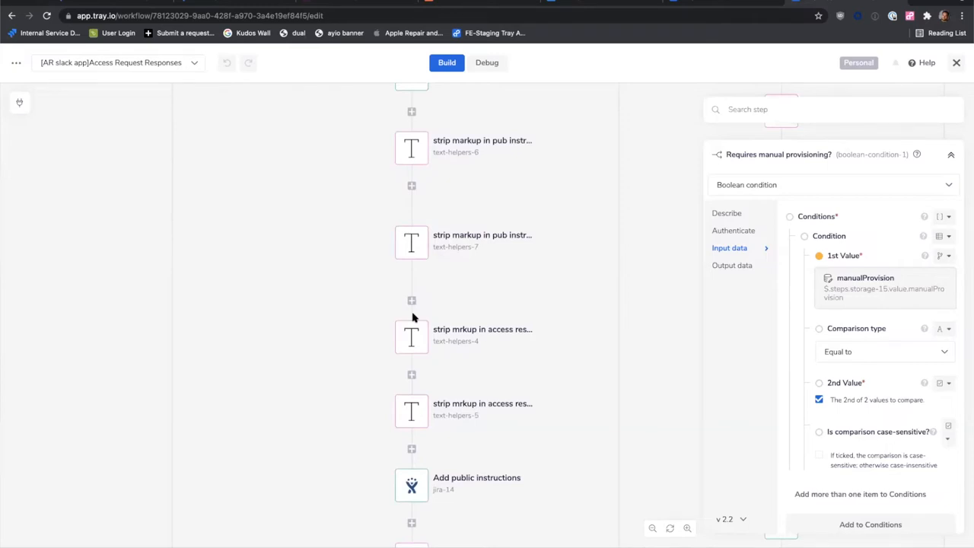
{"action": "scroll", "scroll_direction": "down", "scroll_amount": 3}
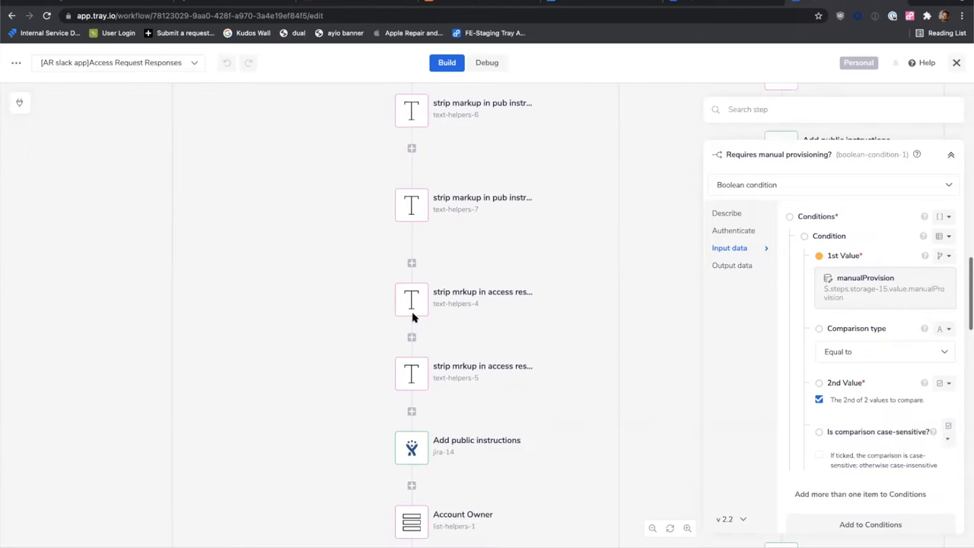
{"action": "scroll", "scroll_direction": "down", "scroll_amount": 3}
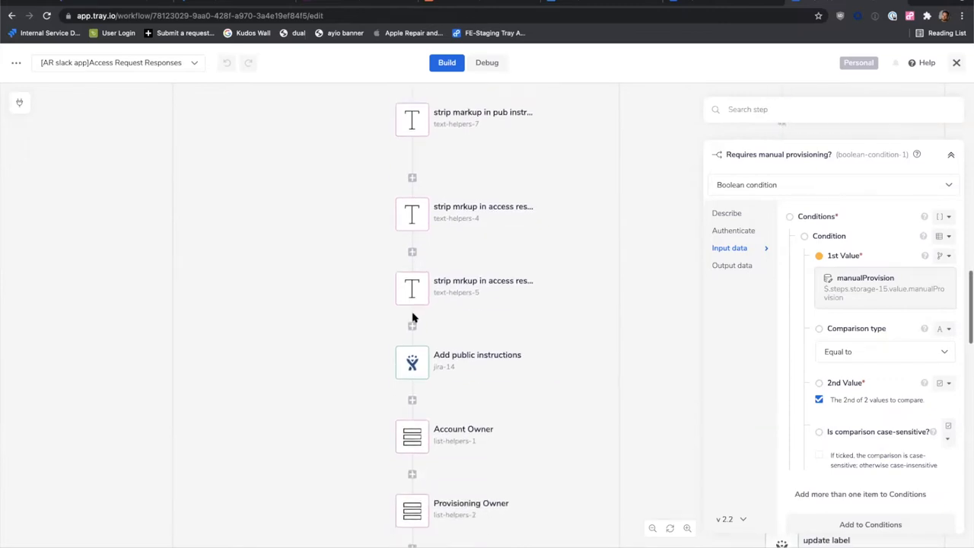
{"action": "scroll", "scroll_direction": "down", "scroll_amount": 3}
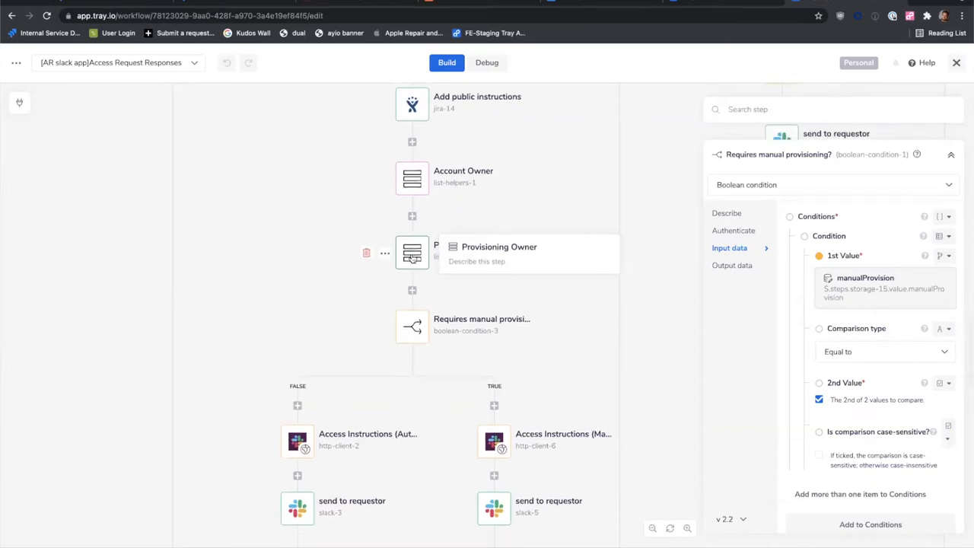
{"action": "scroll", "scroll_direction": "down", "scroll_amount": 3}
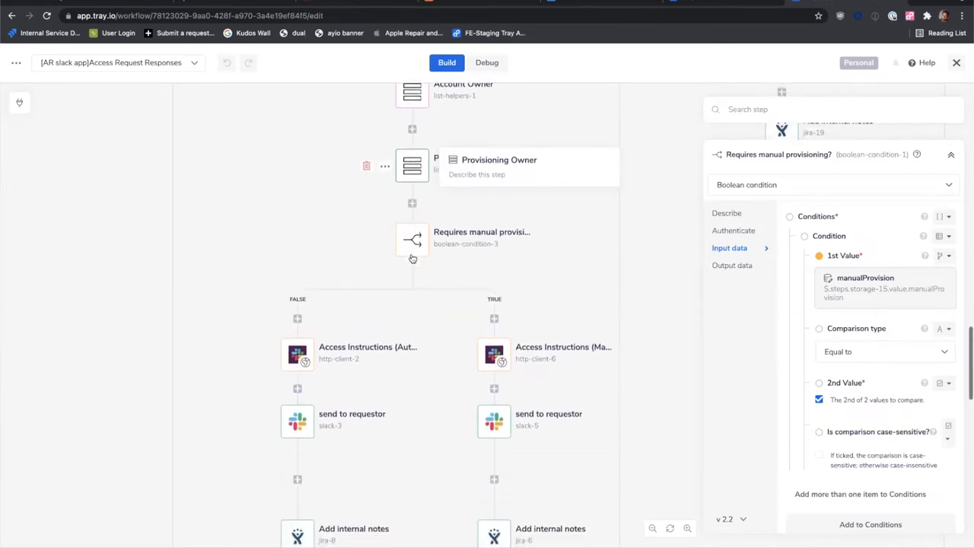
{"action": "scroll", "scroll_direction": "down", "scroll_amount": 3}
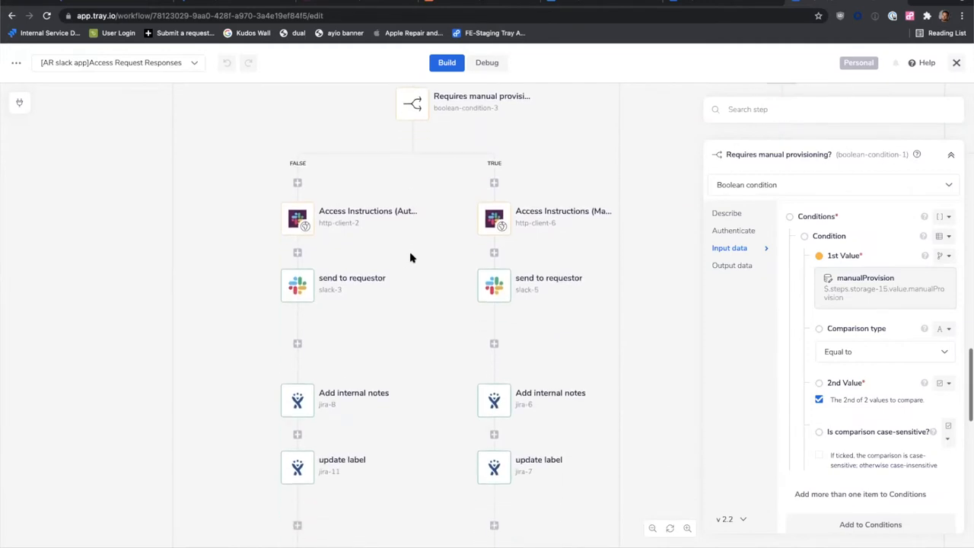
{"action": "scroll", "scroll_direction": "down", "scroll_amount": 3}
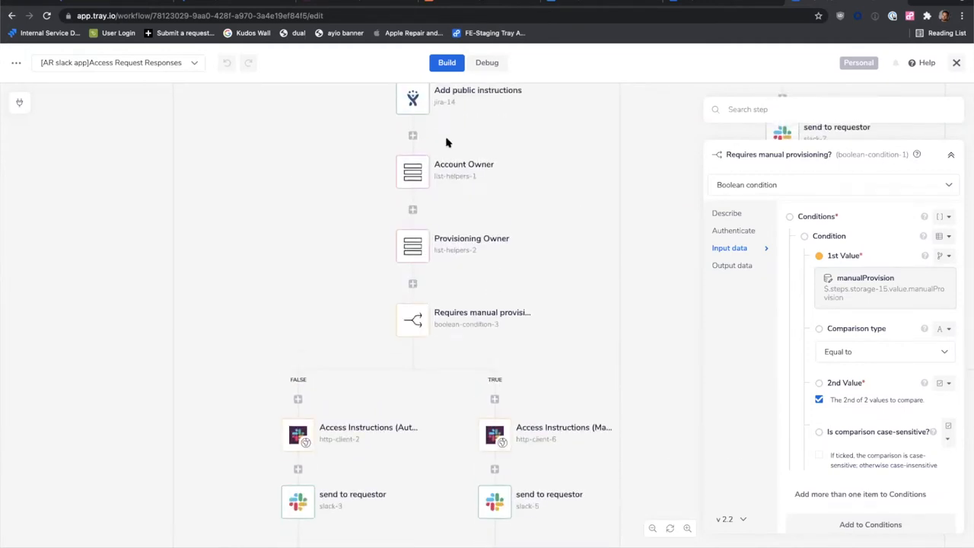
{"action": "scroll", "scroll_direction": "down", "scroll_amount": 3}
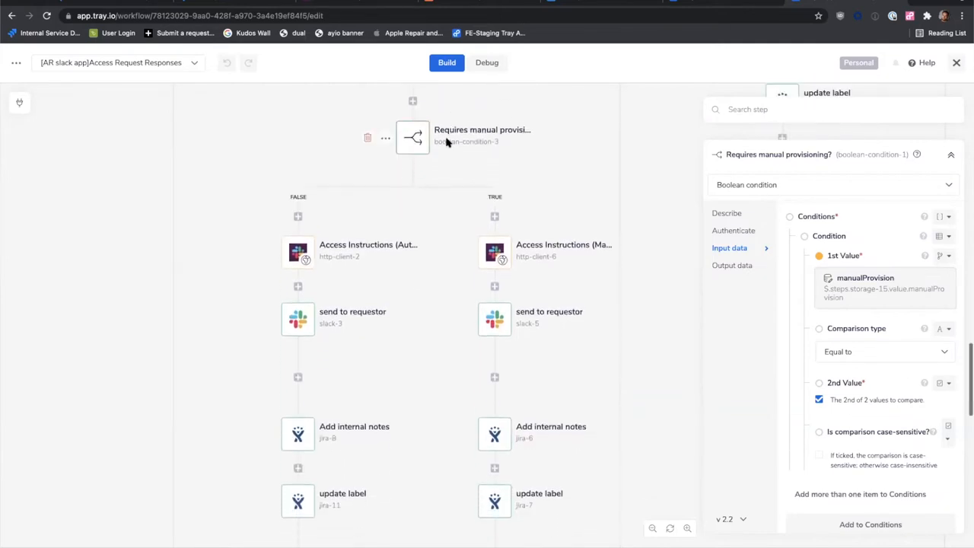
{"action": "scroll", "scroll_direction": "down", "scroll_amount": 3}
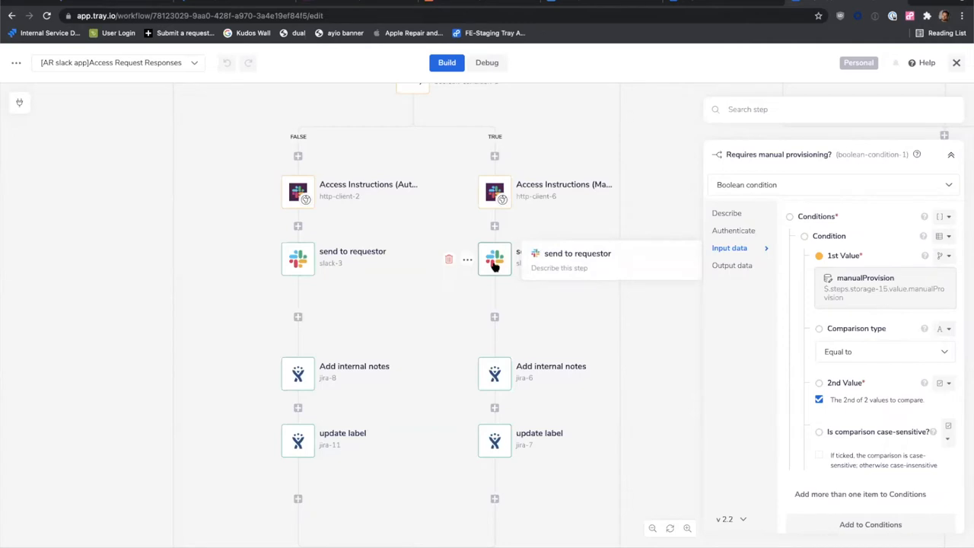
{"action": "scroll", "scroll_direction": "down", "scroll_amount": 3}
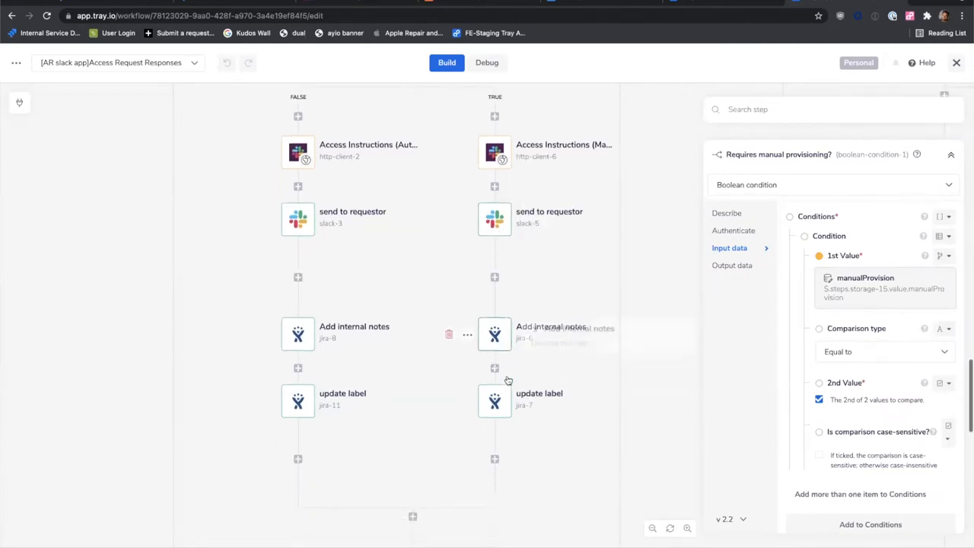
{"action": "scroll", "scroll_direction": "down", "scroll_amount": 3}
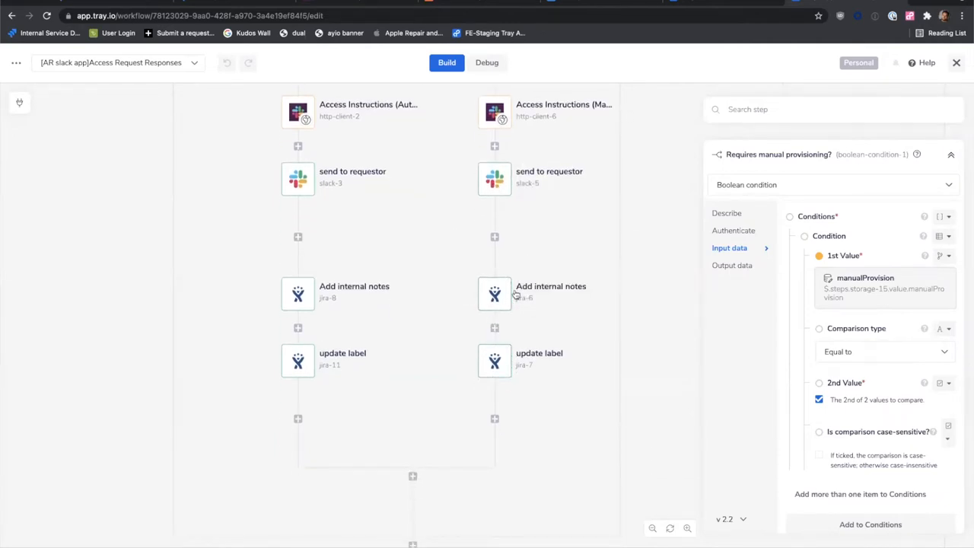
{"action": "scroll", "scroll_direction": "down", "scroll_amount": 3}
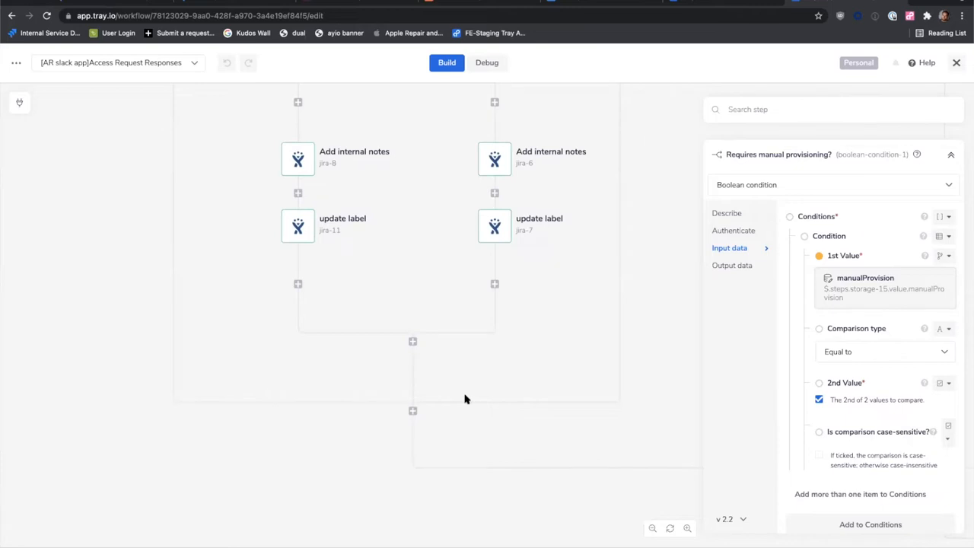
{"action": "mouse_move", "coordinate": [304, 79]}
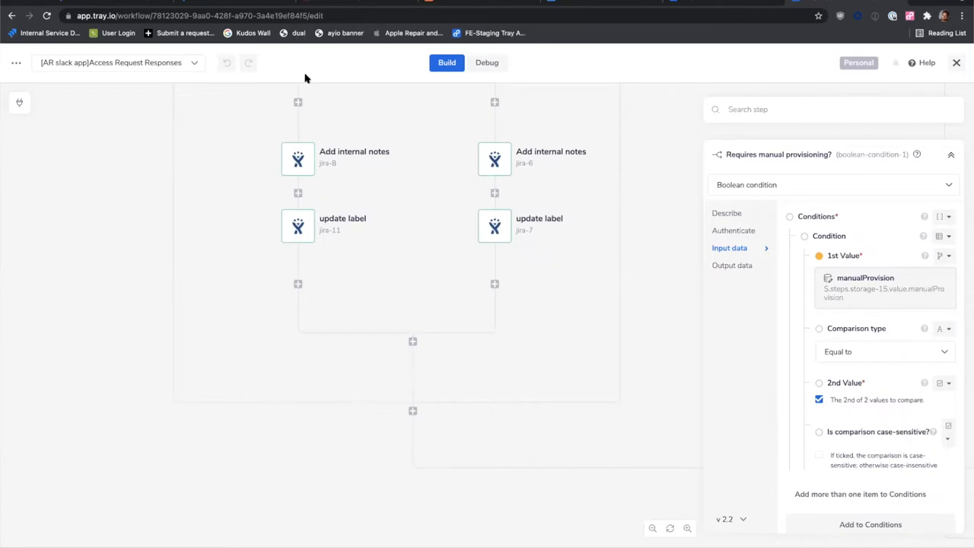
{"action": "mouse_move", "coordinate": [308, 82]}
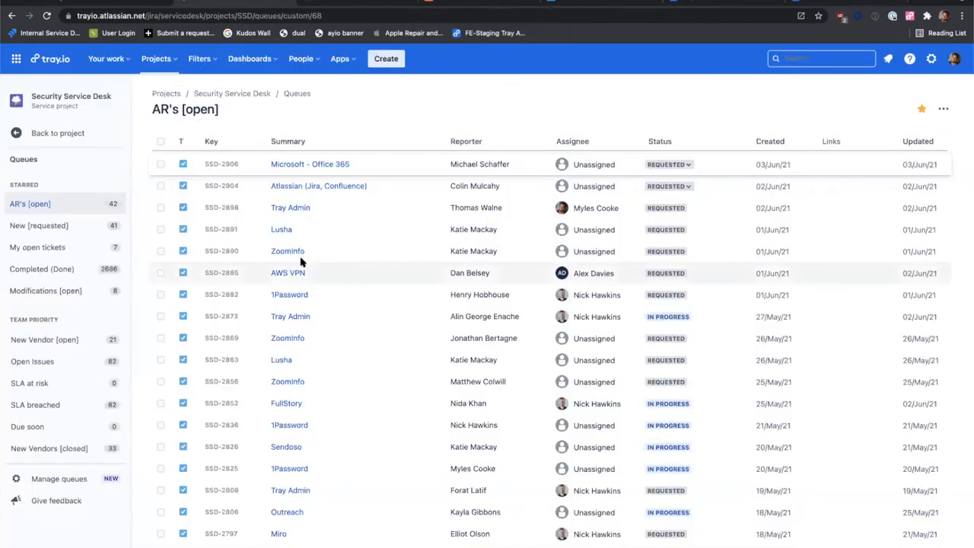
{"action": "mouse_move", "coordinate": [374, 262]}
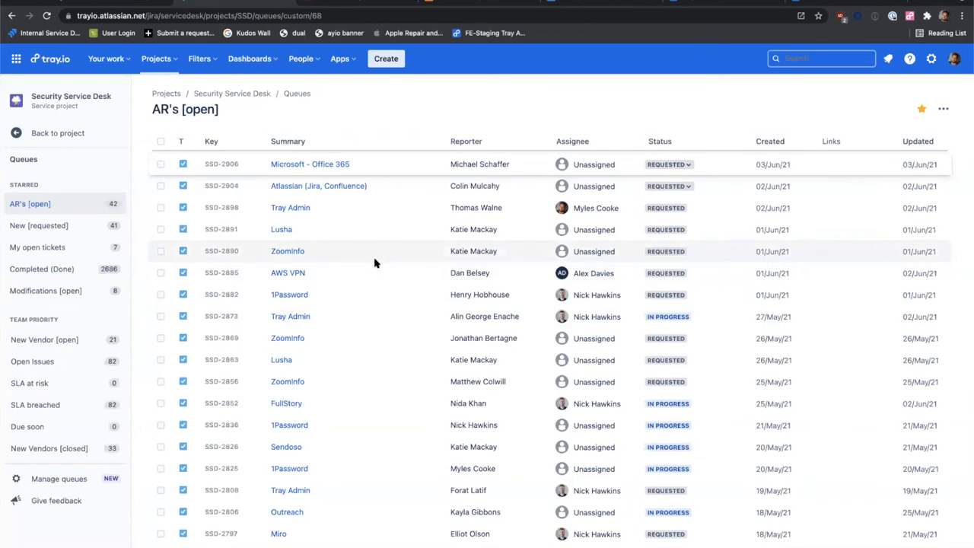
{"action": "mouse_move", "coordinate": [323, 185]}
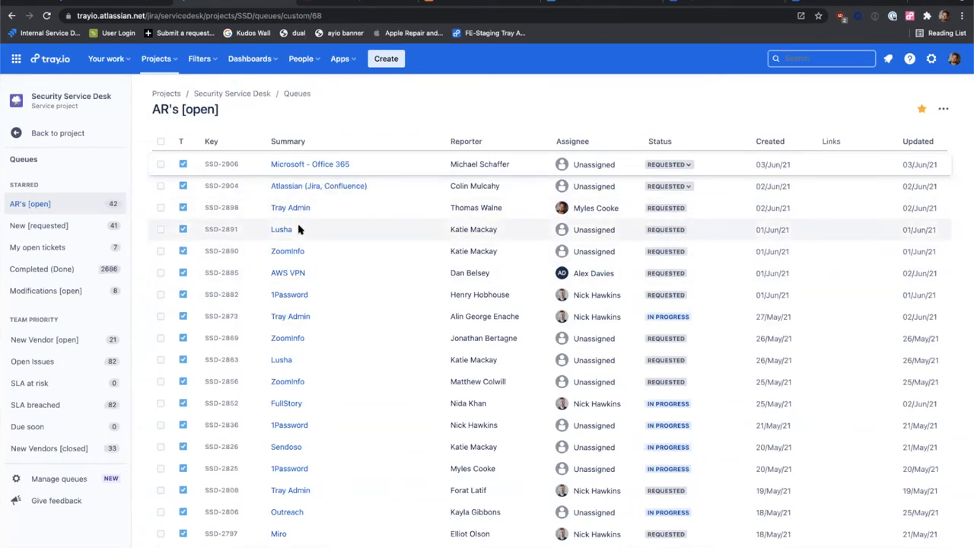
{"action": "mouse_move", "coordinate": [308, 210]}
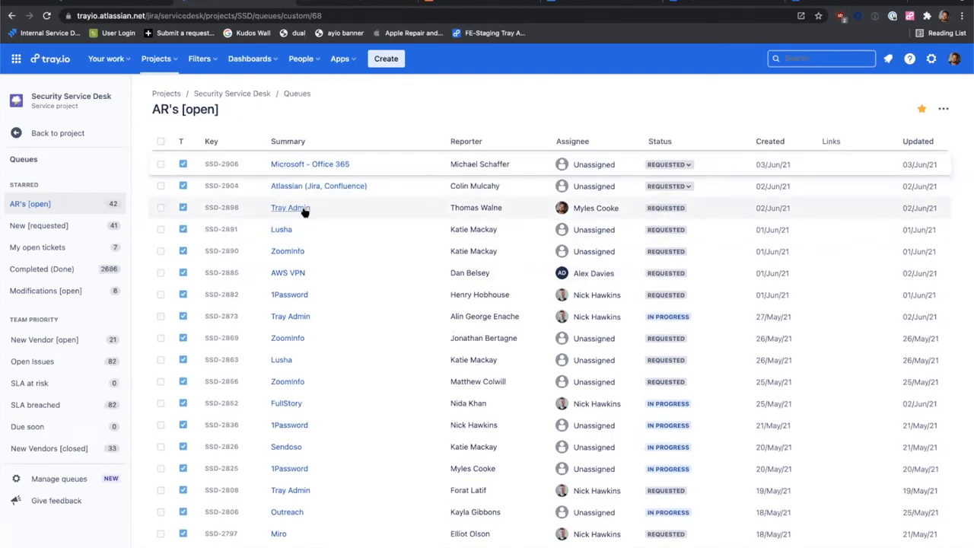
Open the Tray Admin access request SSD-2898 from the AR's [open] queue.
{"action": "left_click", "coordinate": [289, 207]}
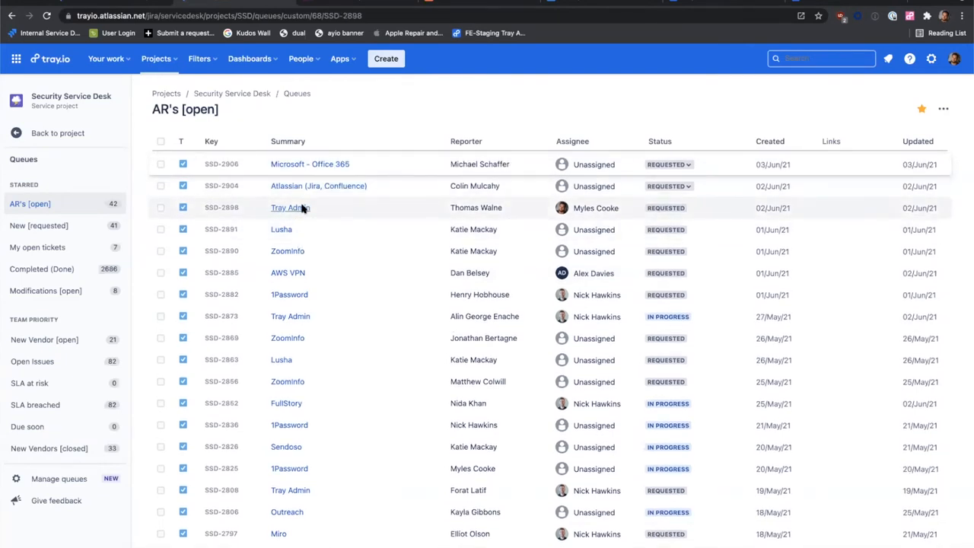
{"action": "left_click", "coordinate": [289, 207]}
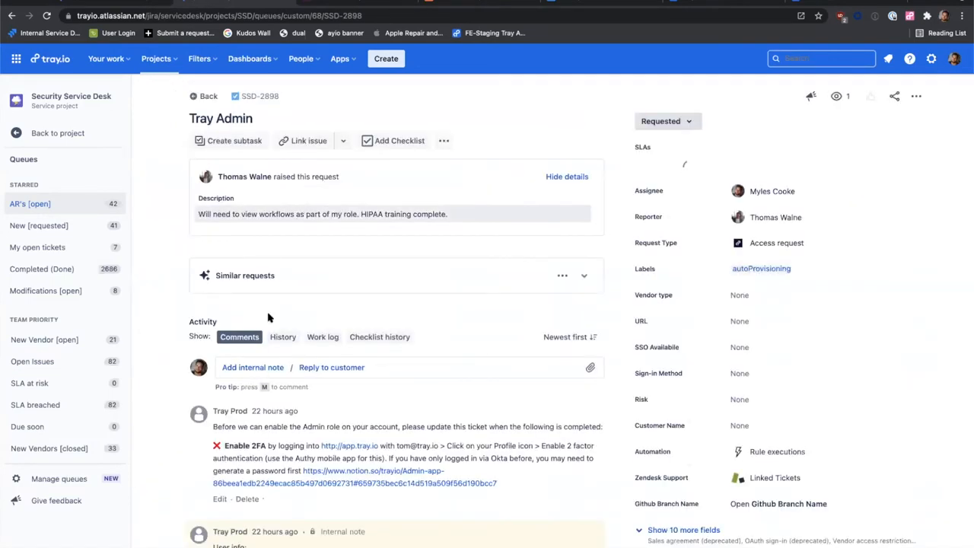
{"action": "scroll", "scroll_direction": "down", "scroll_amount": 3}
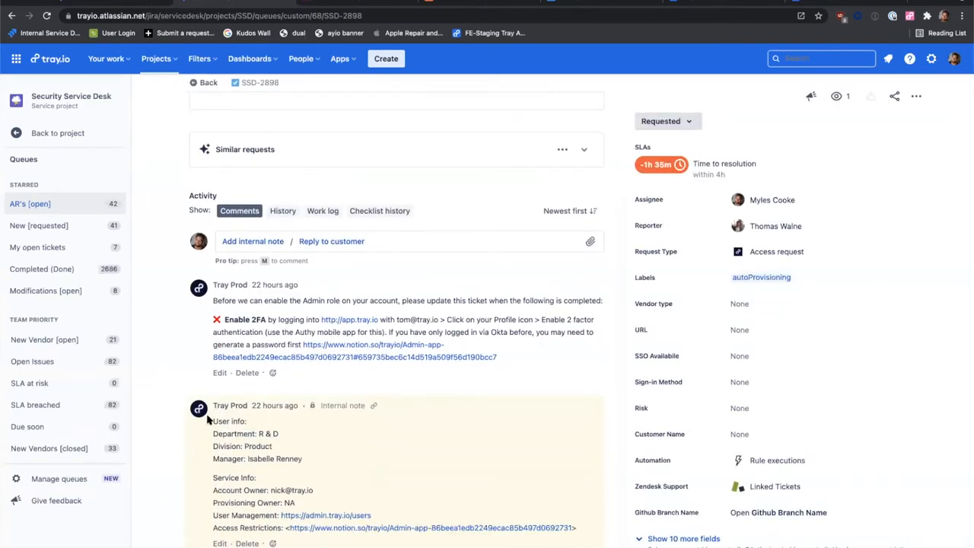
{"action": "left_click_drag", "start_coordinate": [213, 420], "coordinate": [563, 527]}
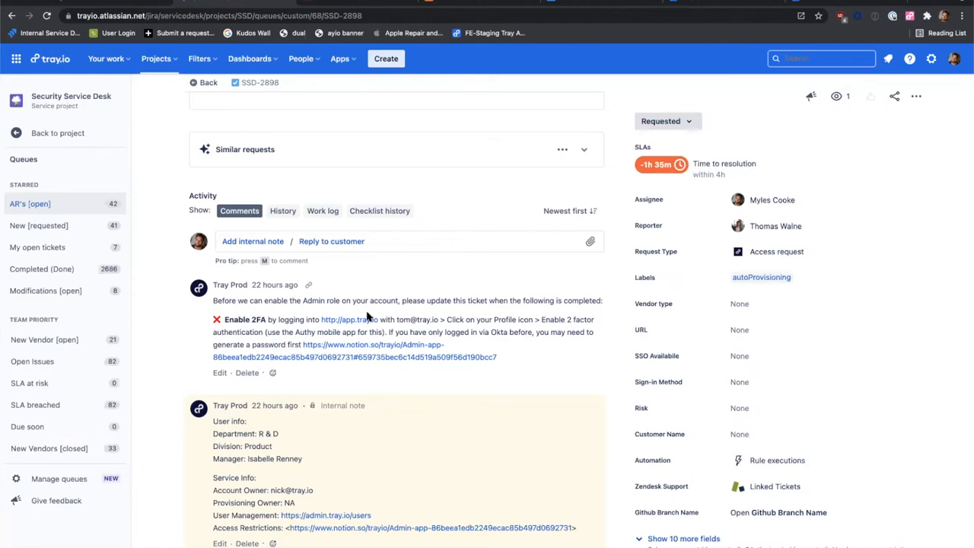
{"action": "scroll", "scroll_direction": "up", "scroll_amount": 3}
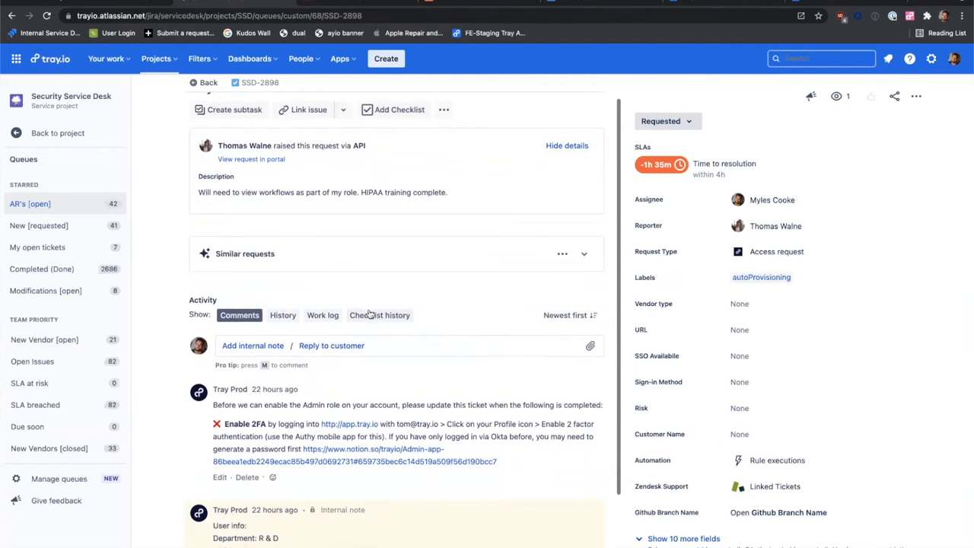
{"action": "scroll", "scroll_direction": "down", "scroll_amount": 3}
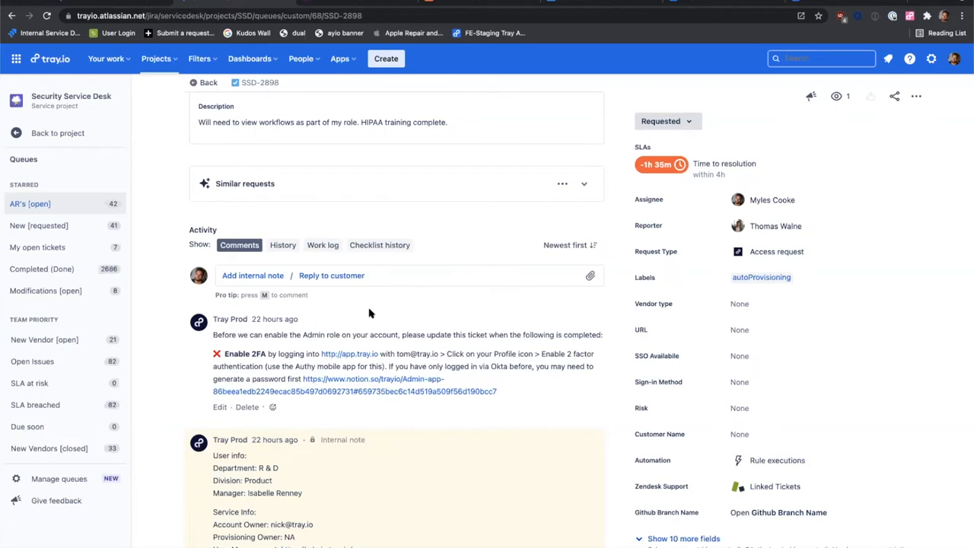
{"action": "mouse_move", "coordinate": [318, 82]}
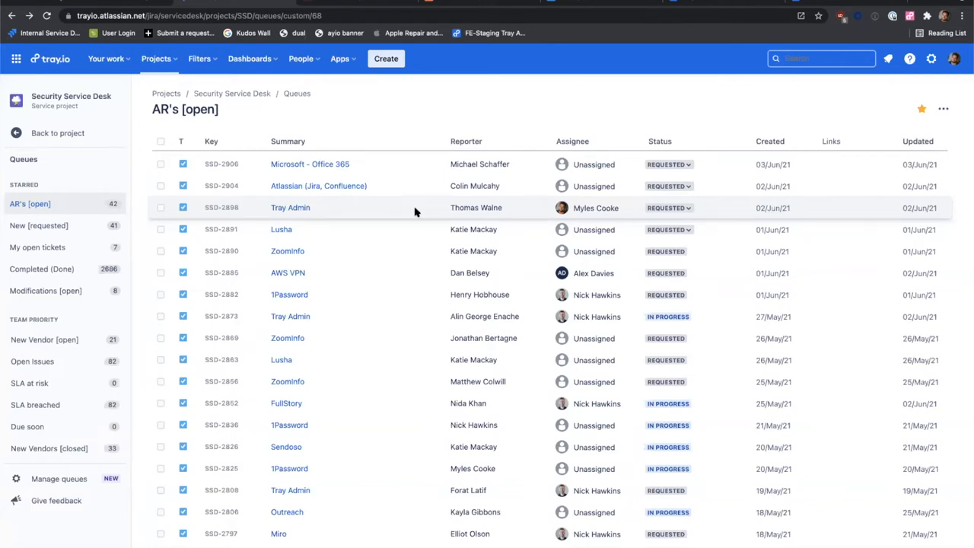
{"action": "mouse_move", "coordinate": [633, 218]}
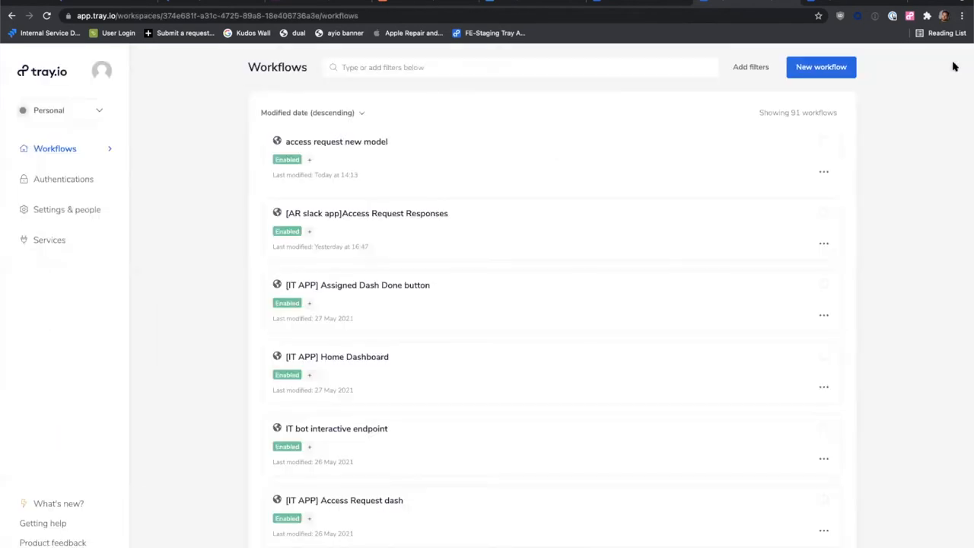
Create a workflow from scratch named 'bamboohr test wf' described 'testing onboarding' and continue.
{"action": "left_click", "coordinate": [822, 67]}
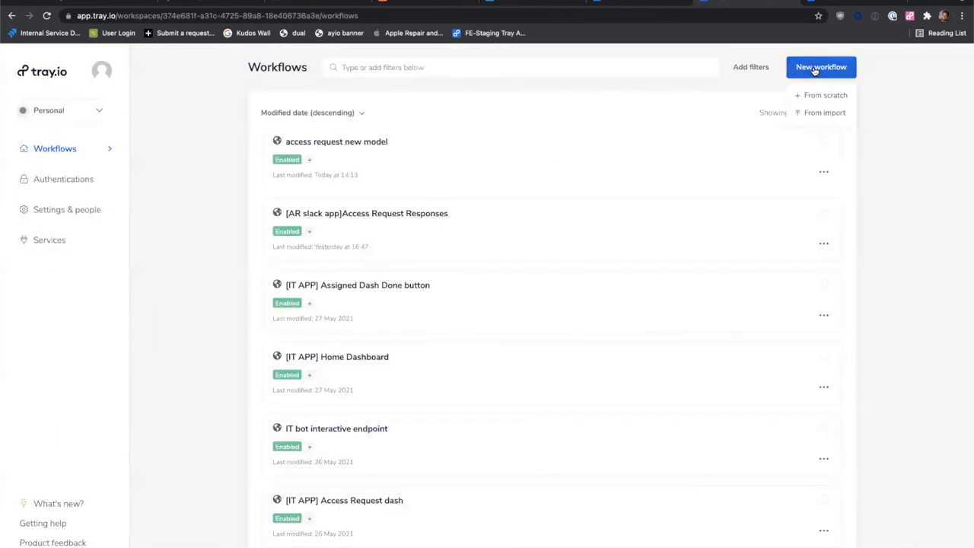
{"action": "left_click", "coordinate": [825, 94]}
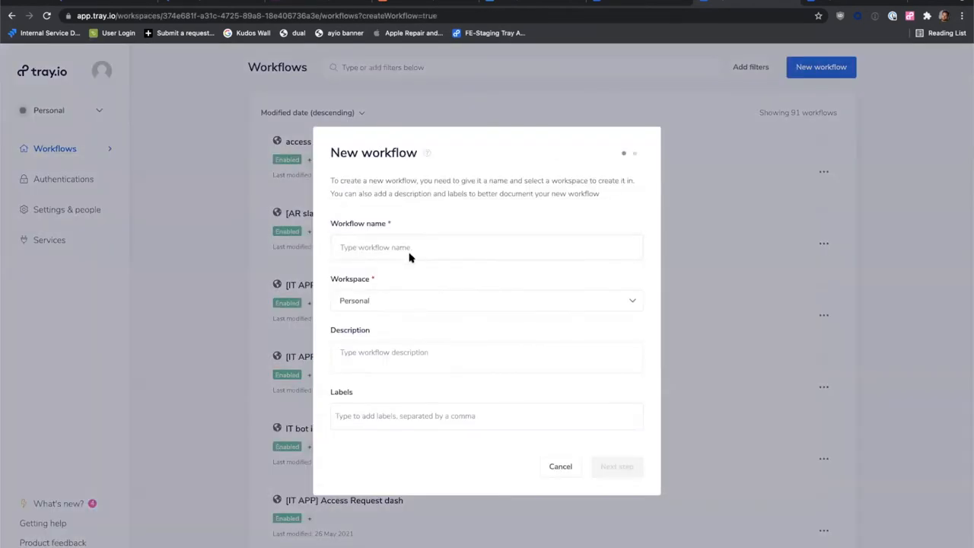
{"action": "type", "text": "bamboohr test wf"}
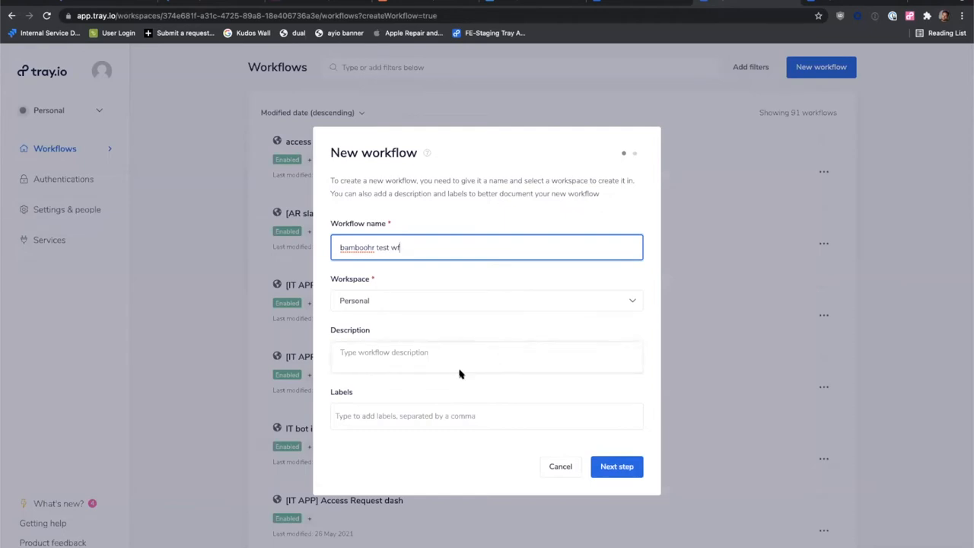
{"action": "type", "text": "testing"}
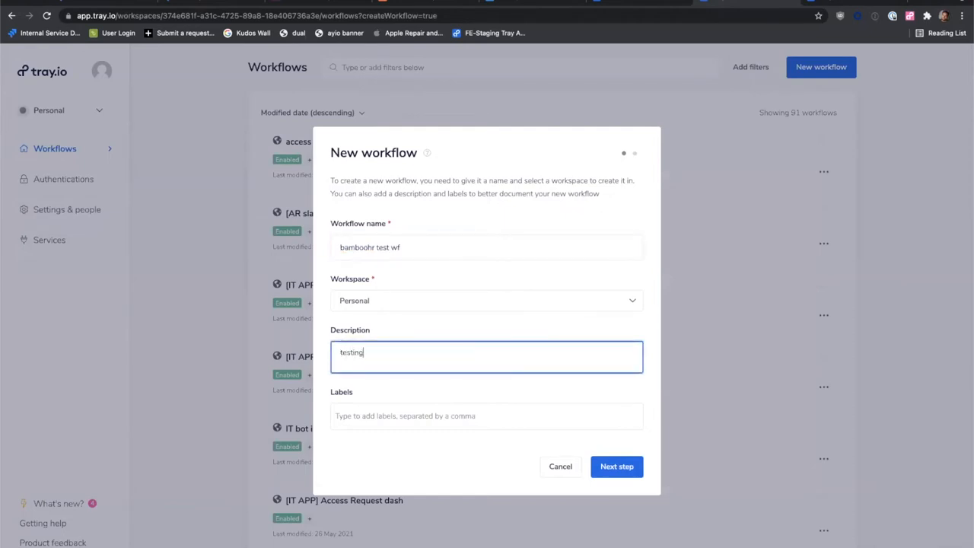
{"action": "type", "text": "onboarding"}
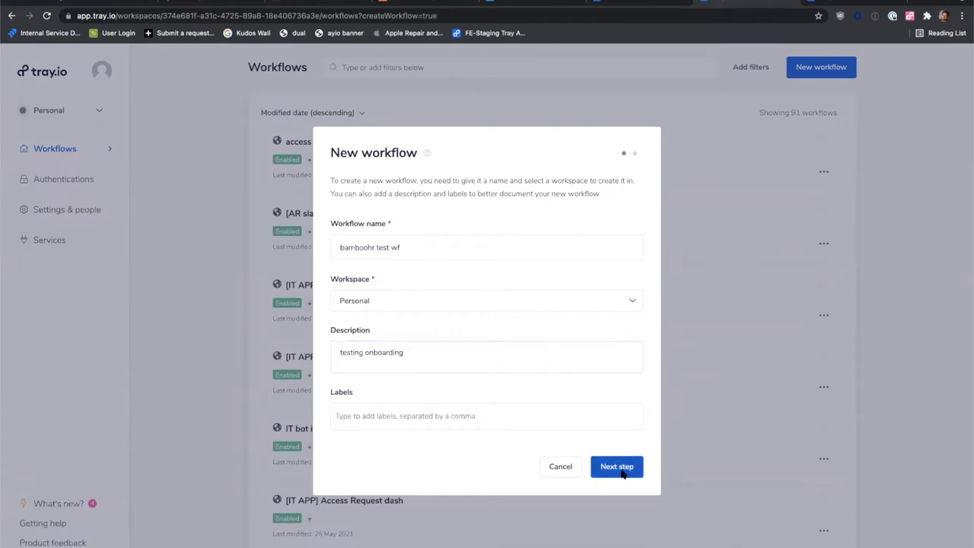
{"action": "left_click", "coordinate": [617, 466]}
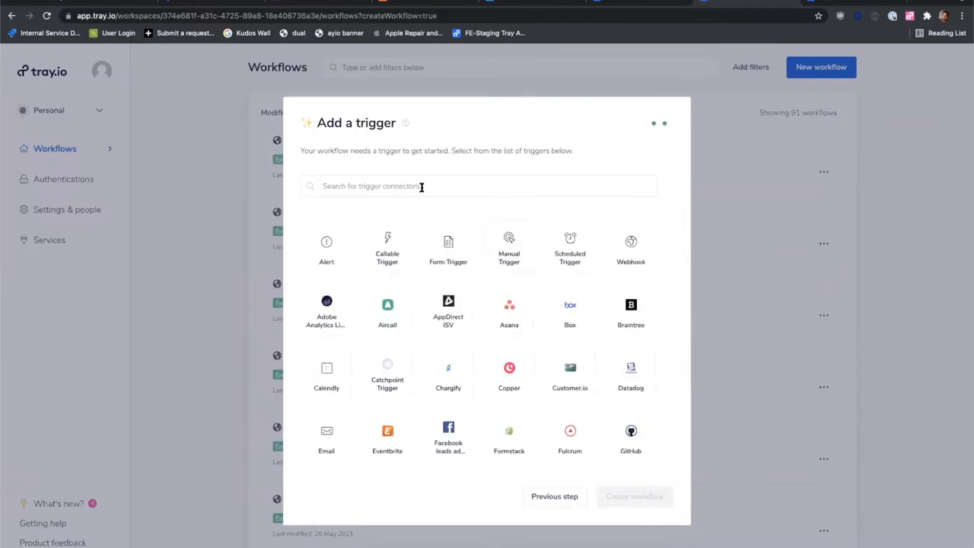
Choose Webhook as the trigger and create the workflow in the builder.
{"action": "scroll", "scroll_direction": "down", "scroll_amount": 3}
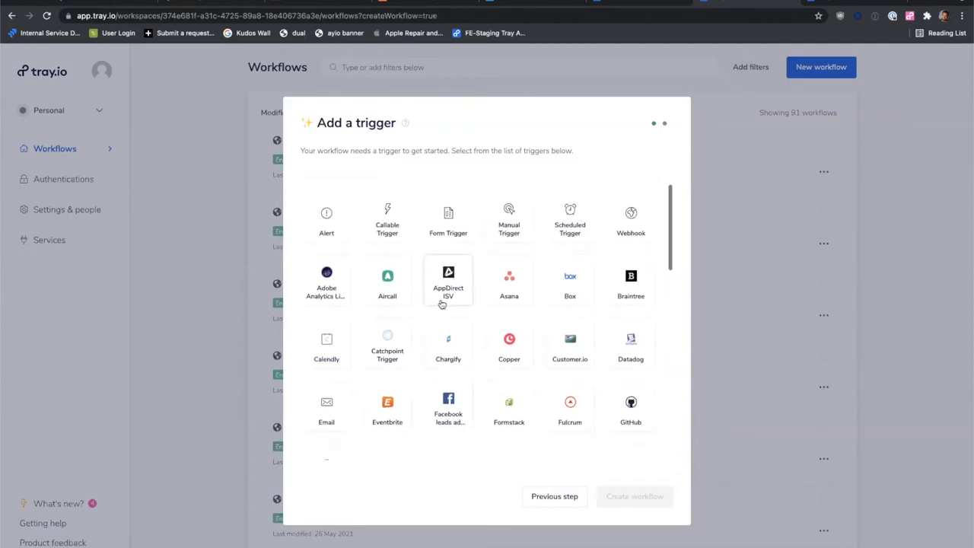
{"action": "scroll", "scroll_direction": "down", "scroll_amount": 3}
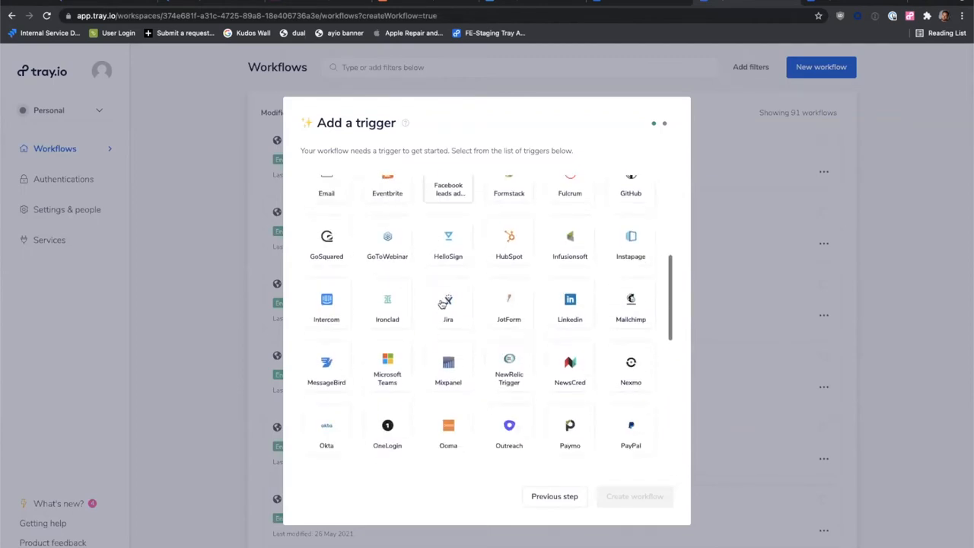
{"action": "scroll", "scroll_direction": "down", "scroll_amount": 3}
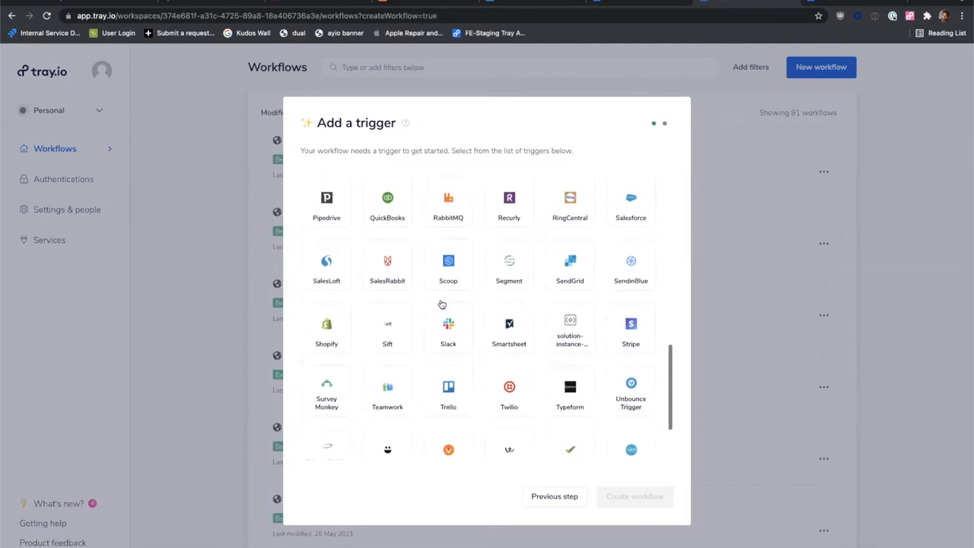
{"action": "scroll", "scroll_direction": "down", "scroll_amount": 3}
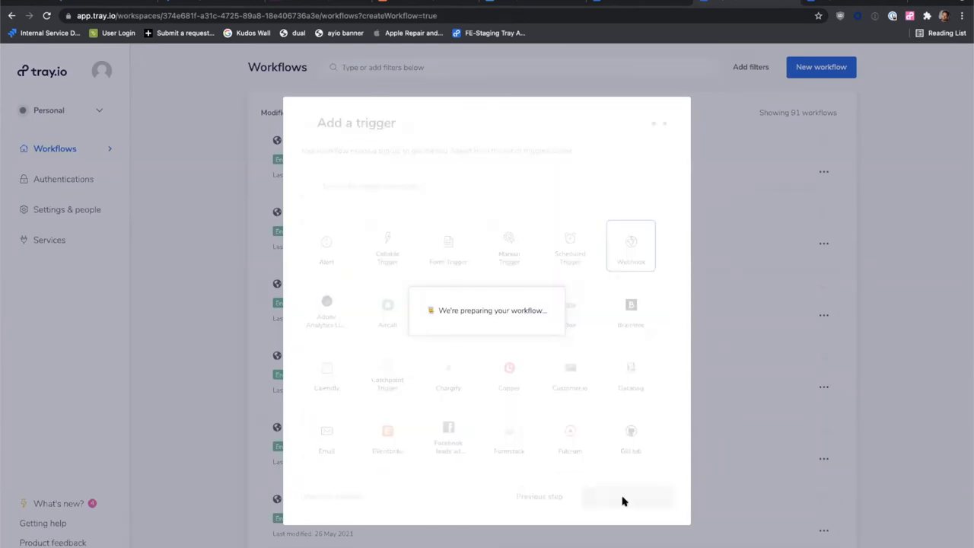
{"action": "left_click", "coordinate": [630, 245]}
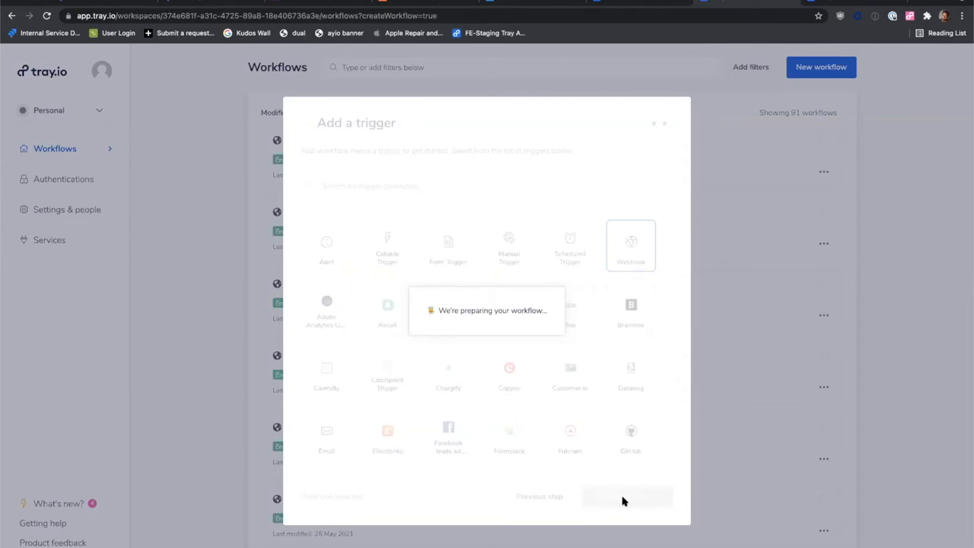
{"action": "left_click", "coordinate": [627, 496]}
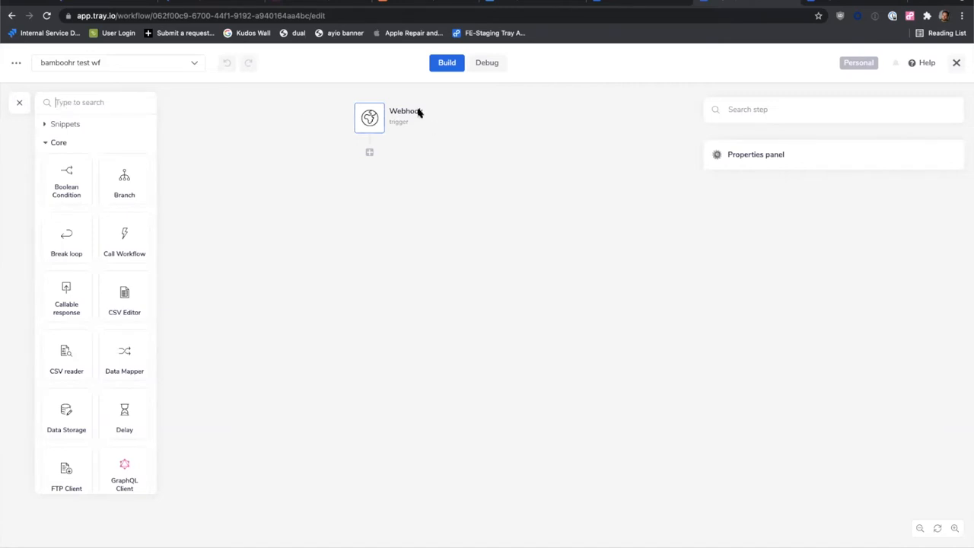
Rename the Webhook trigger step to 'bamboohr WH' and save it.
{"action": "left_click", "coordinate": [404, 112]}
{"action": "type", "text": "bamboohr w"}
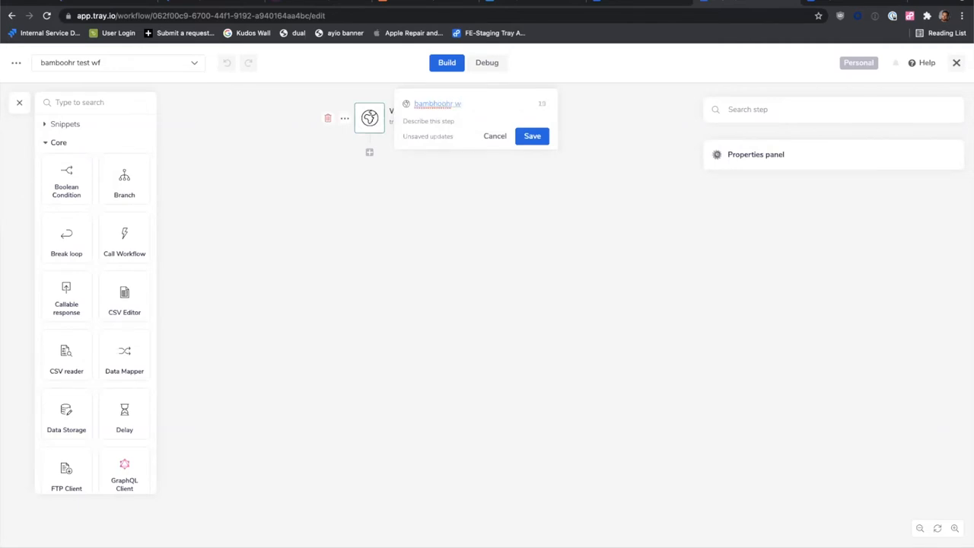
{"action": "type", "text": "h"}
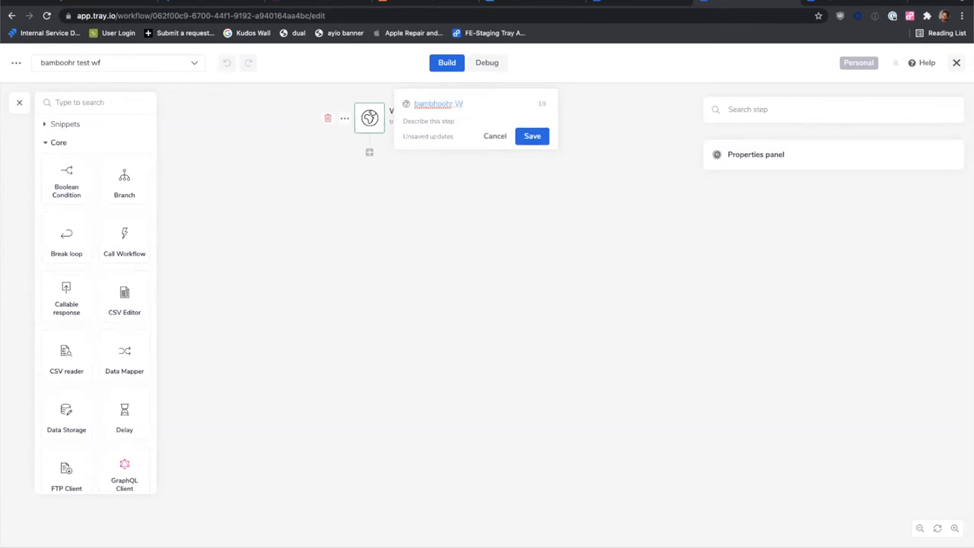
{"action": "left_click", "coordinate": [438, 103]}
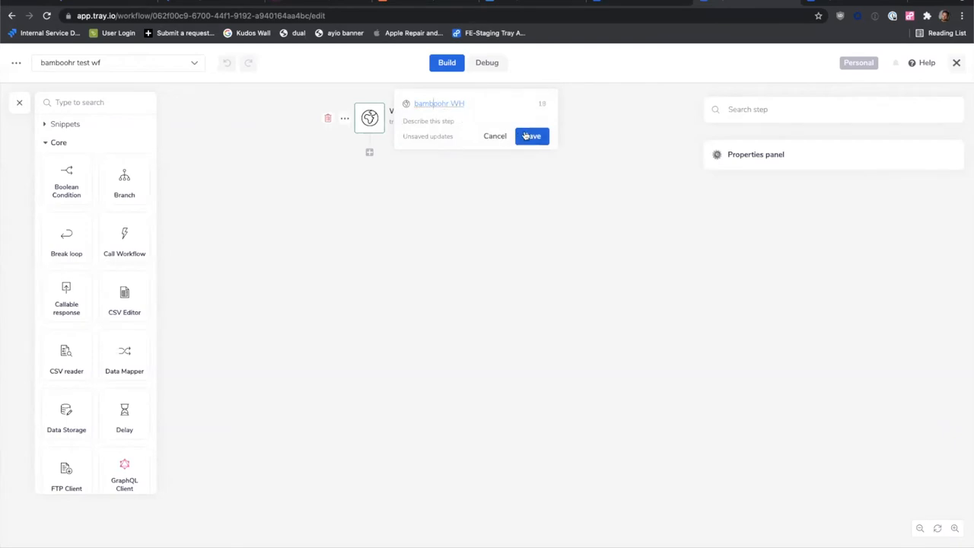
{"action": "left_click", "coordinate": [531, 135]}
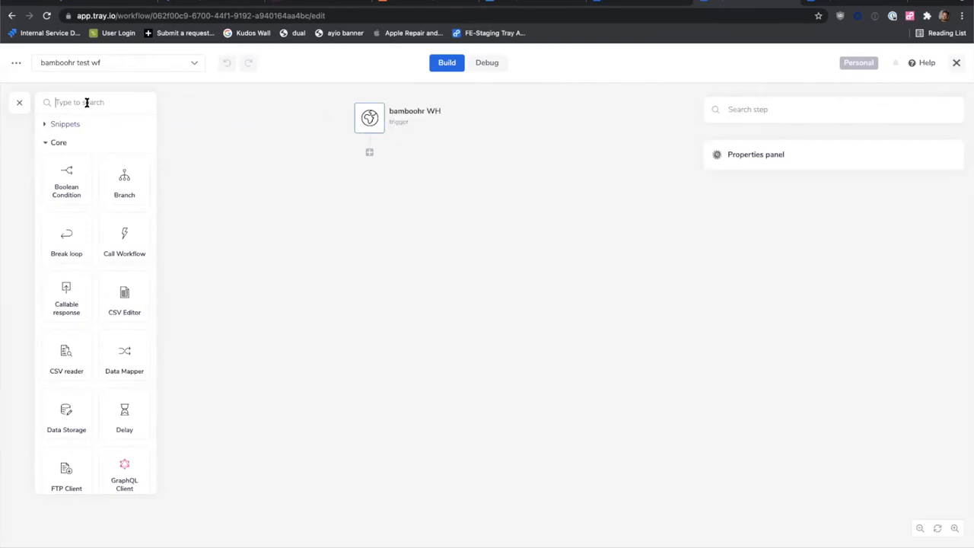
Add a BambooHR Get Employee By ID step with Employee ID mapped to the trigger's body_url.
{"action": "type", "text": "bab"}
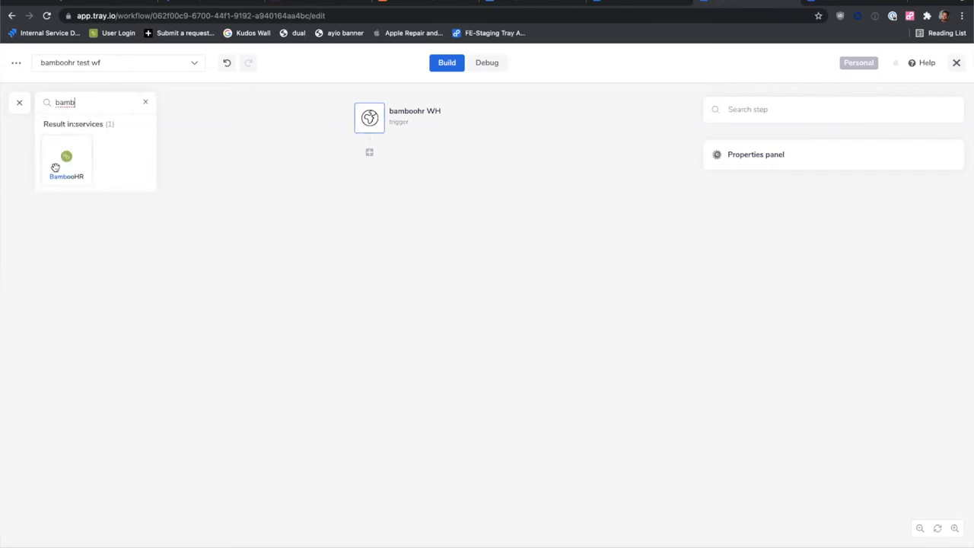
{"action": "left_click", "coordinate": [67, 165]}
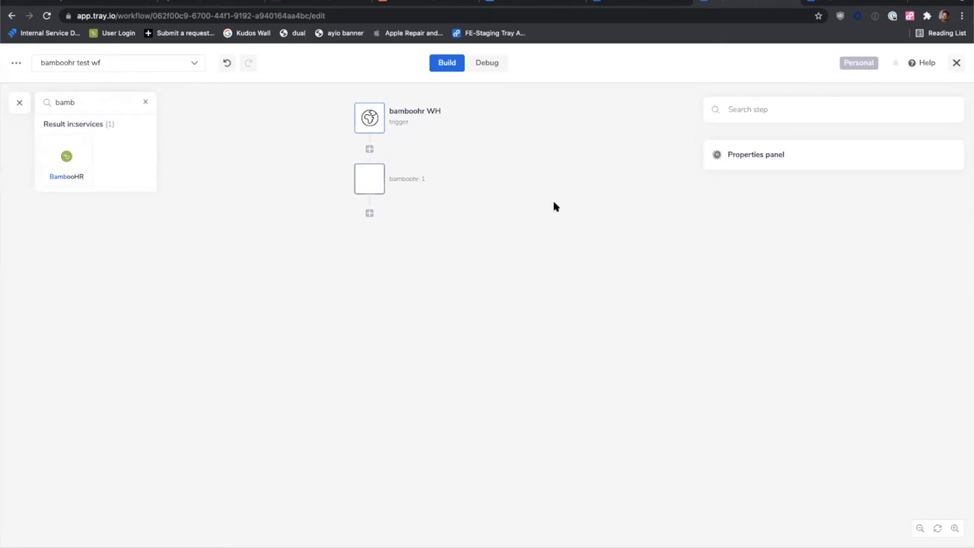
{"action": "left_click", "coordinate": [368, 179]}
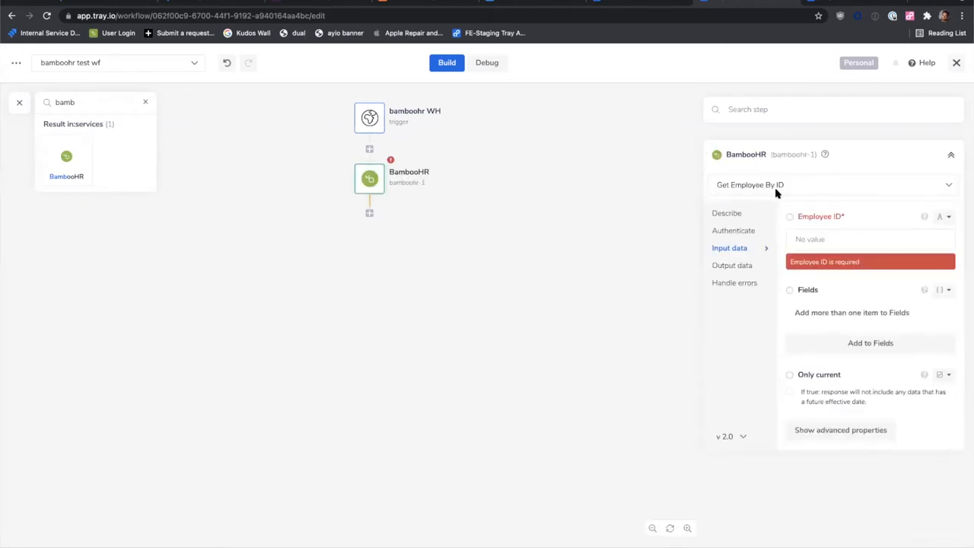
{"action": "mouse_move", "coordinate": [968, 216]}
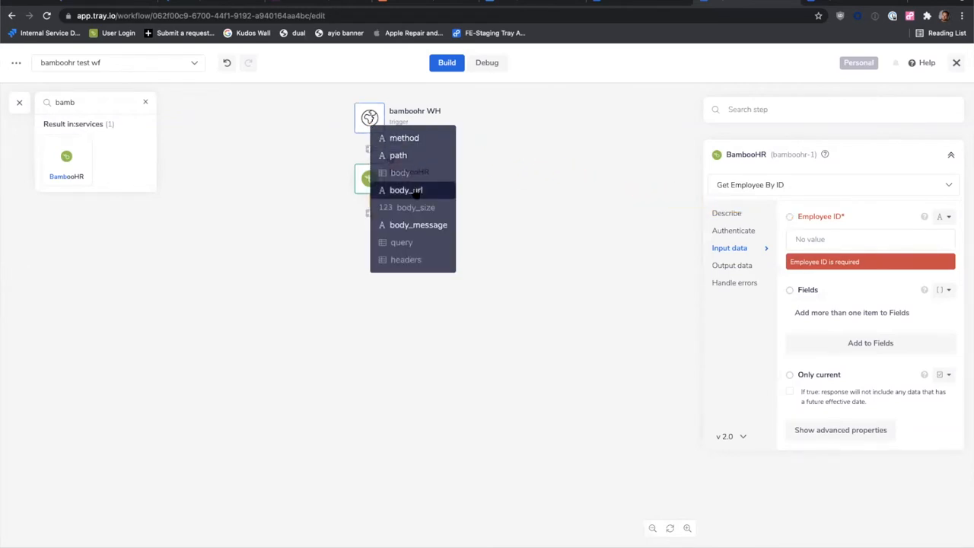
{"action": "left_click", "coordinate": [405, 189]}
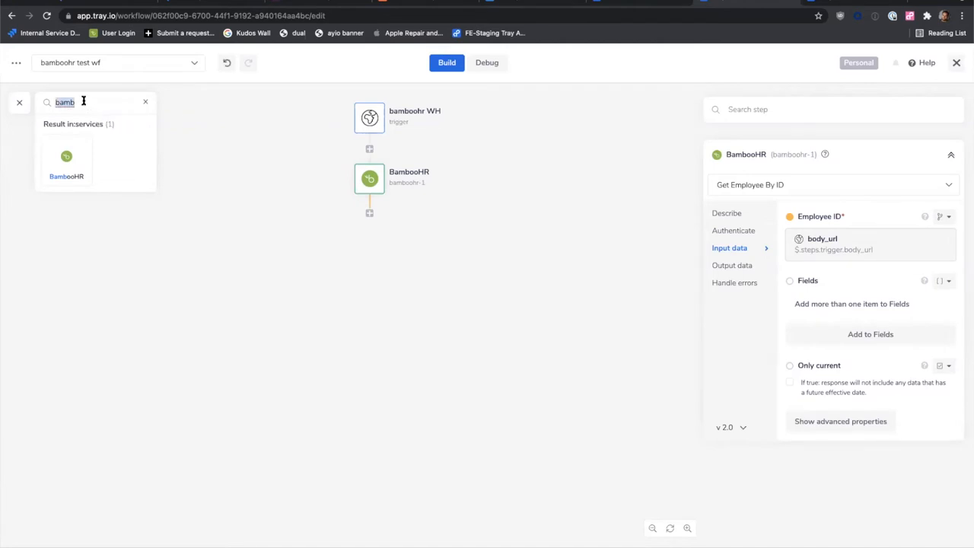
{"action": "type", "text": "azu"}
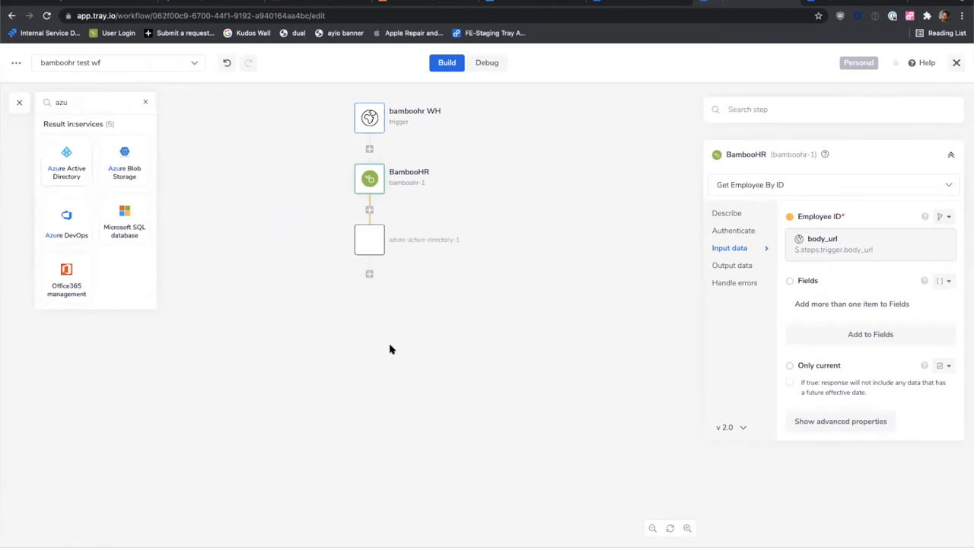
Set the Azure Active Directory step to Create user with Display name from BambooHR firstName.
{"action": "left_click", "coordinate": [67, 160]}
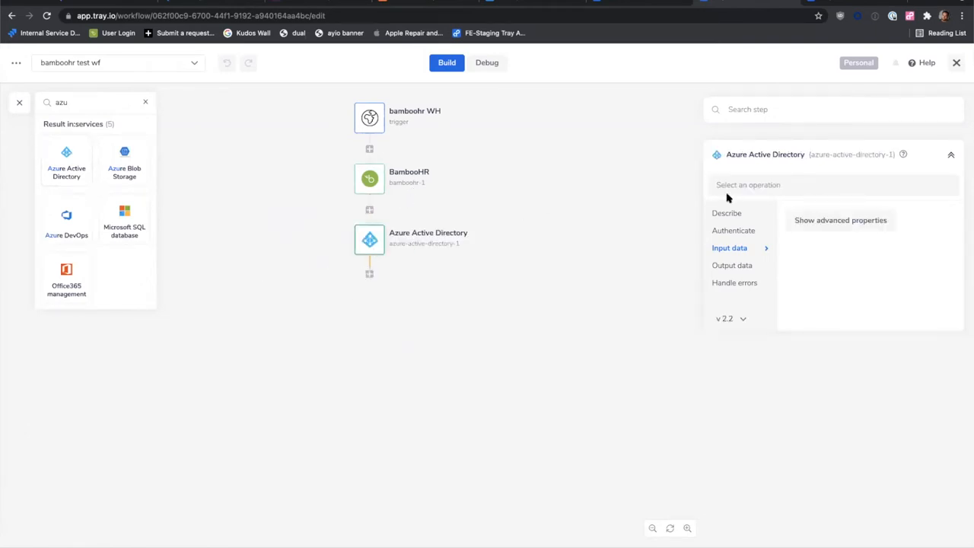
{"action": "left_click", "coordinate": [834, 184]}
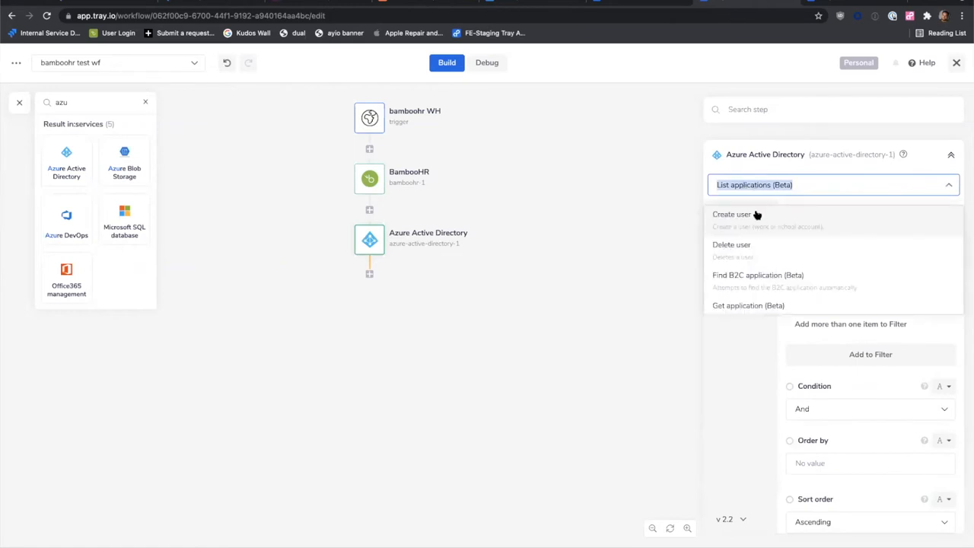
{"action": "left_click", "coordinate": [731, 213]}
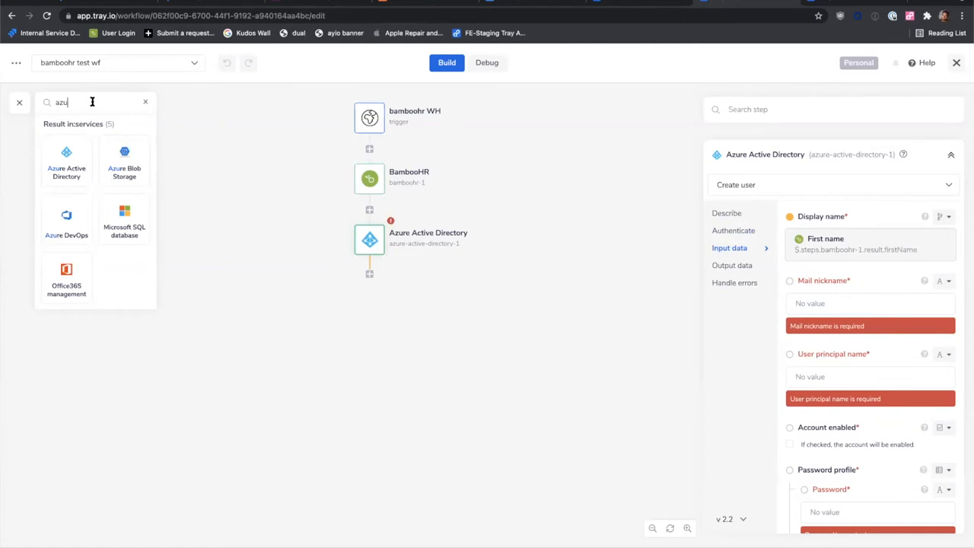
{"action": "type", "text": "slack"}
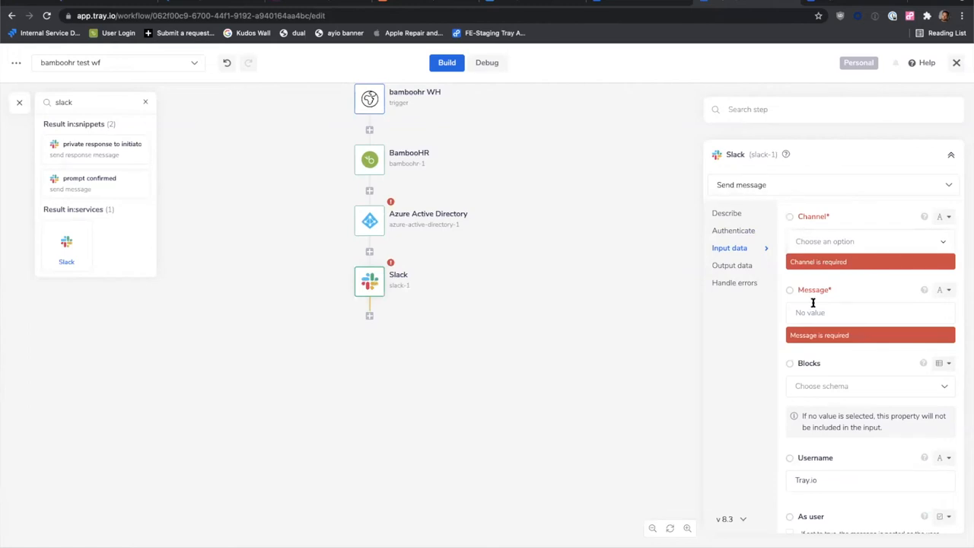
Enter "person has been added" as the Slack step's message text.
{"action": "left_click", "coordinate": [871, 312]}
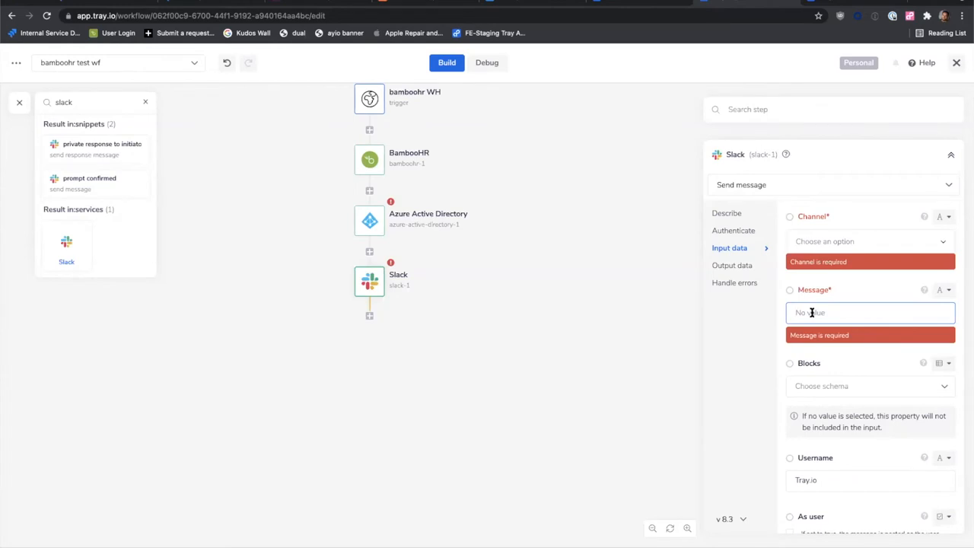
{"action": "type", "text": "person has"}
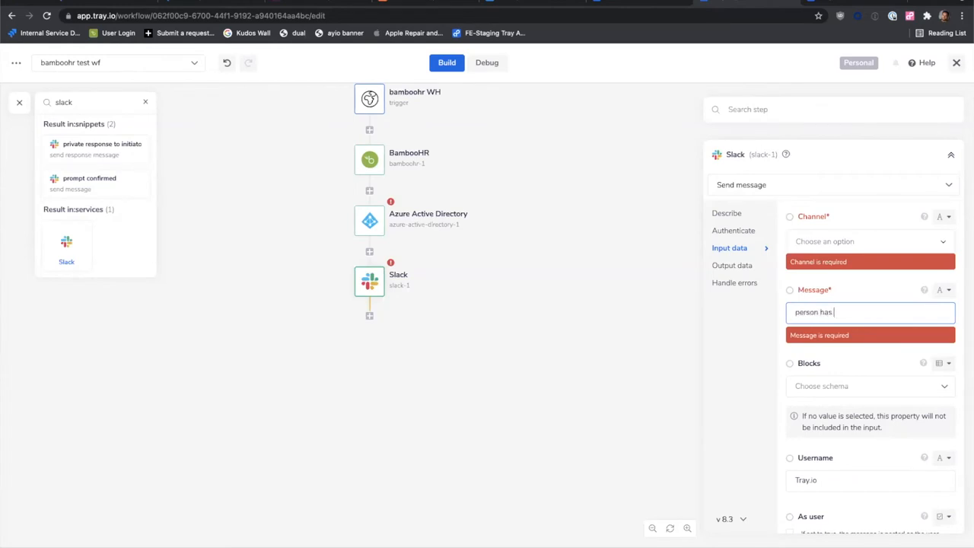
{"action": "type", "text": "been added"}
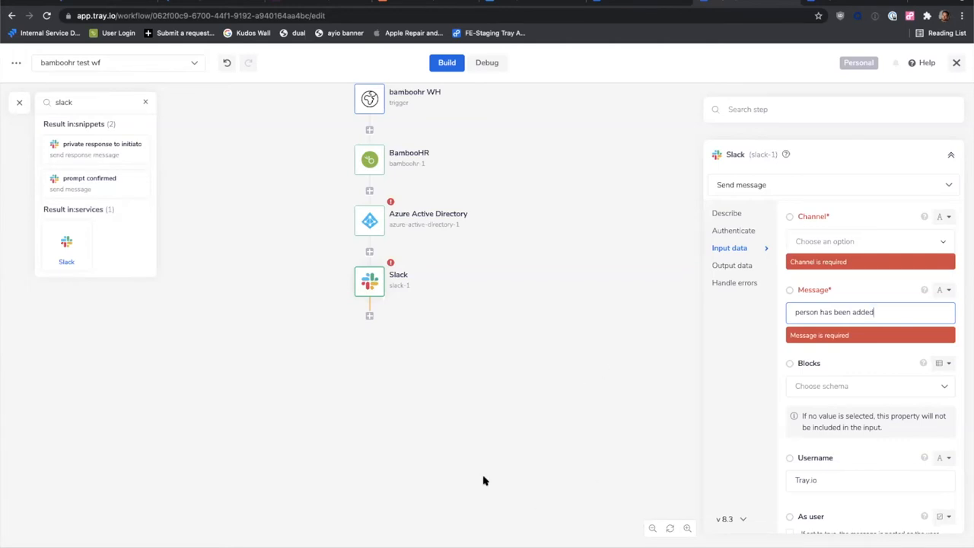
{"action": "mouse_move", "coordinate": [365, 448]}
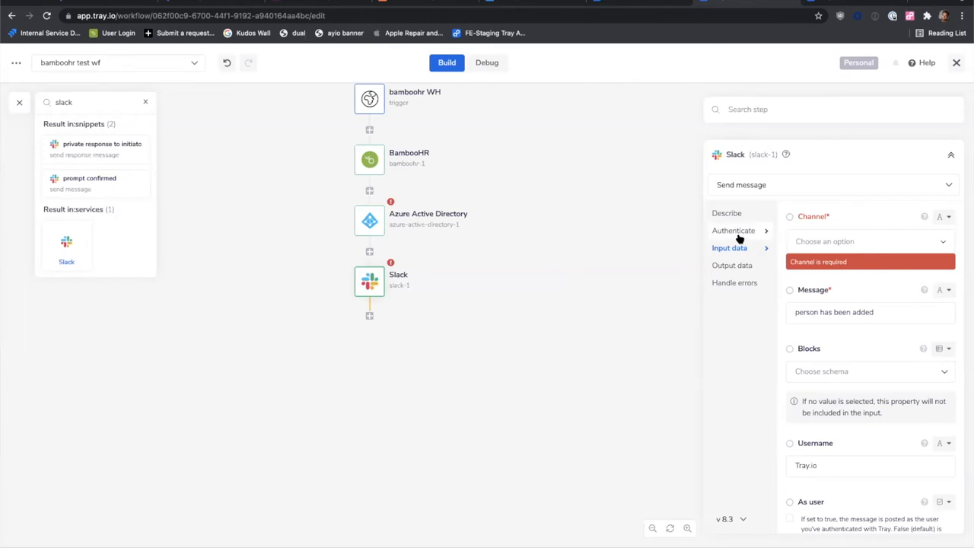
Start a new Slack authentication and review its permission options.
{"action": "left_click", "coordinate": [734, 230]}
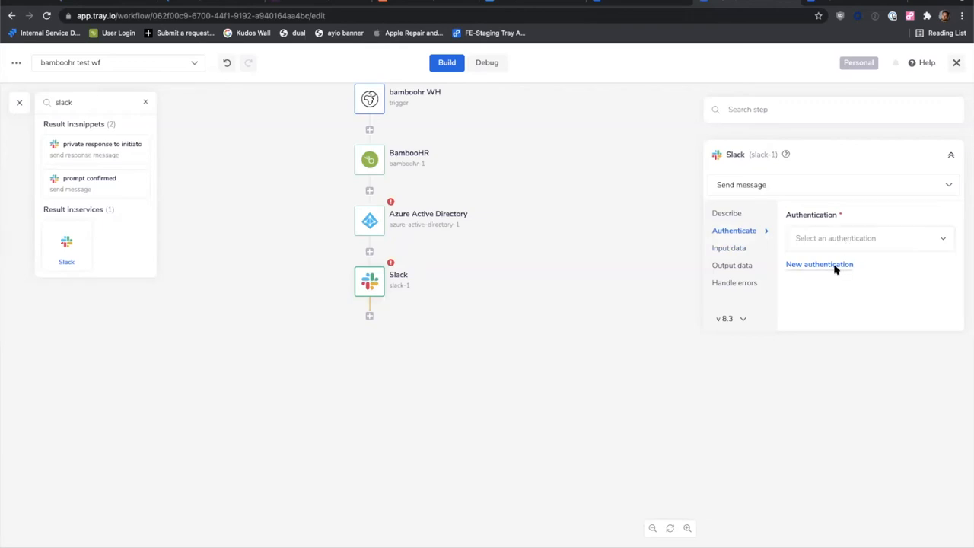
{"action": "left_click", "coordinate": [819, 265]}
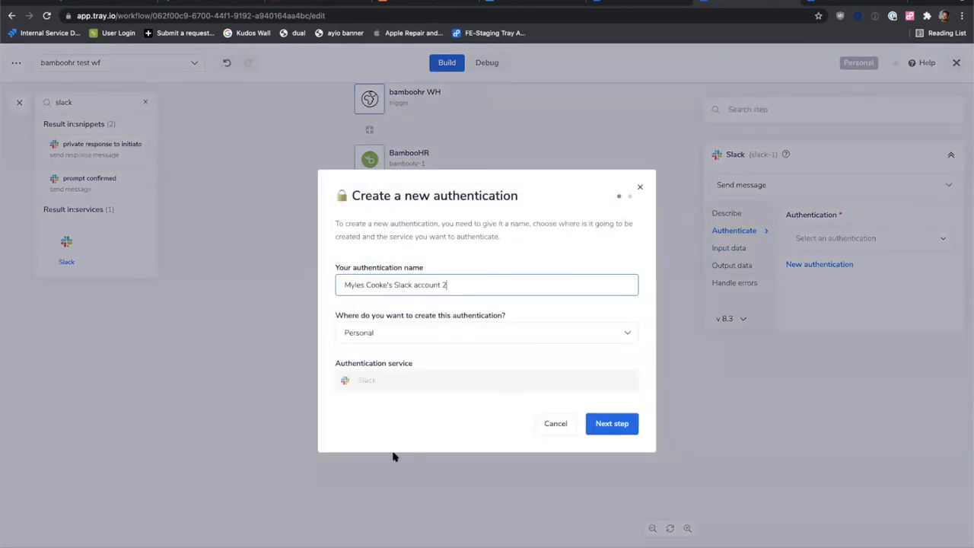
{"action": "mouse_move", "coordinate": [384, 506]}
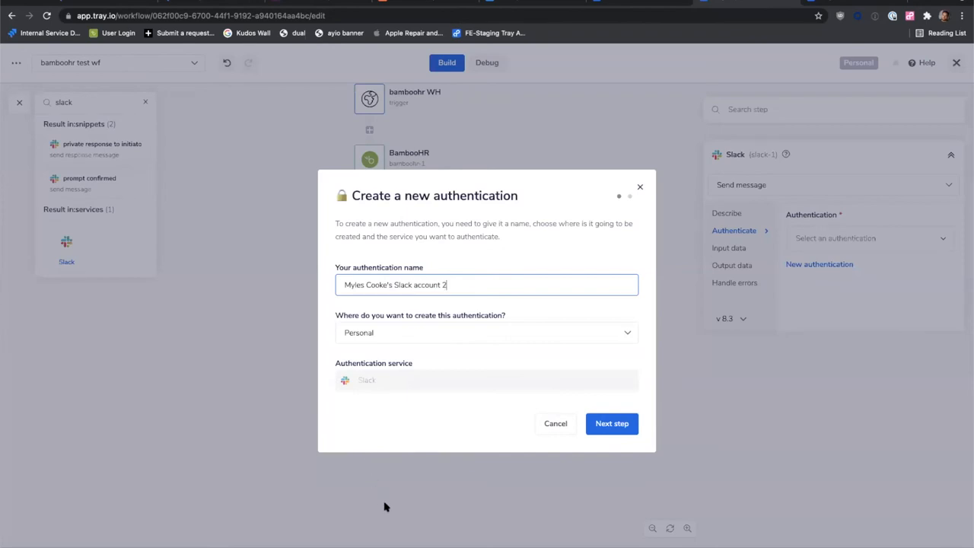
{"action": "left_click", "coordinate": [612, 424]}
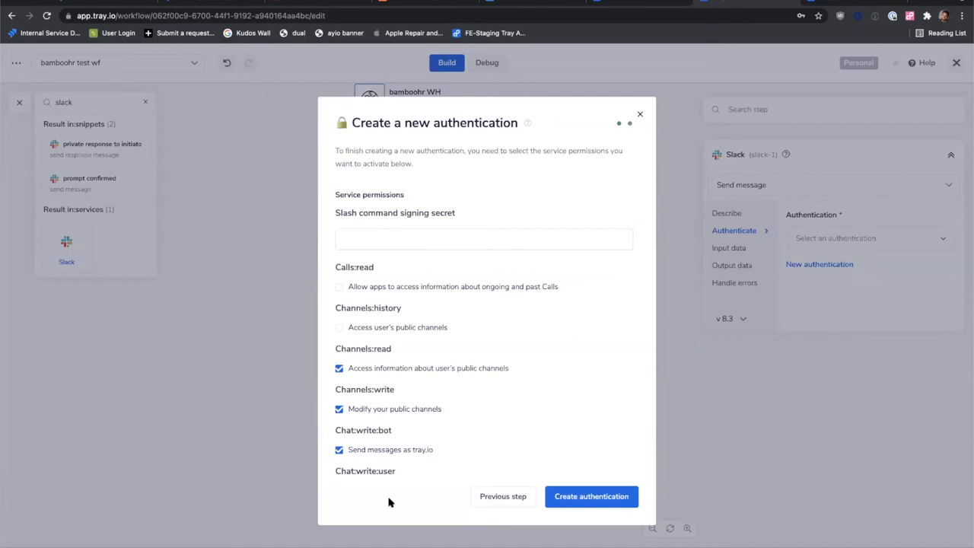
{"action": "mouse_move", "coordinate": [422, 241]}
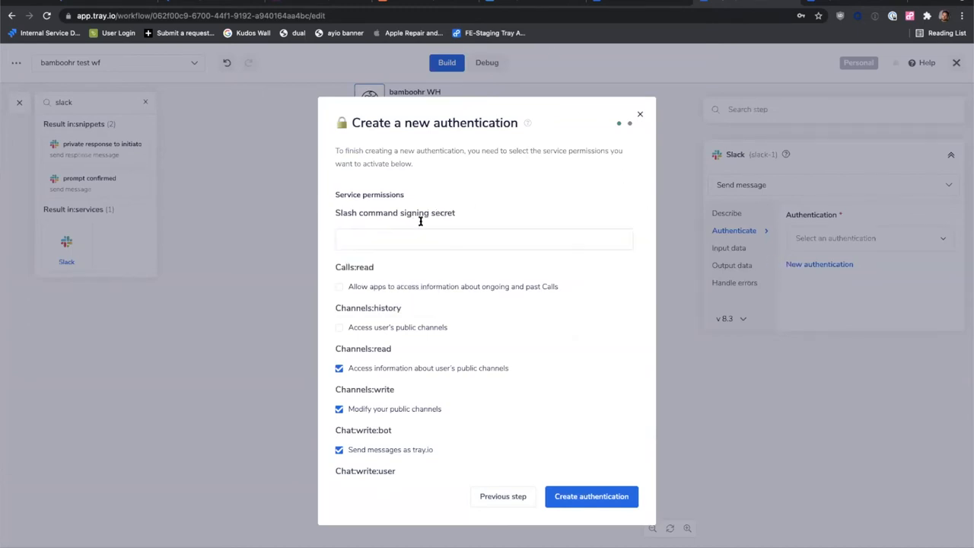
{"action": "scroll", "scroll_direction": "down", "scroll_amount": 3}
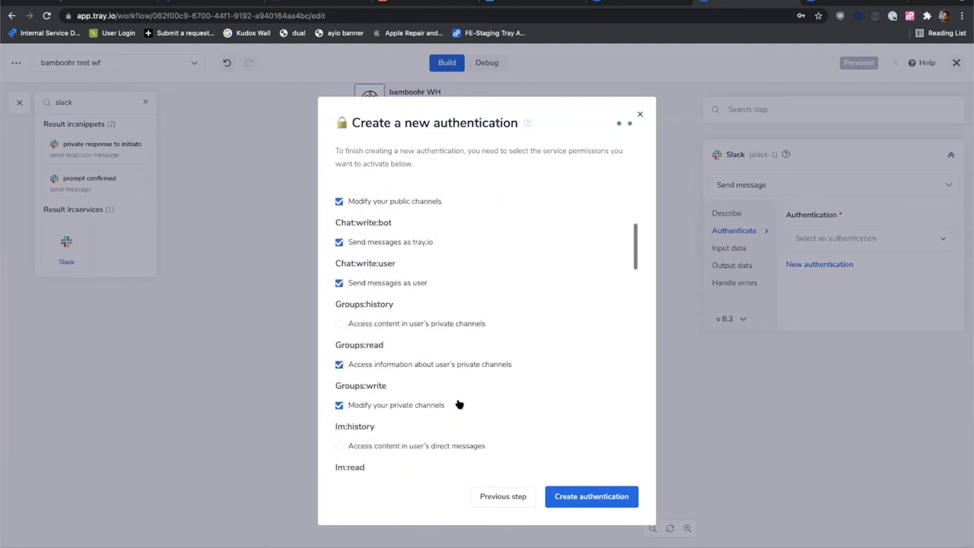
{"action": "scroll", "scroll_direction": "down", "scroll_amount": 3}
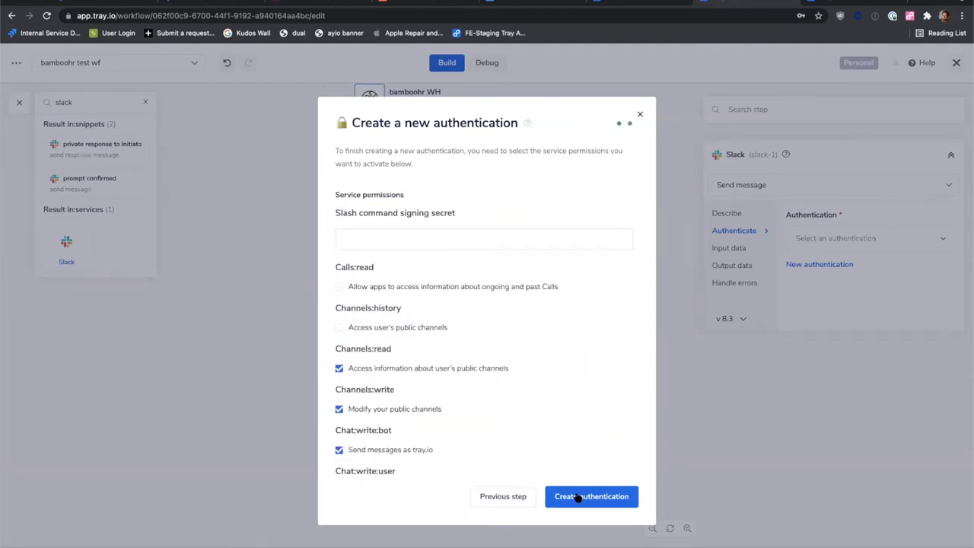
Create the authentication, then dismiss the dialog after it fails.
{"action": "left_click", "coordinate": [590, 497]}
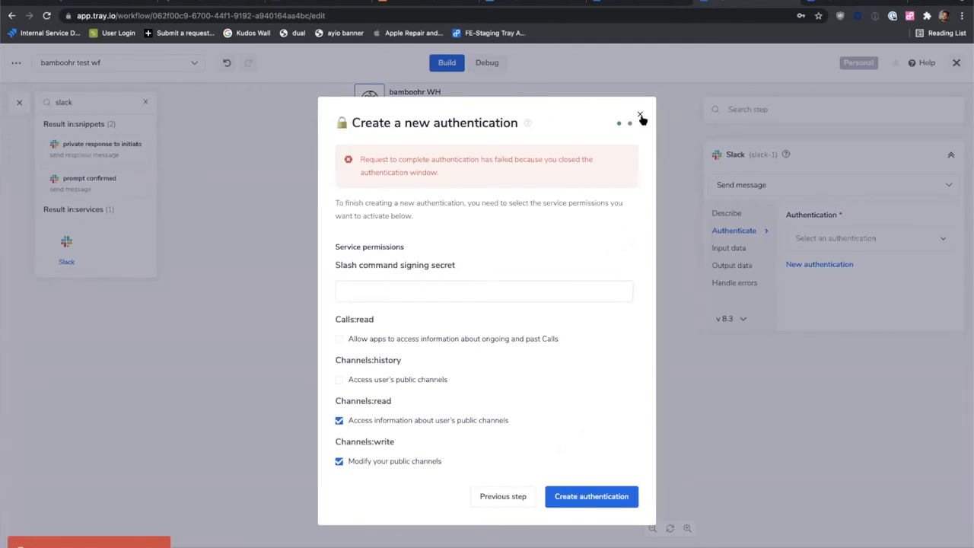
{"action": "left_click", "coordinate": [639, 115]}
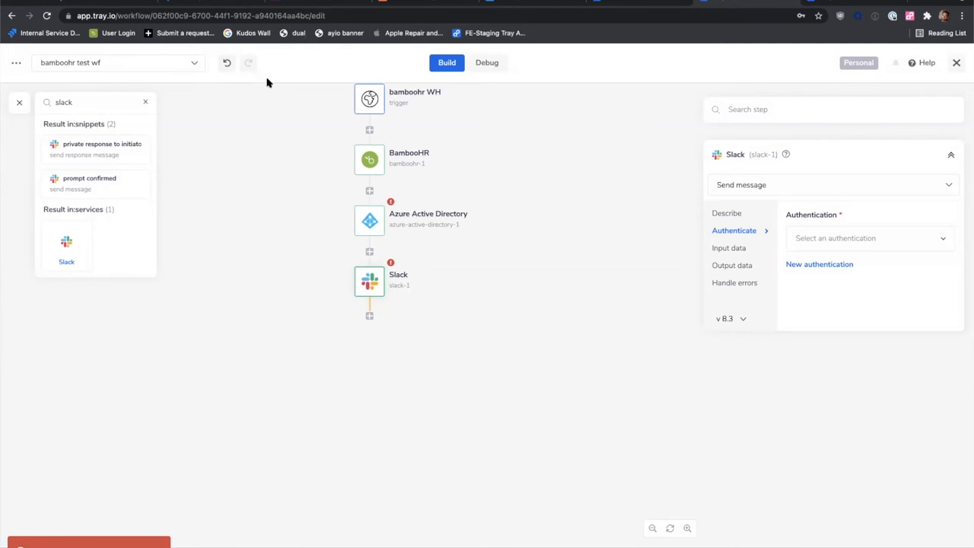
Select the existing personal Slack account as the step's authentication.
{"action": "left_click", "coordinate": [868, 238]}
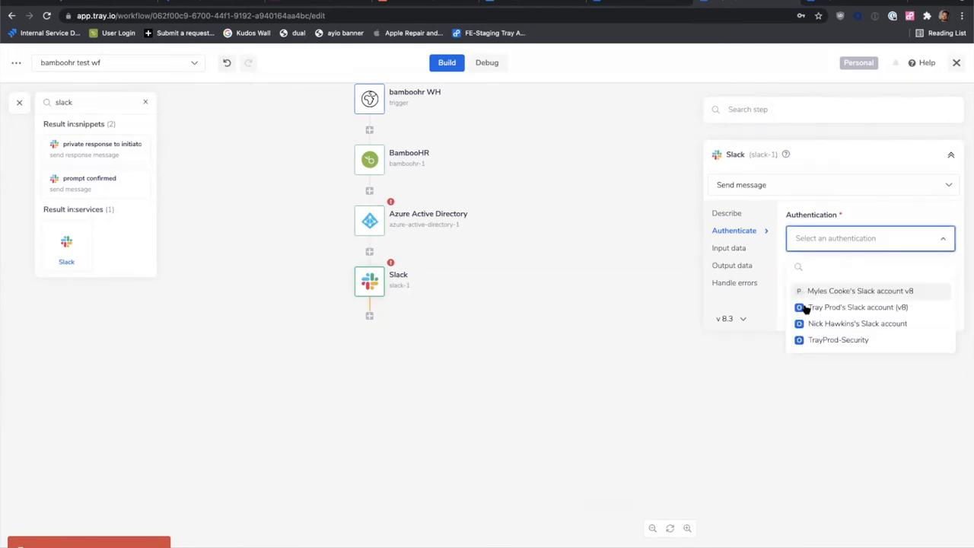
{"action": "left_click", "coordinate": [860, 291]}
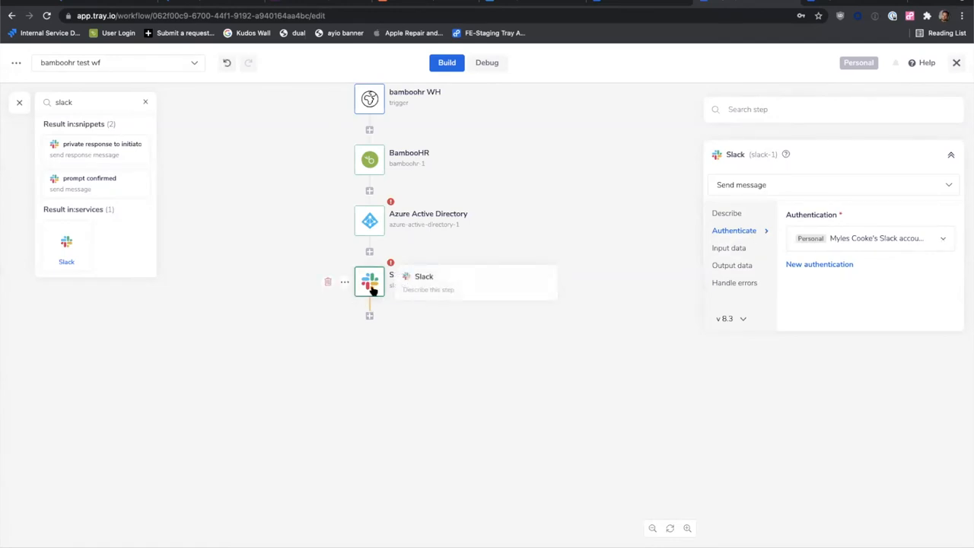
{"action": "mouse_move", "coordinate": [261, 76]}
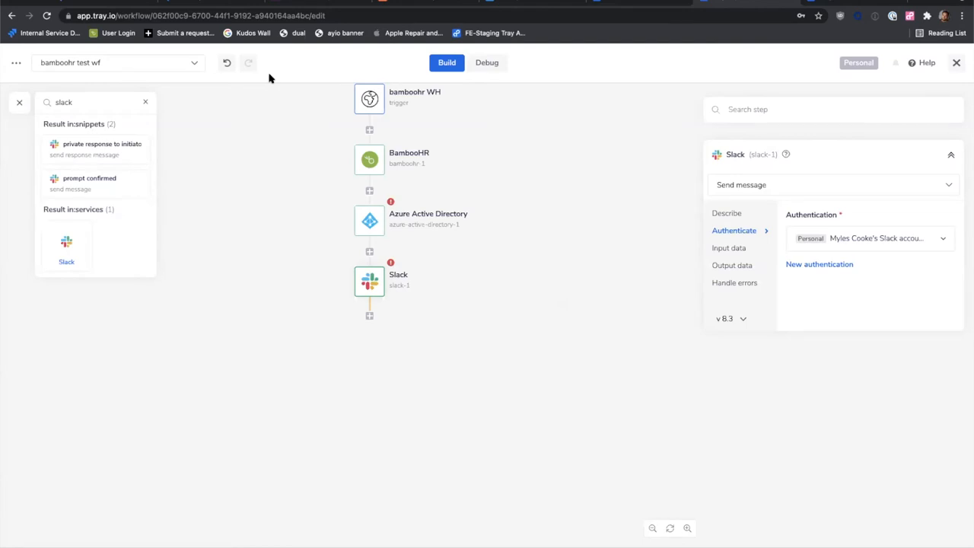
{"action": "mouse_move", "coordinate": [417, 206]}
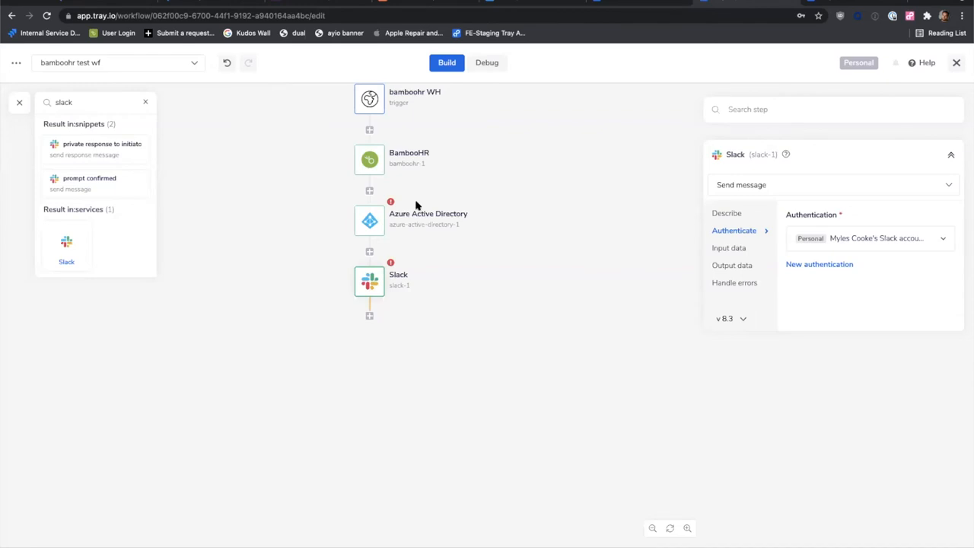
{"action": "mouse_move", "coordinate": [314, 97]}
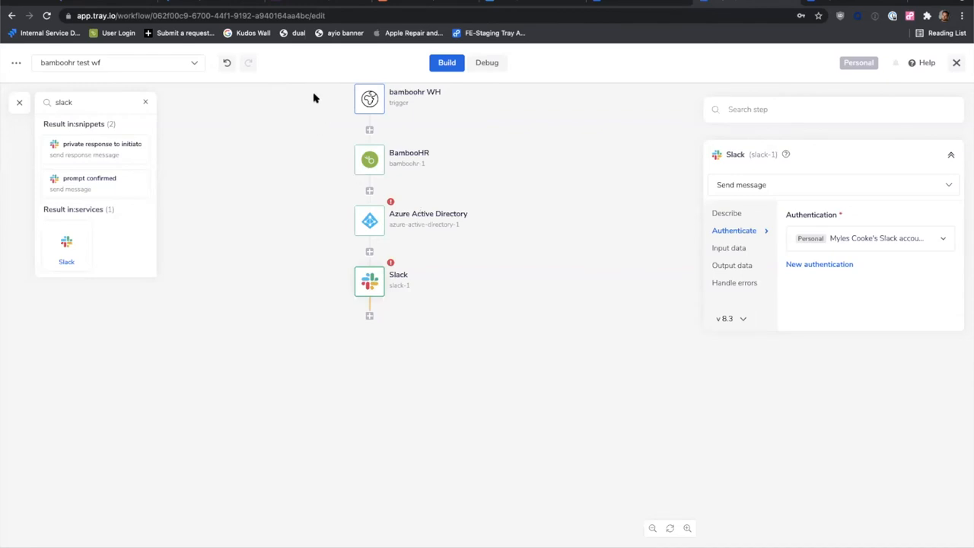
{"action": "mouse_move", "coordinate": [380, 288]}
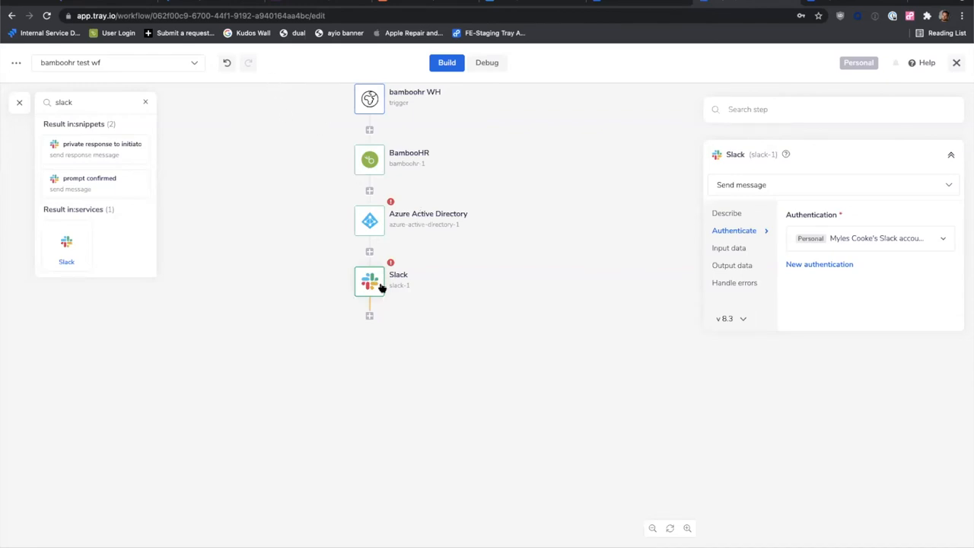
Load and browse the Slack channel options in Input data without choosing one.
{"action": "left_click", "coordinate": [730, 247]}
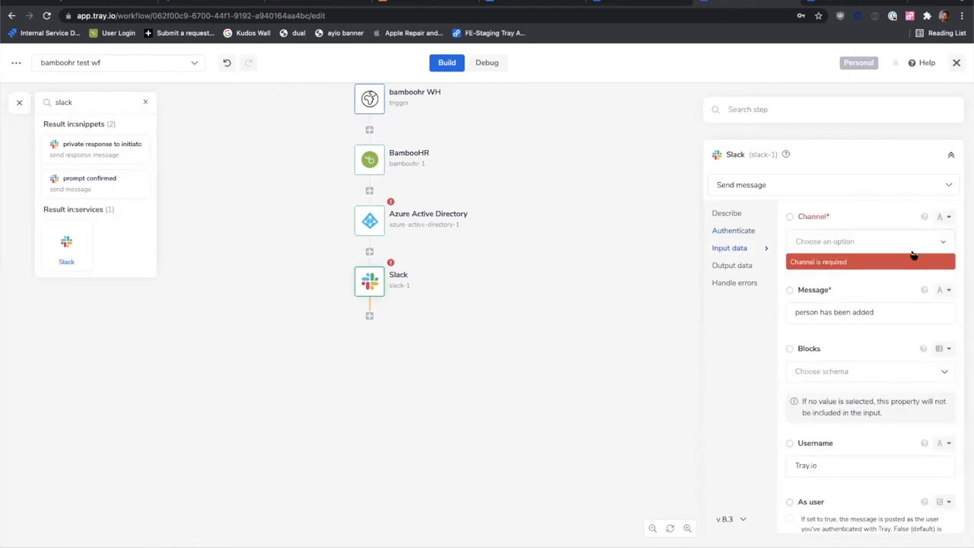
{"action": "mouse_move", "coordinate": [917, 251]}
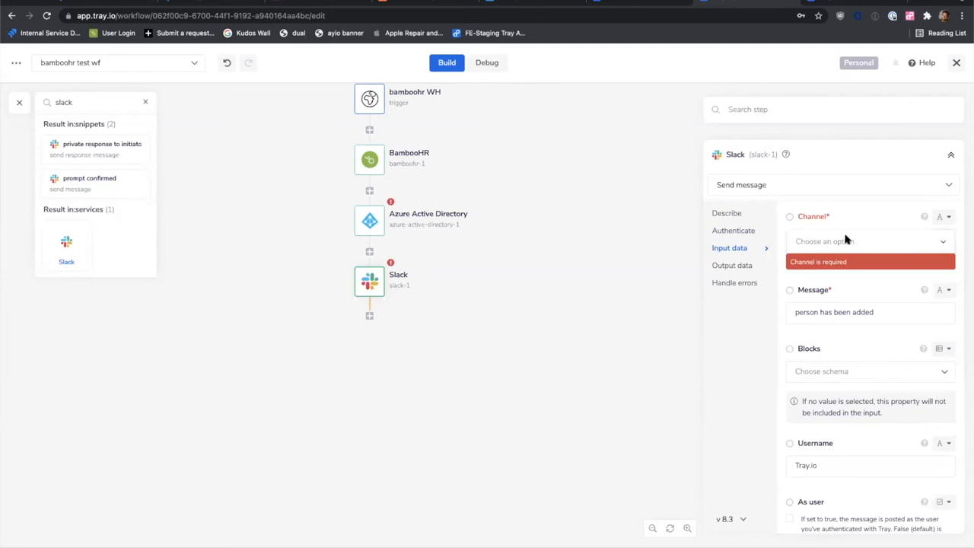
{"action": "mouse_move", "coordinate": [745, 282]}
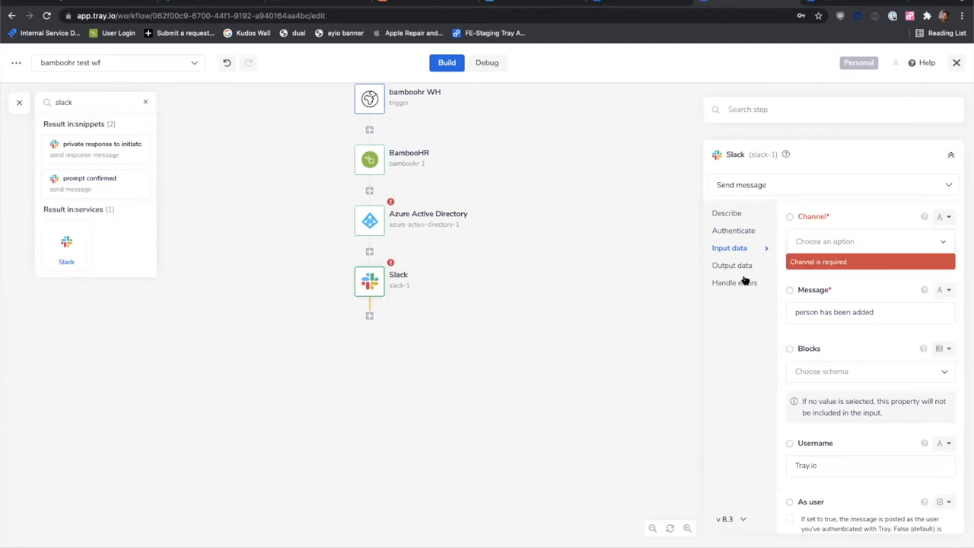
{"action": "left_click", "coordinate": [868, 241]}
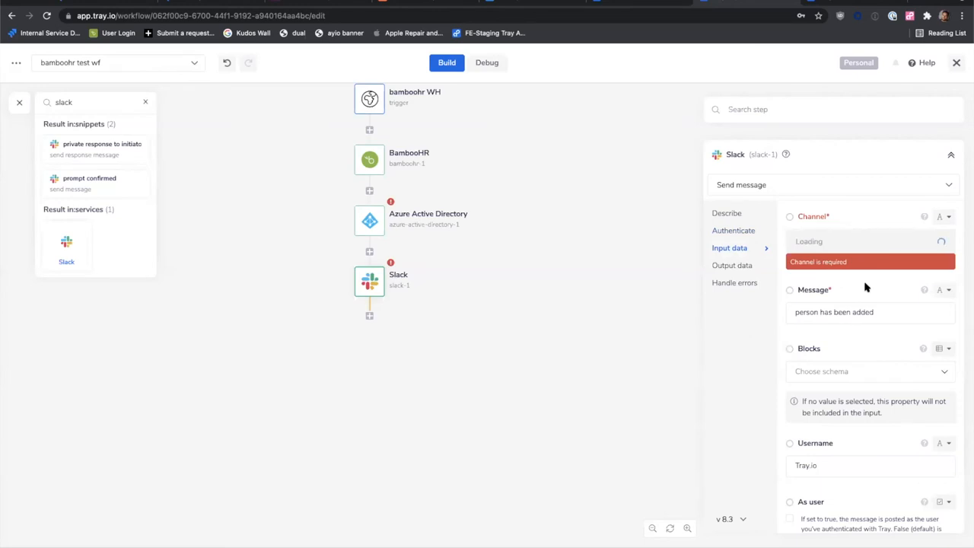
{"action": "left_click", "coordinate": [864, 240]}
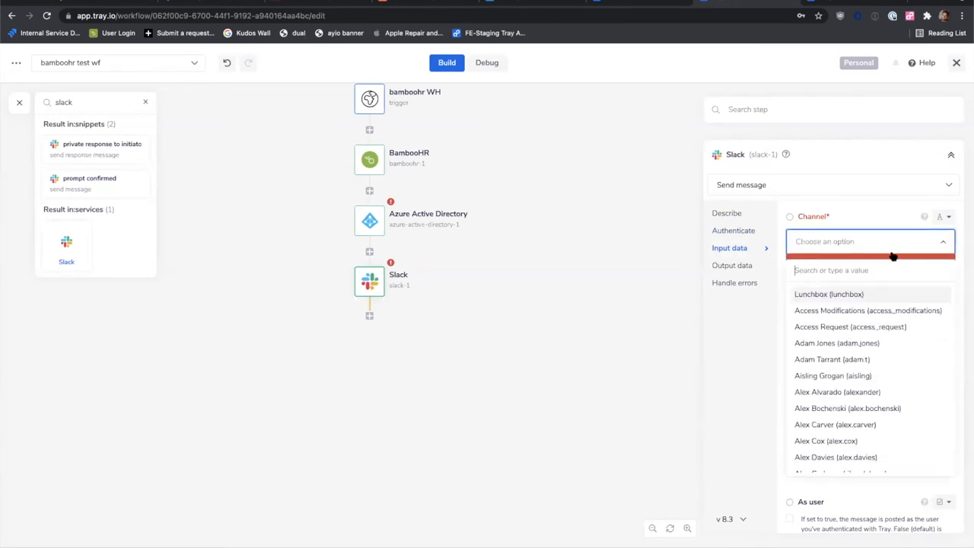
{"action": "scroll", "scroll_direction": "down", "scroll_amount": 3}
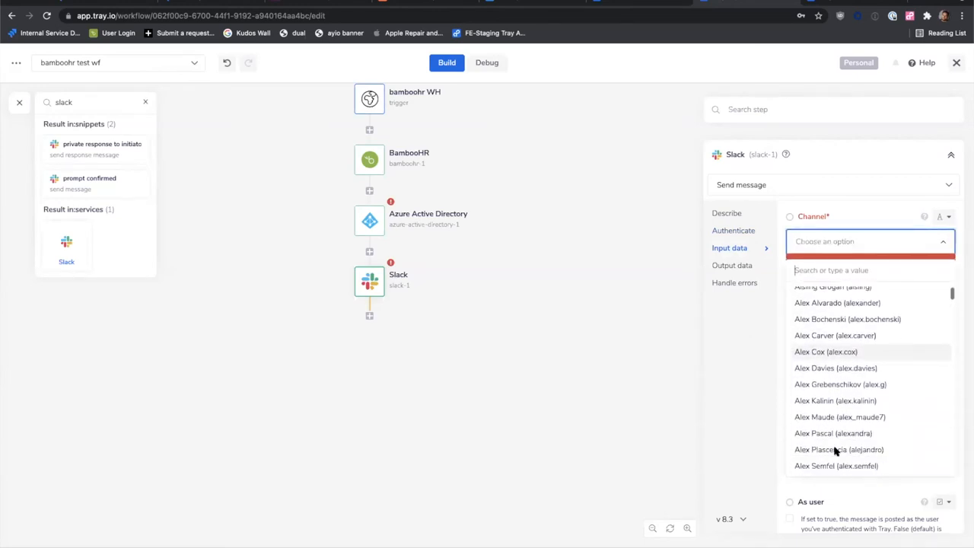
{"action": "scroll", "scroll_direction": "down", "scroll_amount": 3}
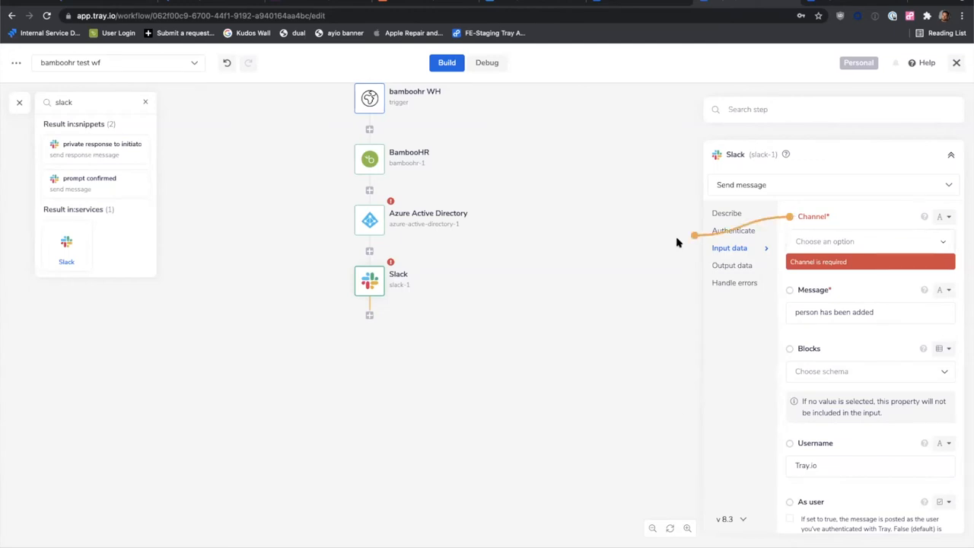
Map the Channel field to the BambooHR step's result ID and preview Azure AD outputs.
{"action": "left_click_drag", "start_coordinate": [694, 236], "coordinate": [369, 160]}
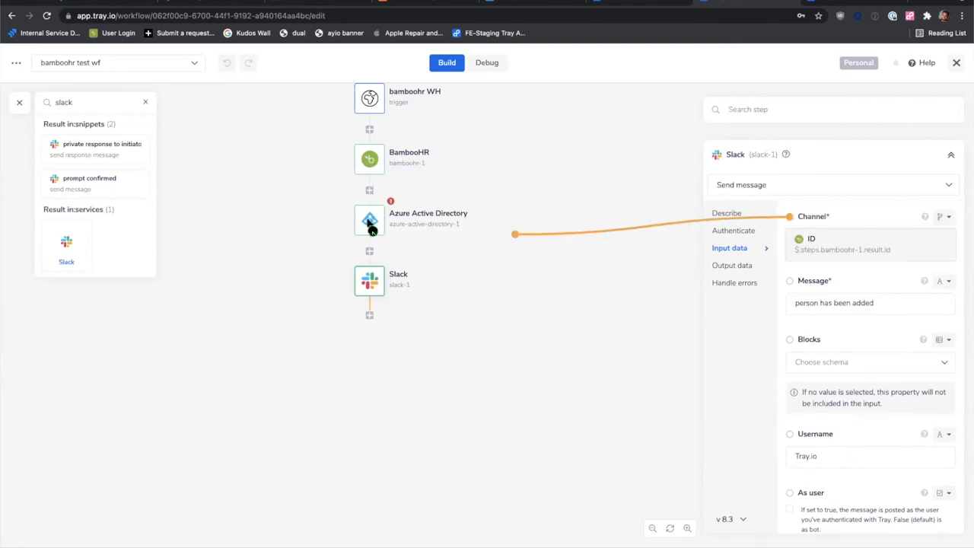
{"action": "left_click", "coordinate": [369, 219]}
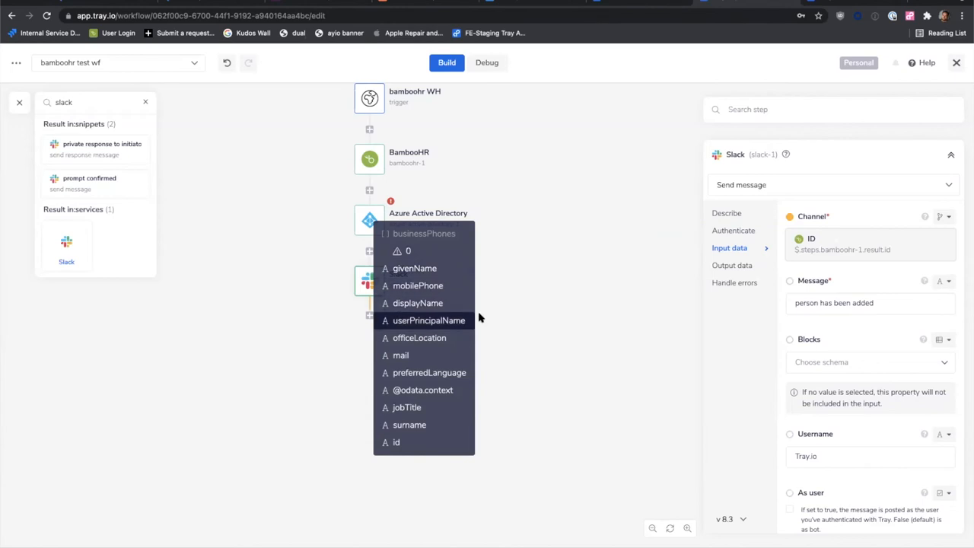
{"action": "left_click", "coordinate": [834, 302]}
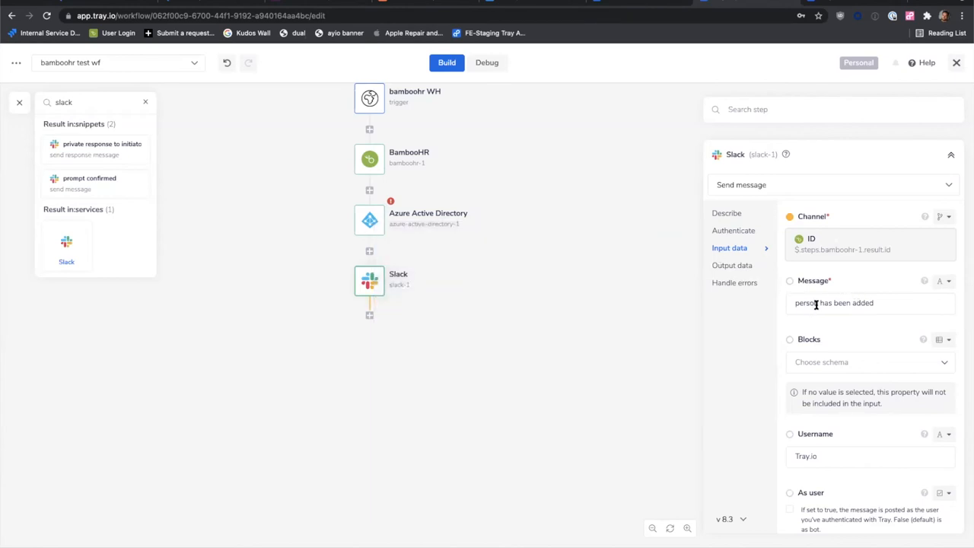
Replace "person" with the azure-active-directory-1 givenName path via the data picker search 'az'.
{"action": "double_click", "coordinate": [807, 303]}
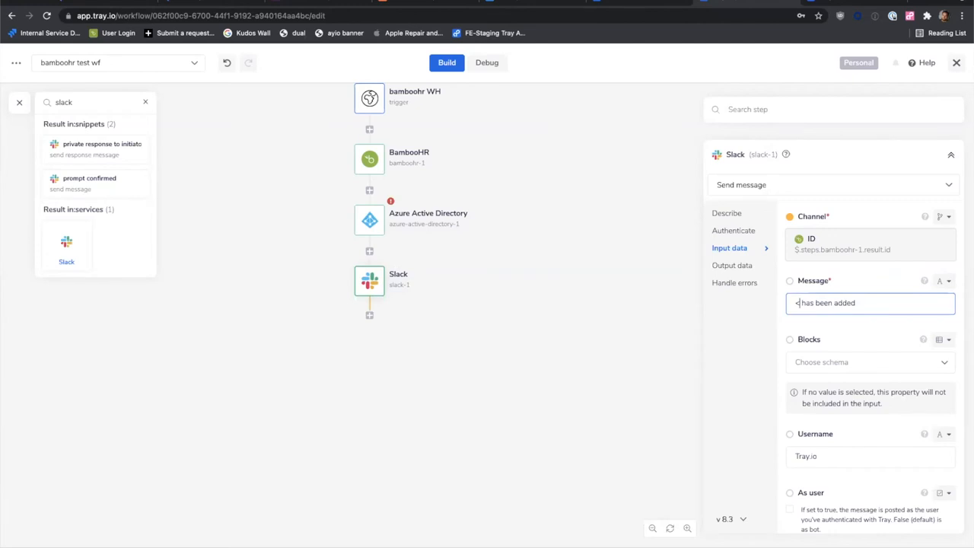
{"action": "type", "text": "@>"}
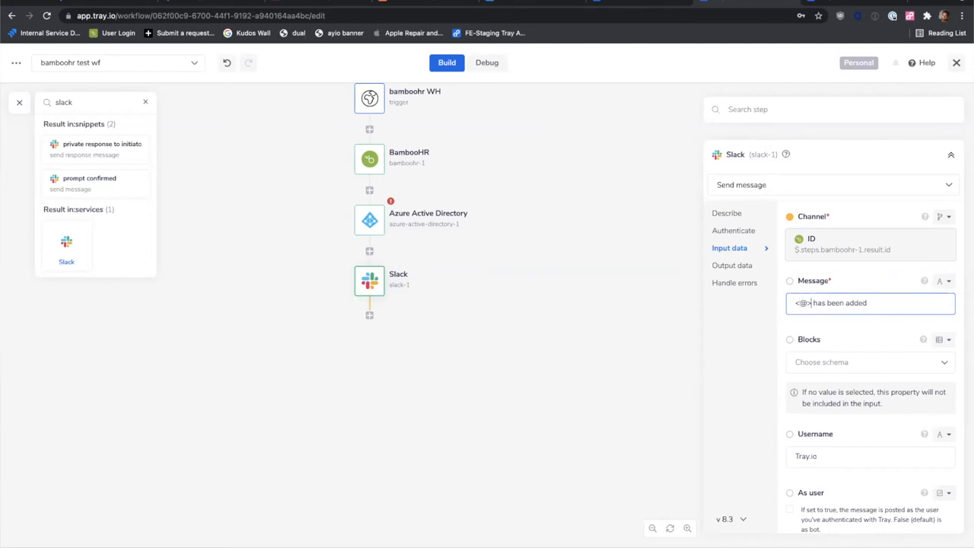
{"action": "left_click", "coordinate": [790, 338]}
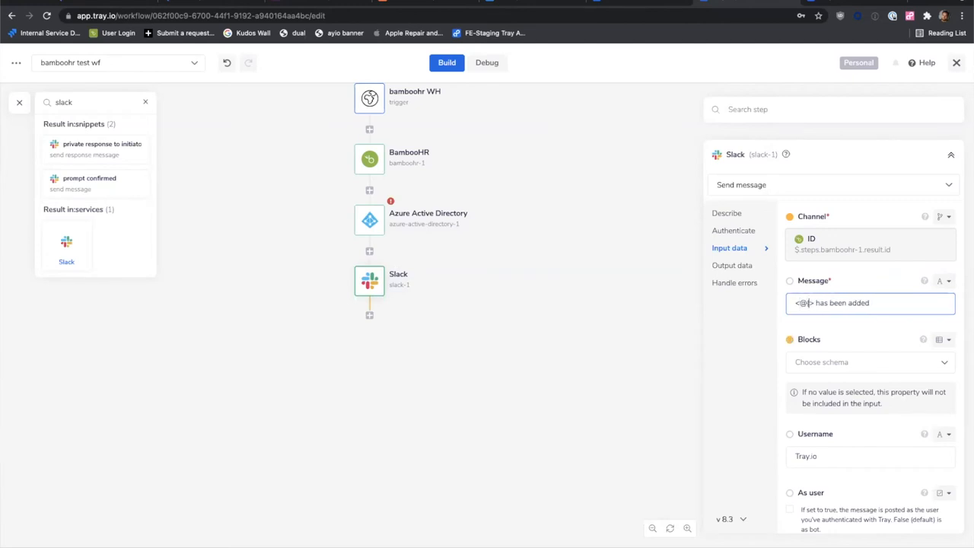
{"action": "left_click", "coordinate": [815, 304]}
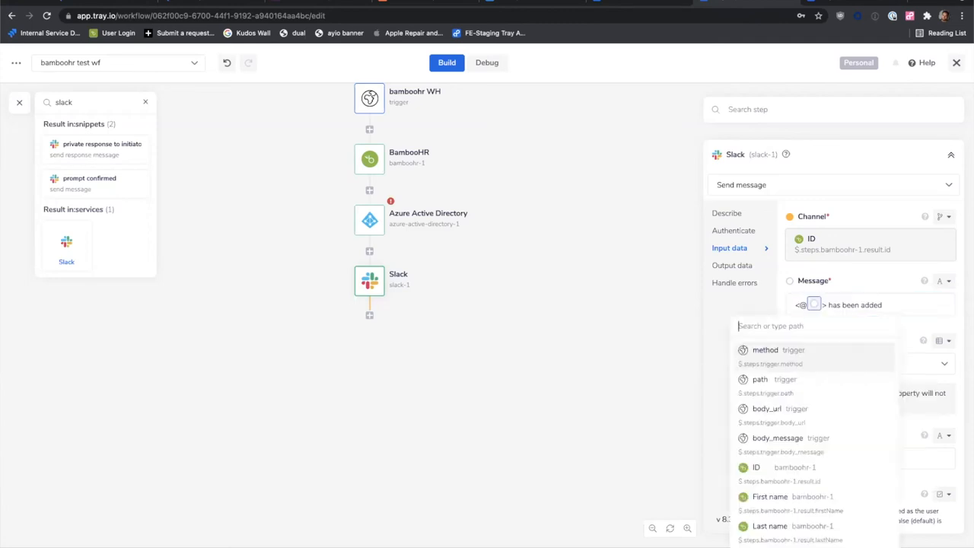
{"action": "type", "text": "az"}
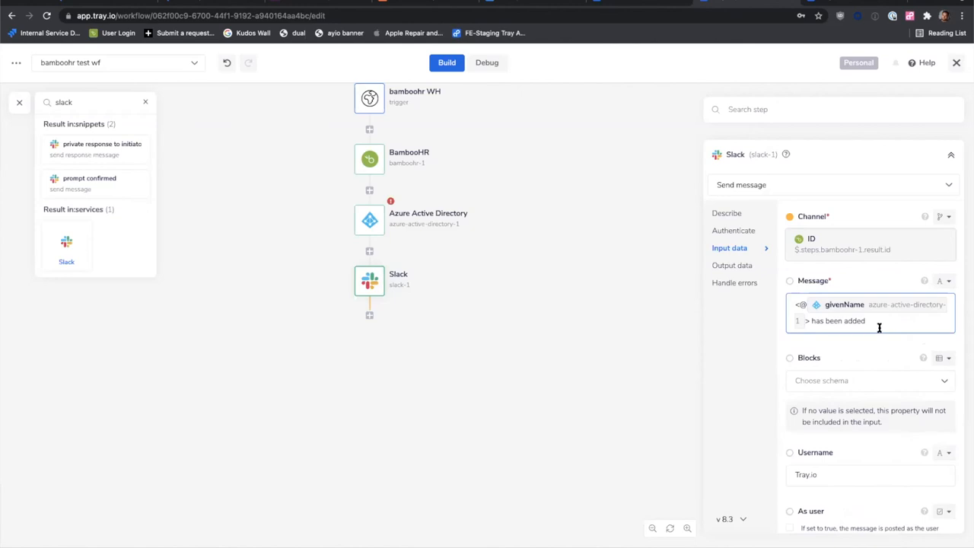
{"action": "mouse_move", "coordinate": [845, 304]}
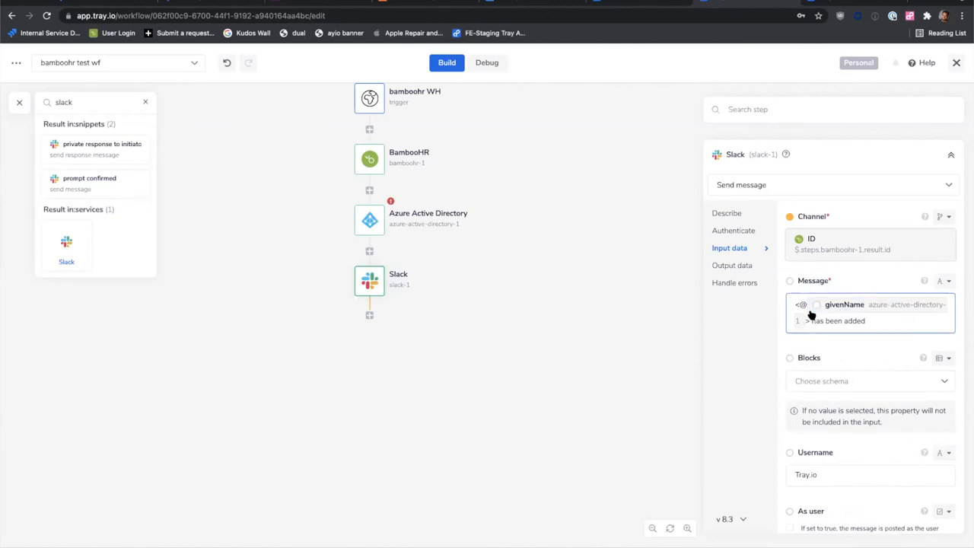
{"action": "mouse_move", "coordinate": [843, 305]}
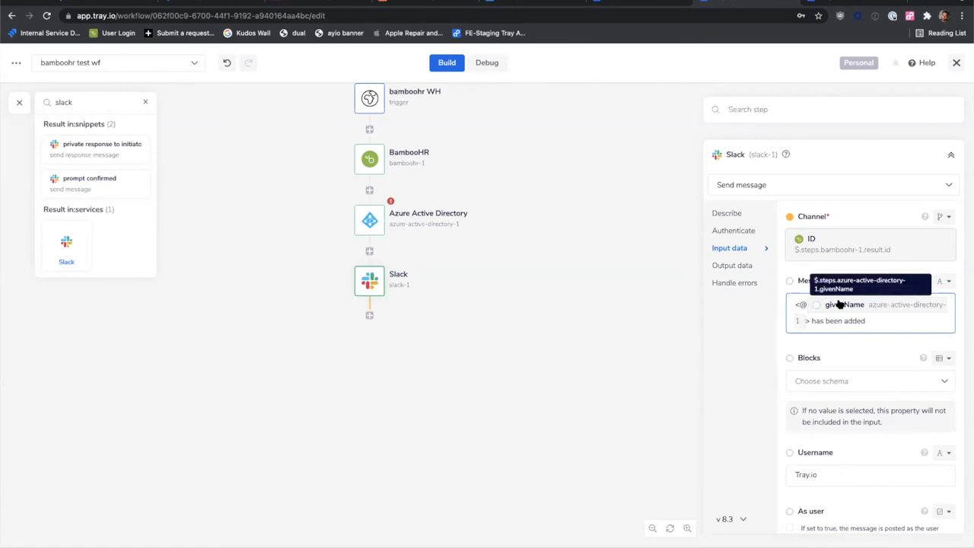
{"action": "mouse_move", "coordinate": [378, 143]}
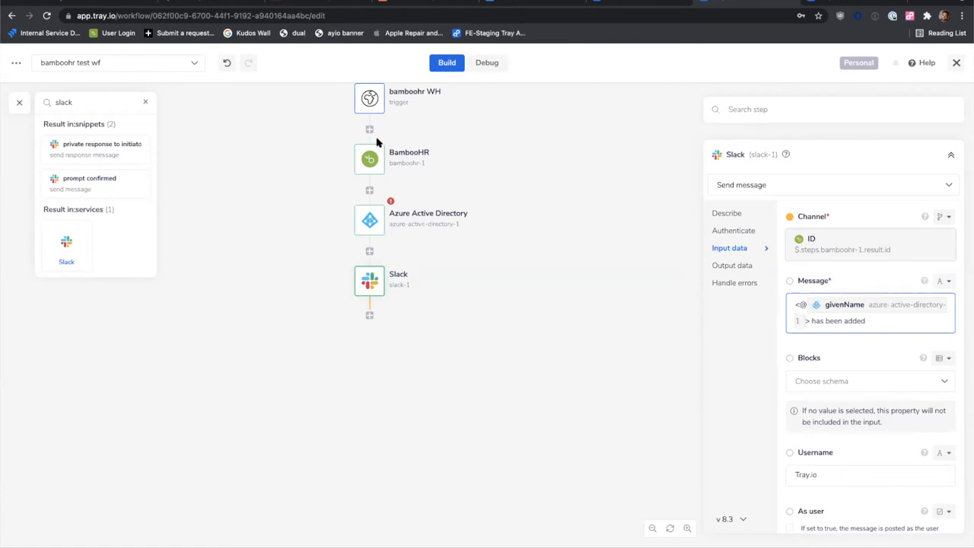
{"action": "mouse_move", "coordinate": [266, 80]}
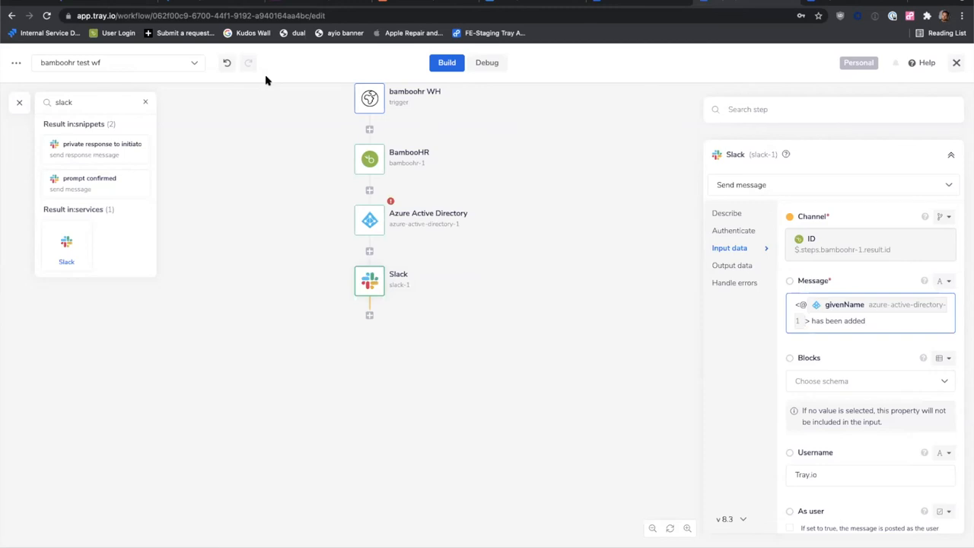
{"action": "mouse_move", "coordinate": [595, 280]}
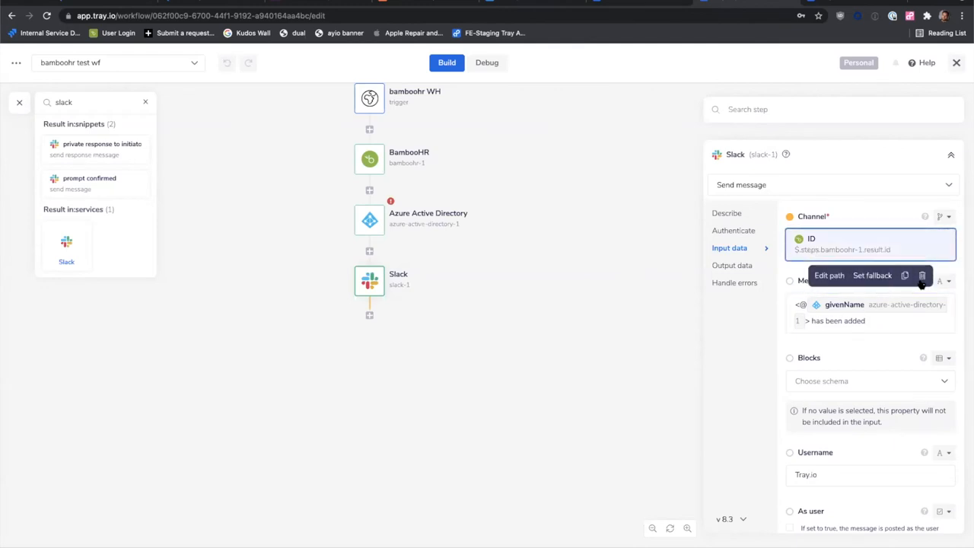
Delete the mapped BambooHR ID from the Channel field.
{"action": "left_click", "coordinate": [922, 276]}
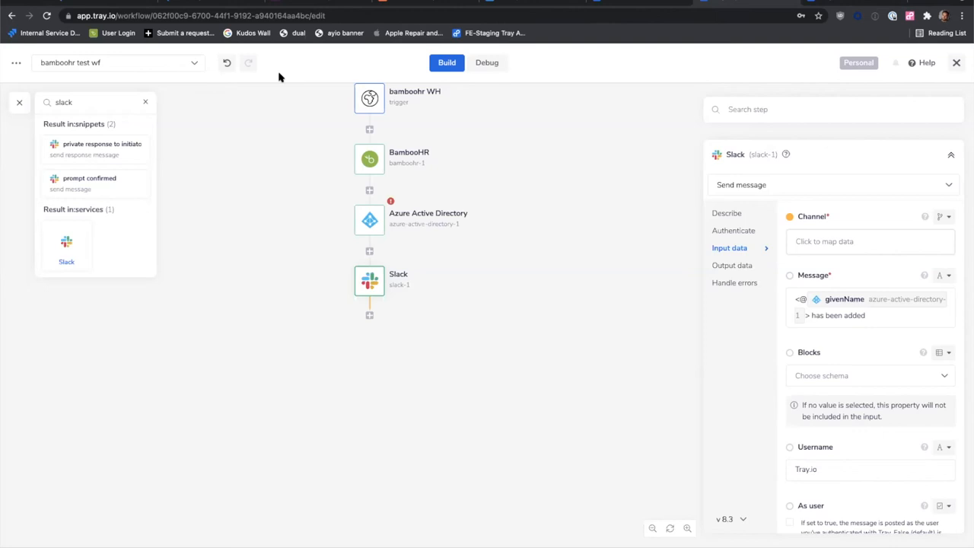
{"action": "mouse_move", "coordinate": [789, 223]}
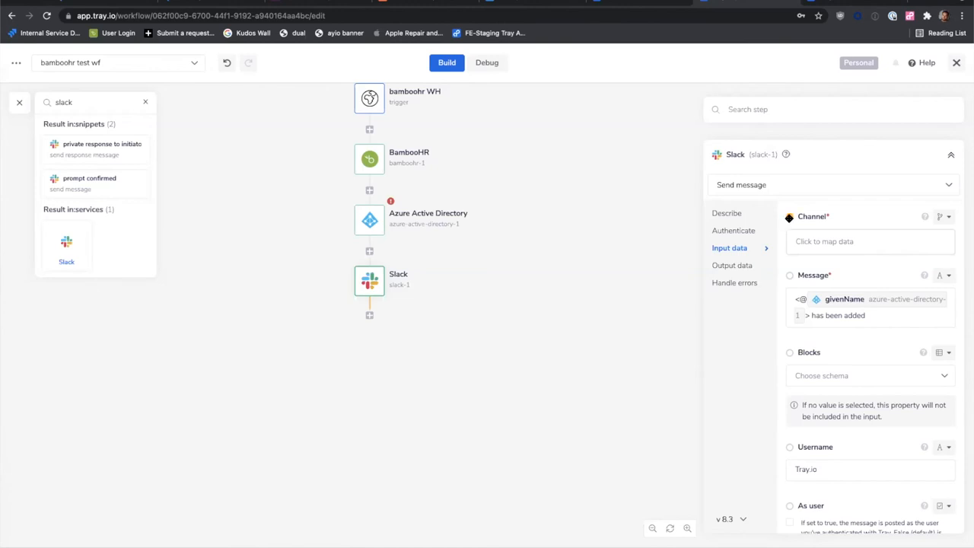
{"action": "left_click_drag", "start_coordinate": [363, 189], "coordinate": [789, 216]}
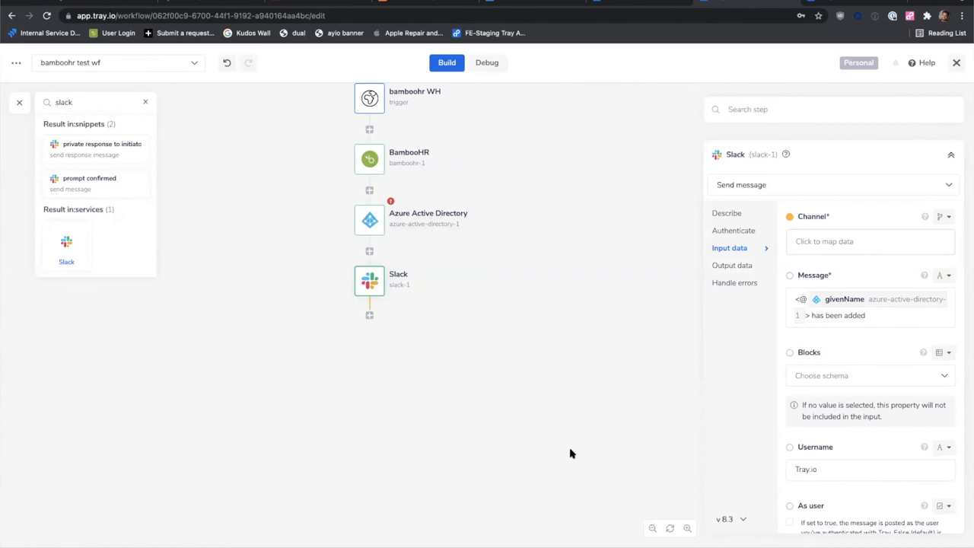
{"action": "mouse_move", "coordinate": [311, 76]}
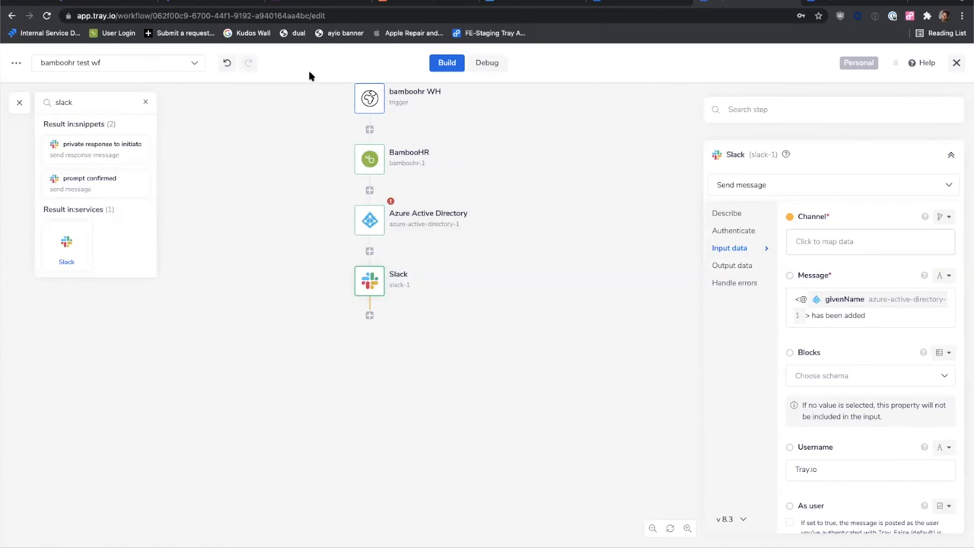
{"action": "mouse_move", "coordinate": [289, 76]}
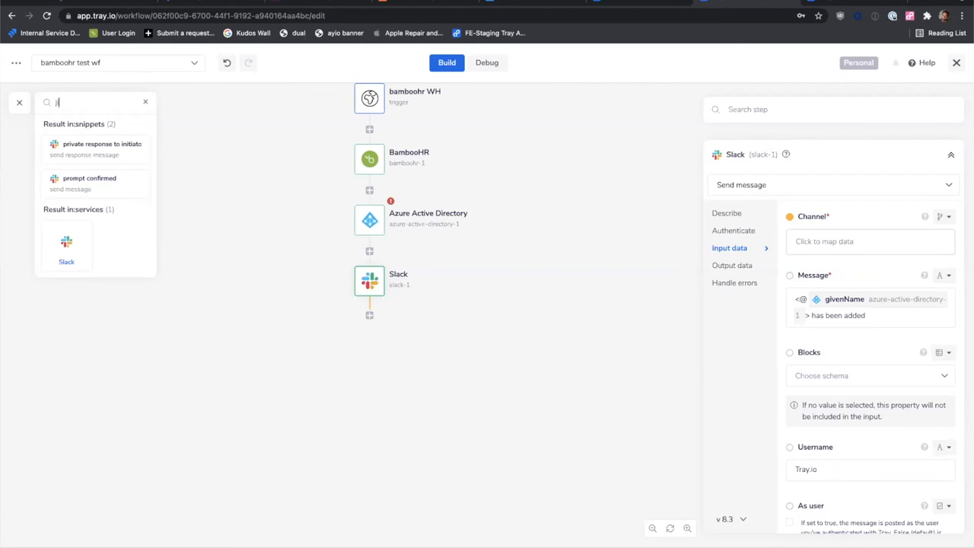
Search the connector list for 'jira' to show Jira, Jira Cloud and Jira Service Desk.
{"action": "type", "text": "jira"}
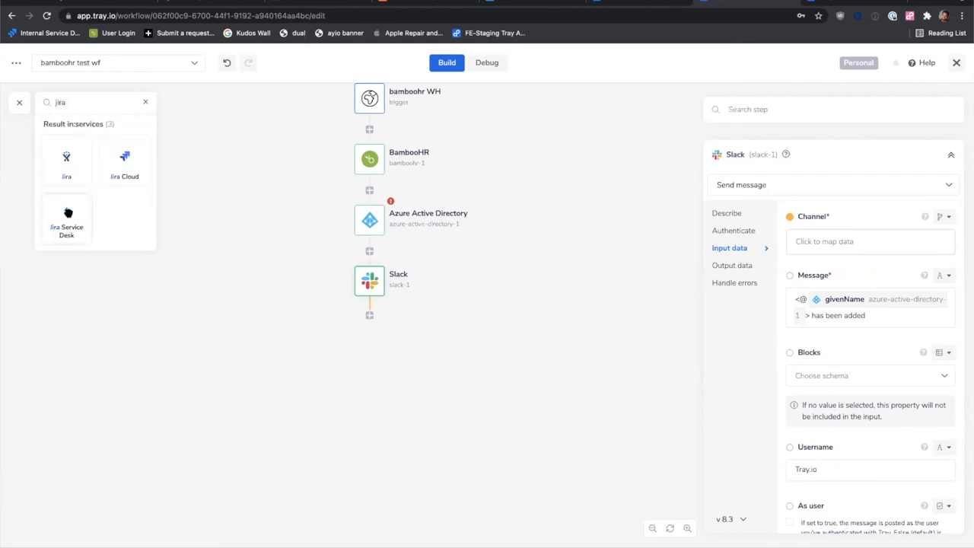
{"action": "mouse_move", "coordinate": [149, 201]}
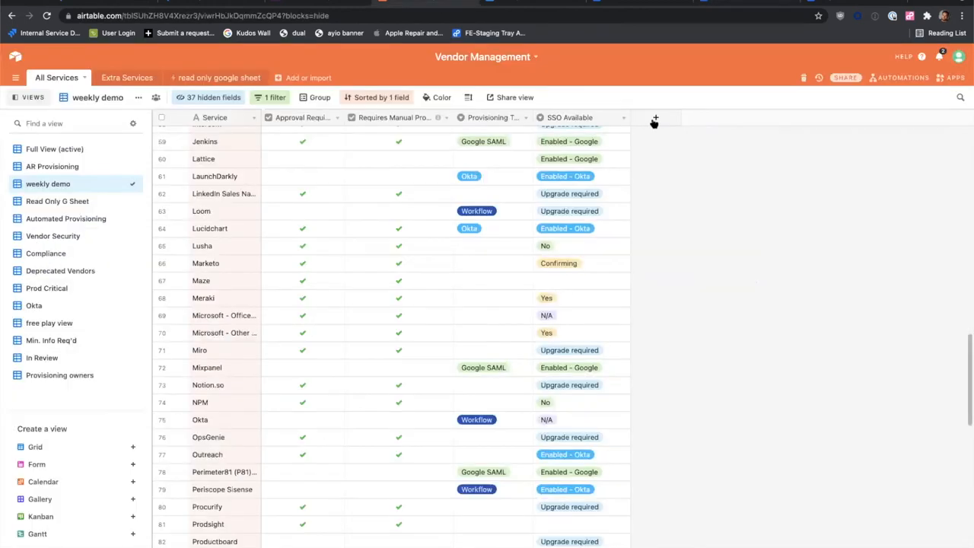
Create a single line text field named SLA in the Vendor Management table.
{"action": "left_click", "coordinate": [654, 117]}
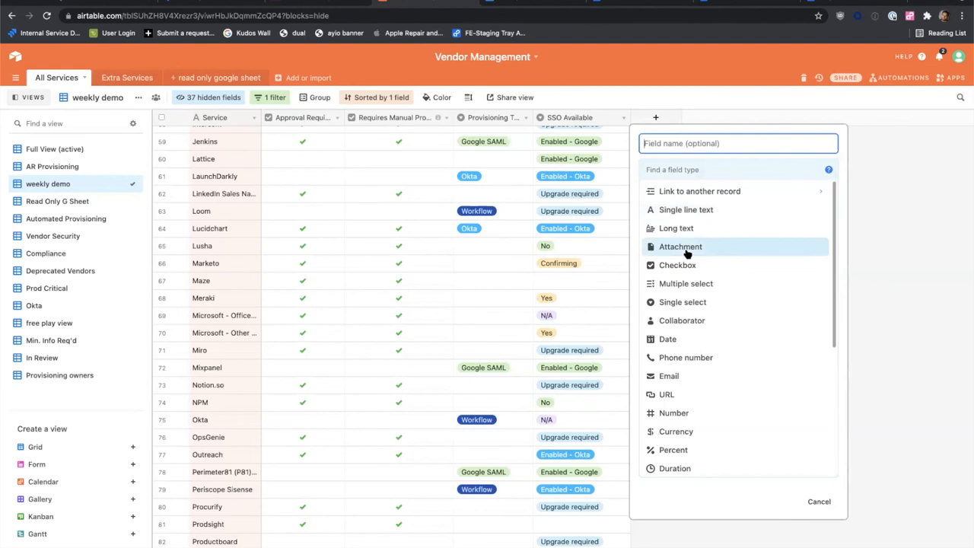
{"action": "left_click", "coordinate": [685, 210]}
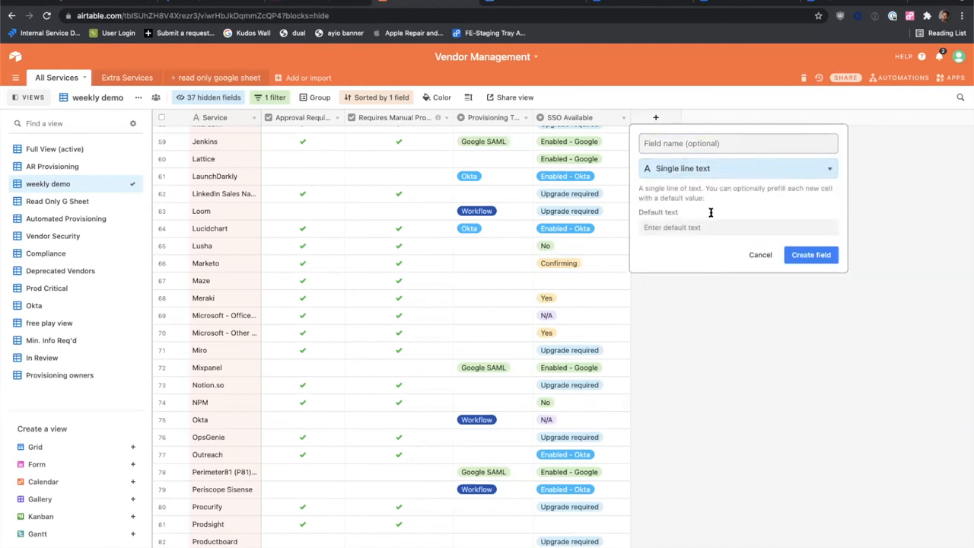
{"action": "mouse_move", "coordinate": [730, 143]}
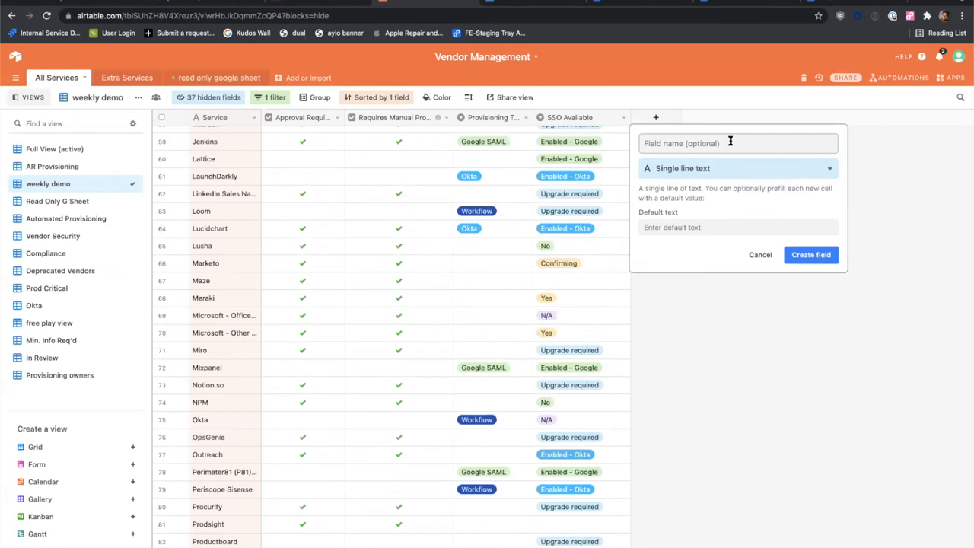
{"action": "left_click", "coordinate": [737, 143]}
{"action": "type", "text": "SLA"}
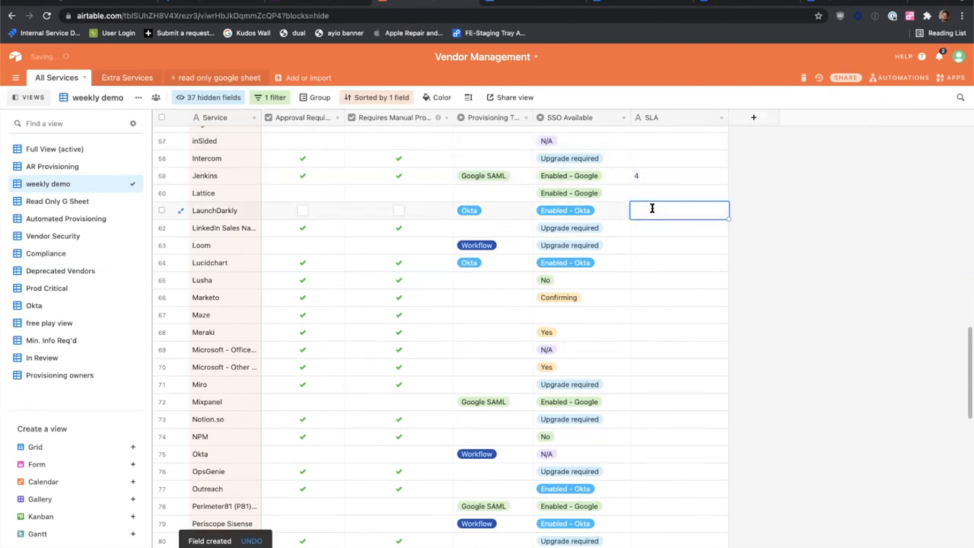
{"action": "type", "text": "3"}
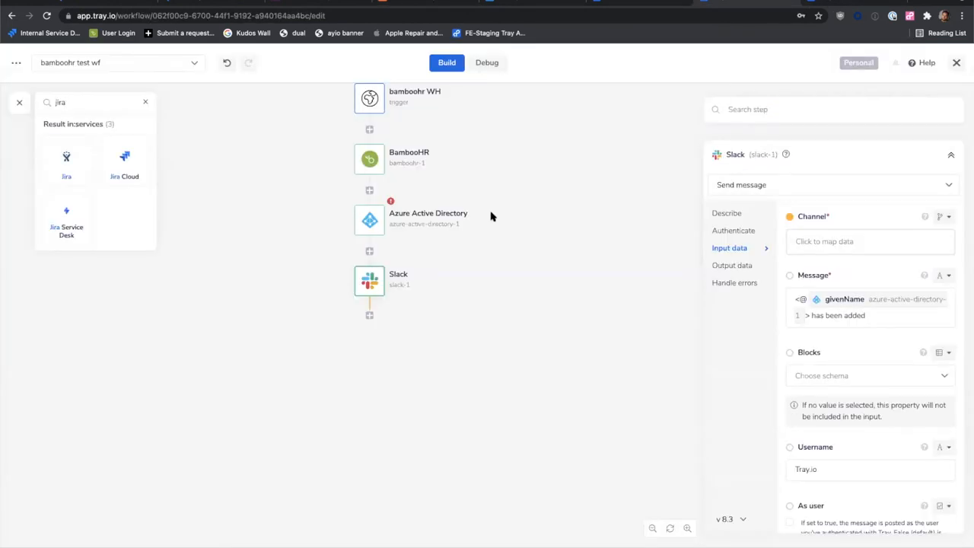
{"action": "mouse_move", "coordinate": [438, 258]}
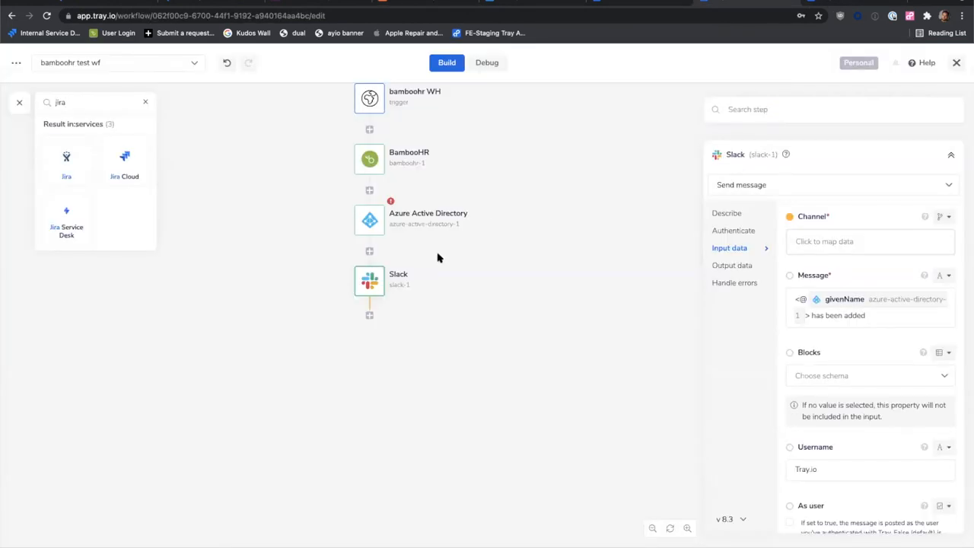
{"action": "mouse_move", "coordinate": [301, 116]}
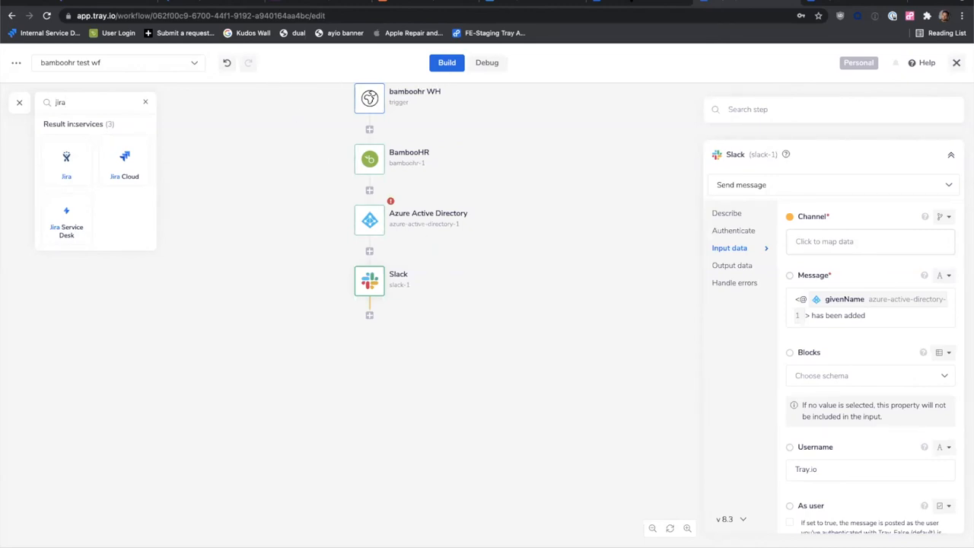
{"action": "mouse_move", "coordinate": [368, 55]}
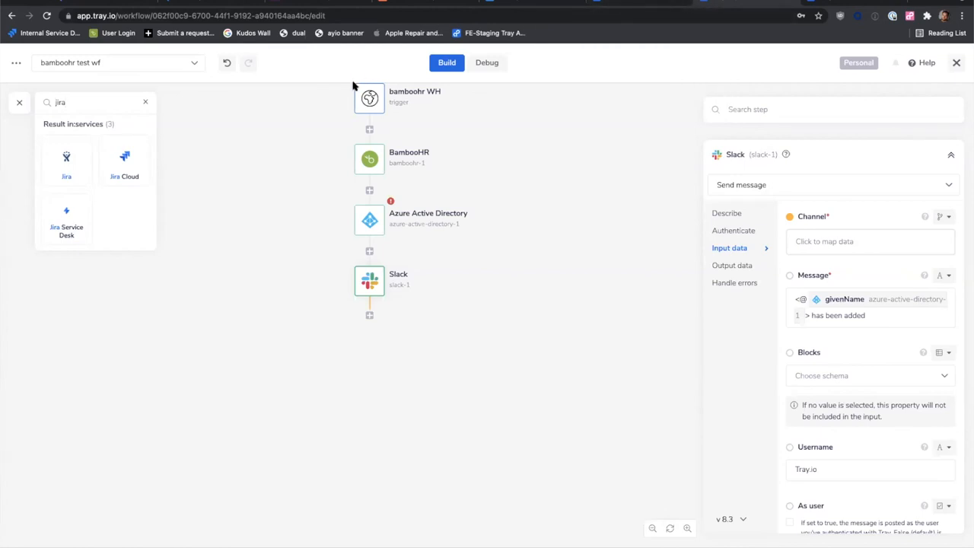
{"action": "mouse_move", "coordinate": [502, 90]}
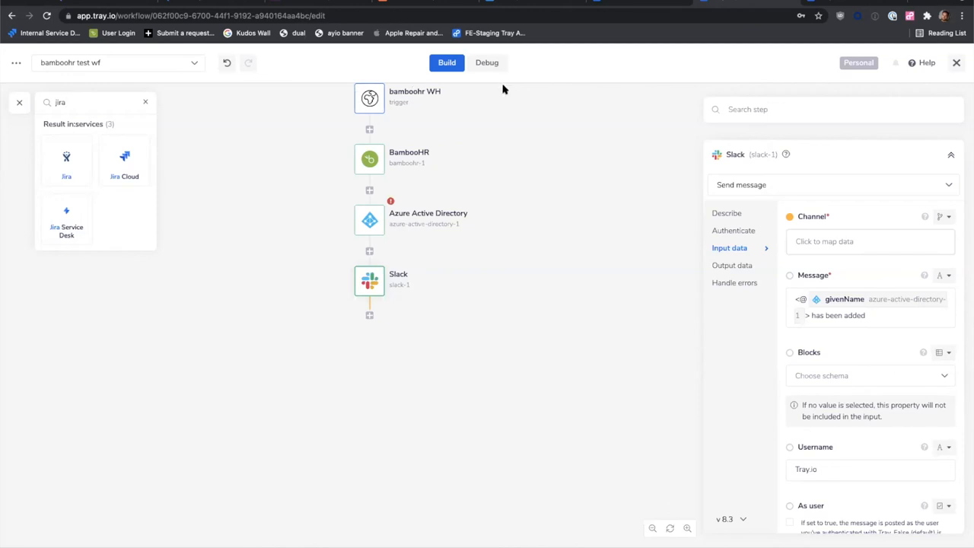
{"action": "mouse_move", "coordinate": [472, 227]}
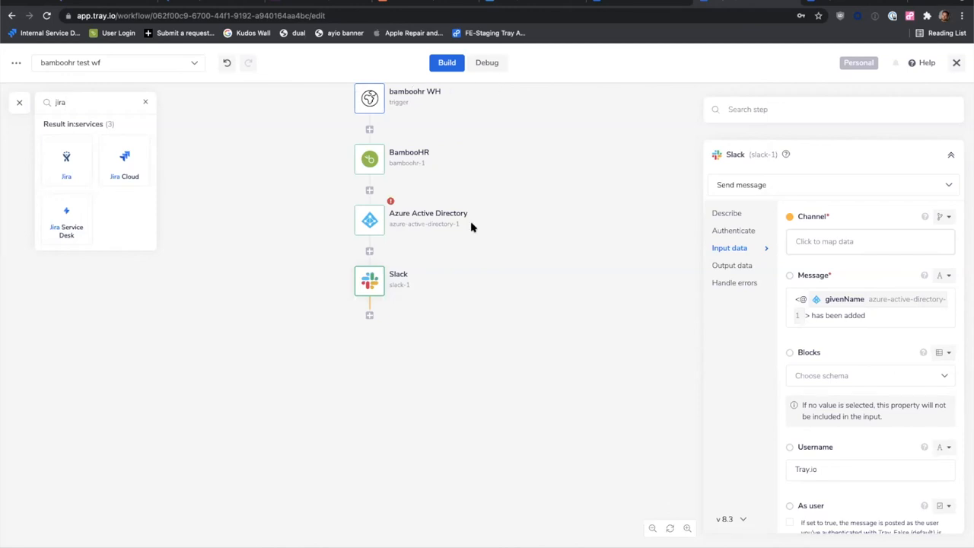
{"action": "mouse_move", "coordinate": [608, 153]}
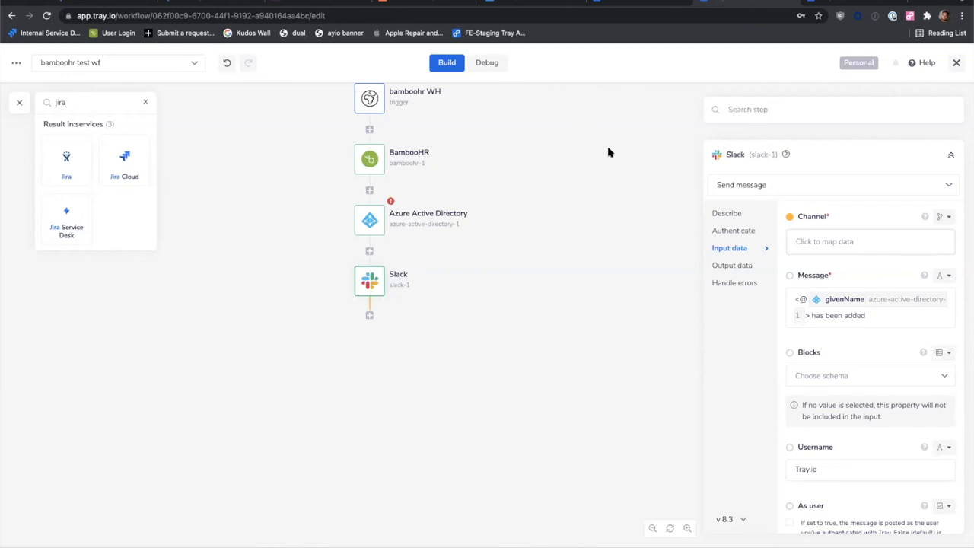
{"action": "mouse_move", "coordinate": [548, 326]}
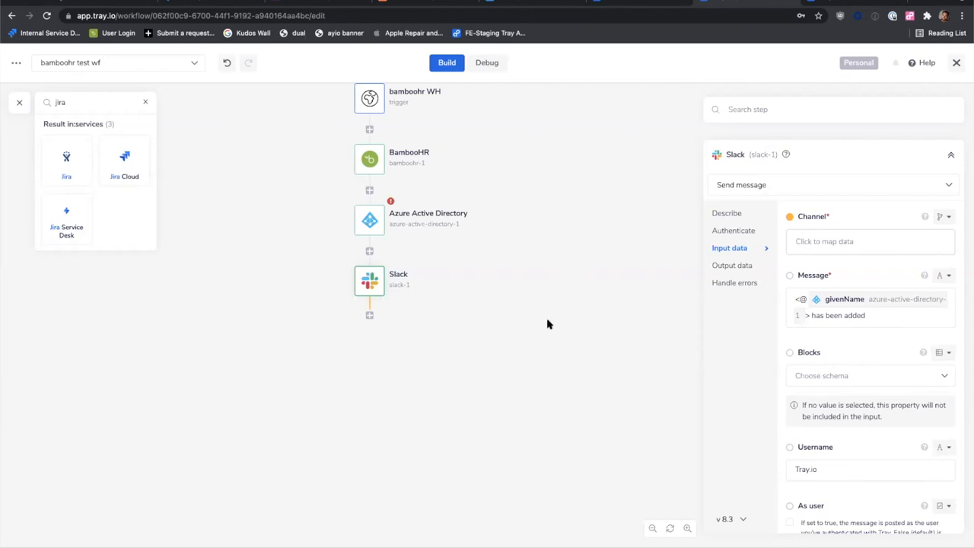
{"action": "mouse_move", "coordinate": [583, 176]}
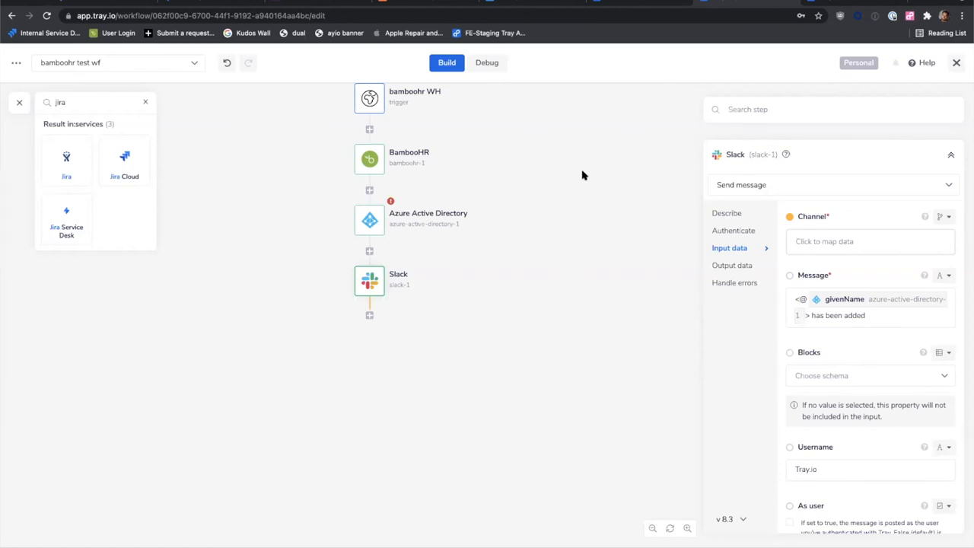